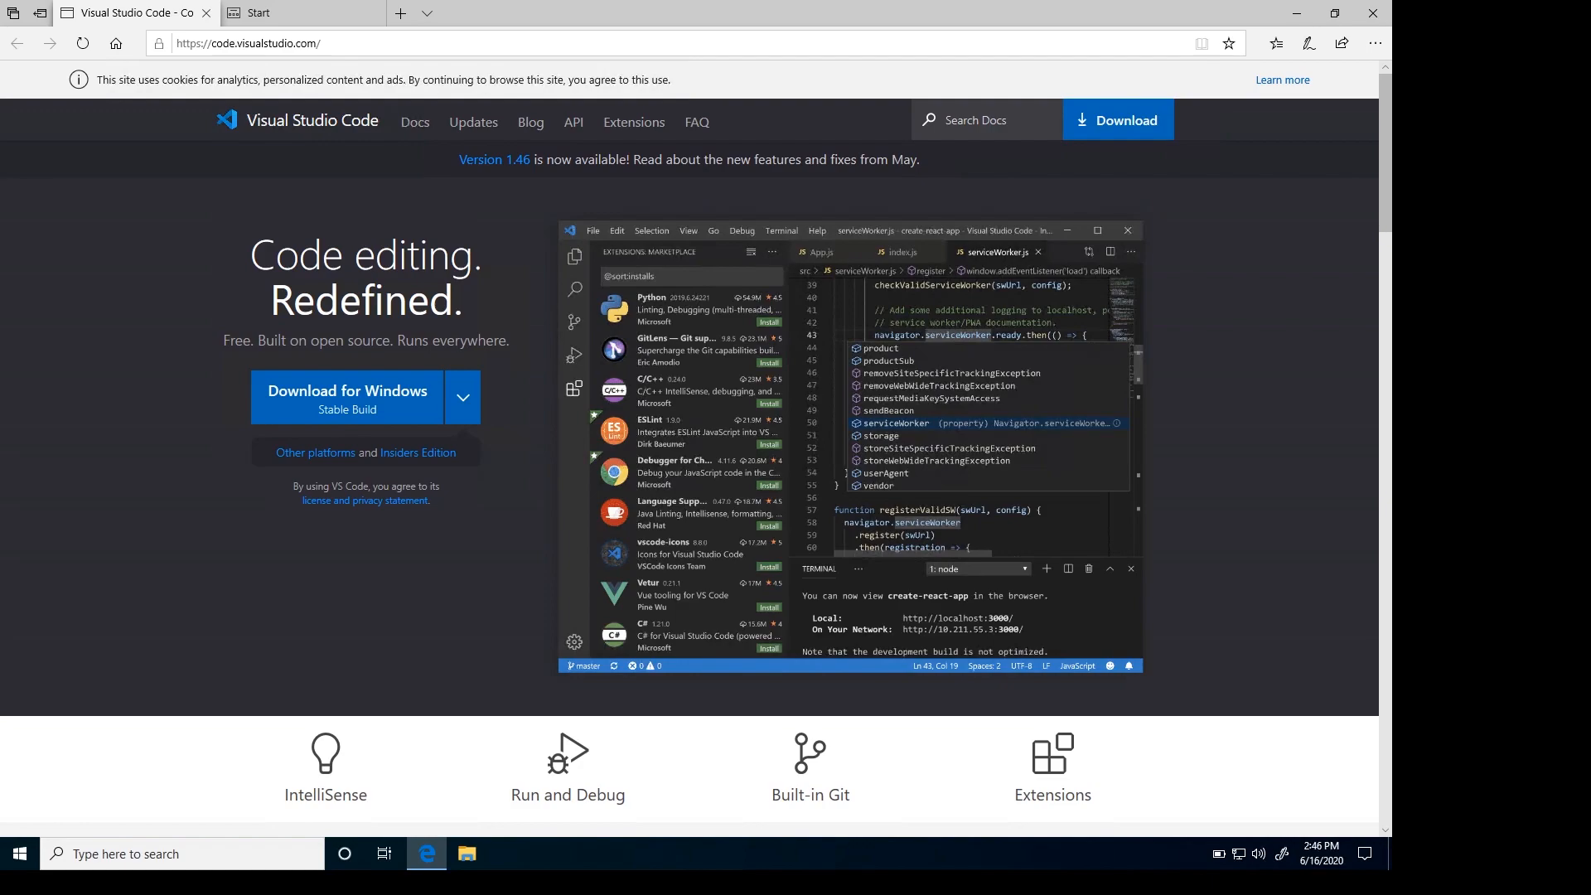
mouse_move(507, 461)
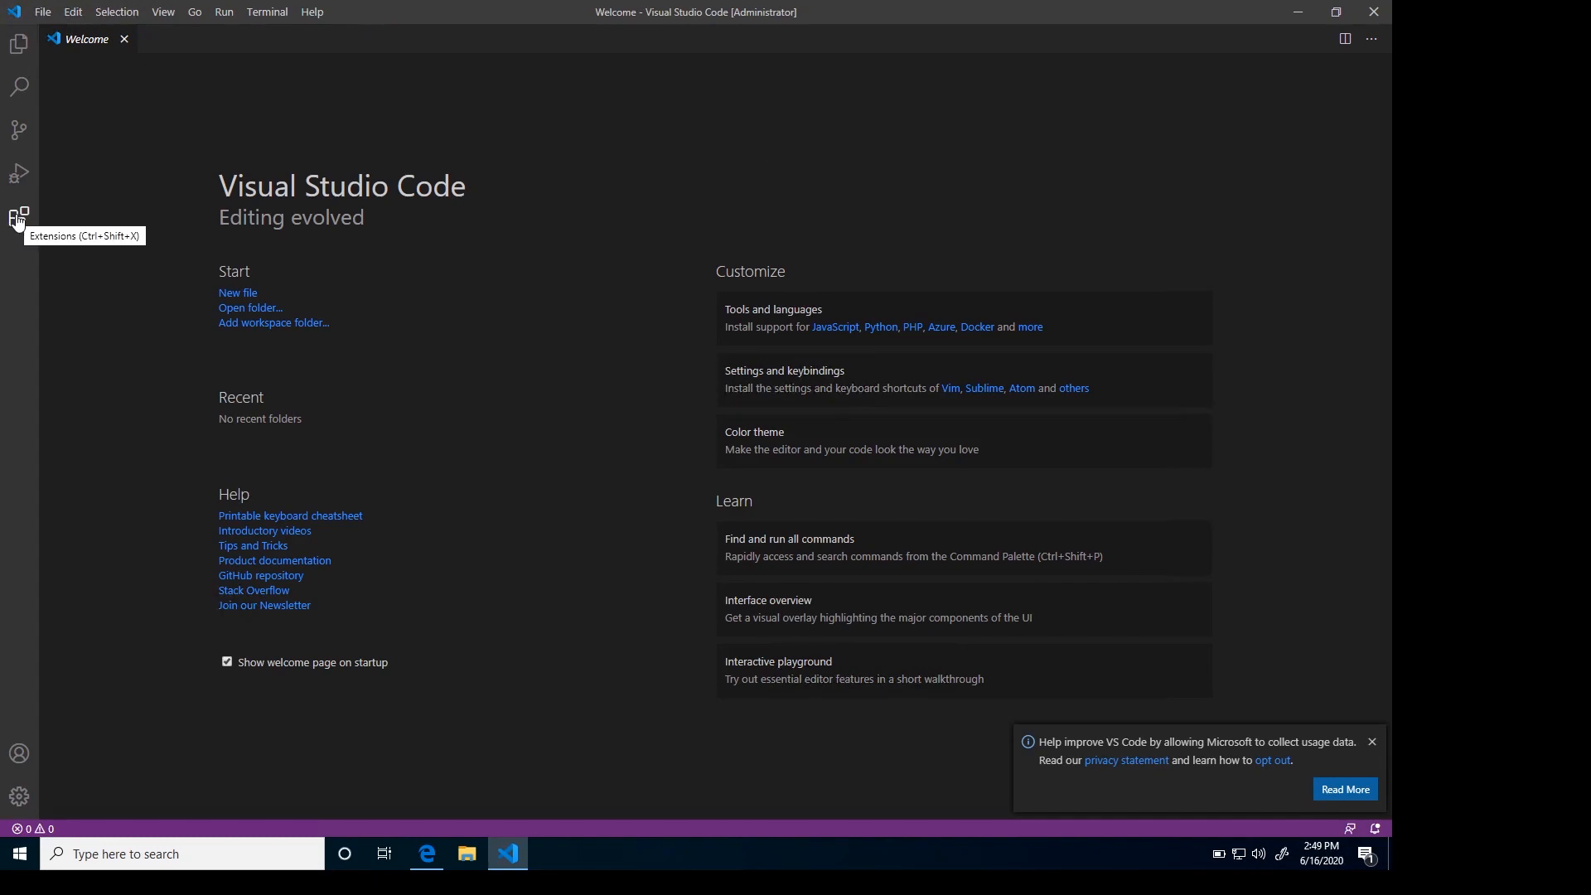
mouse_move(14, 227)
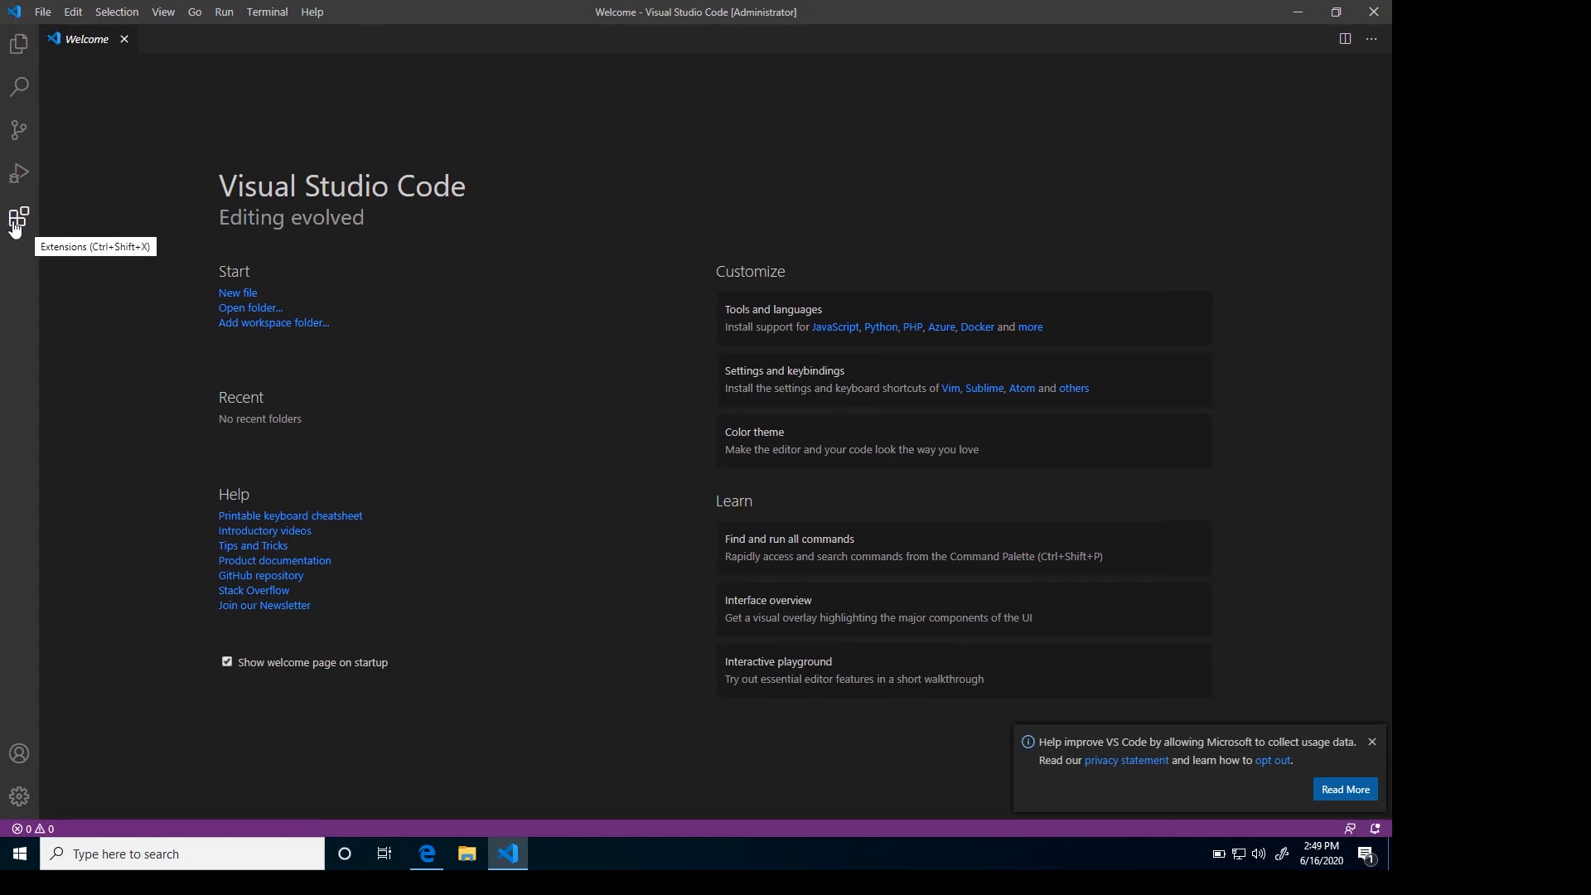
- Search the Extensions marketplace for 'platformio' and open the PlatformIO IDE details page
left_click(18, 216)
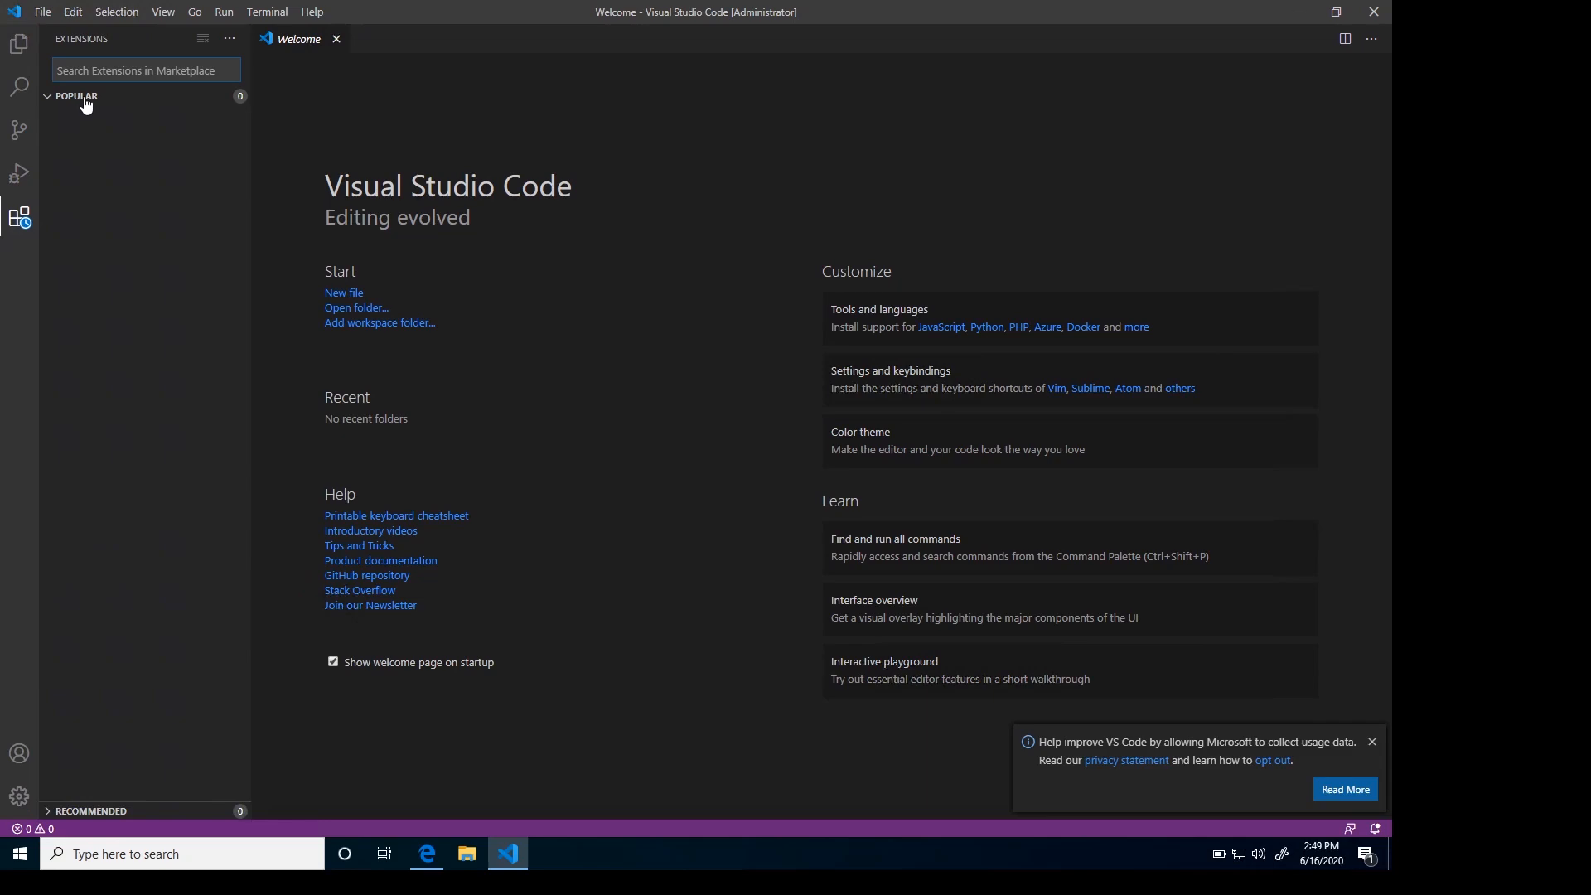
type("p")
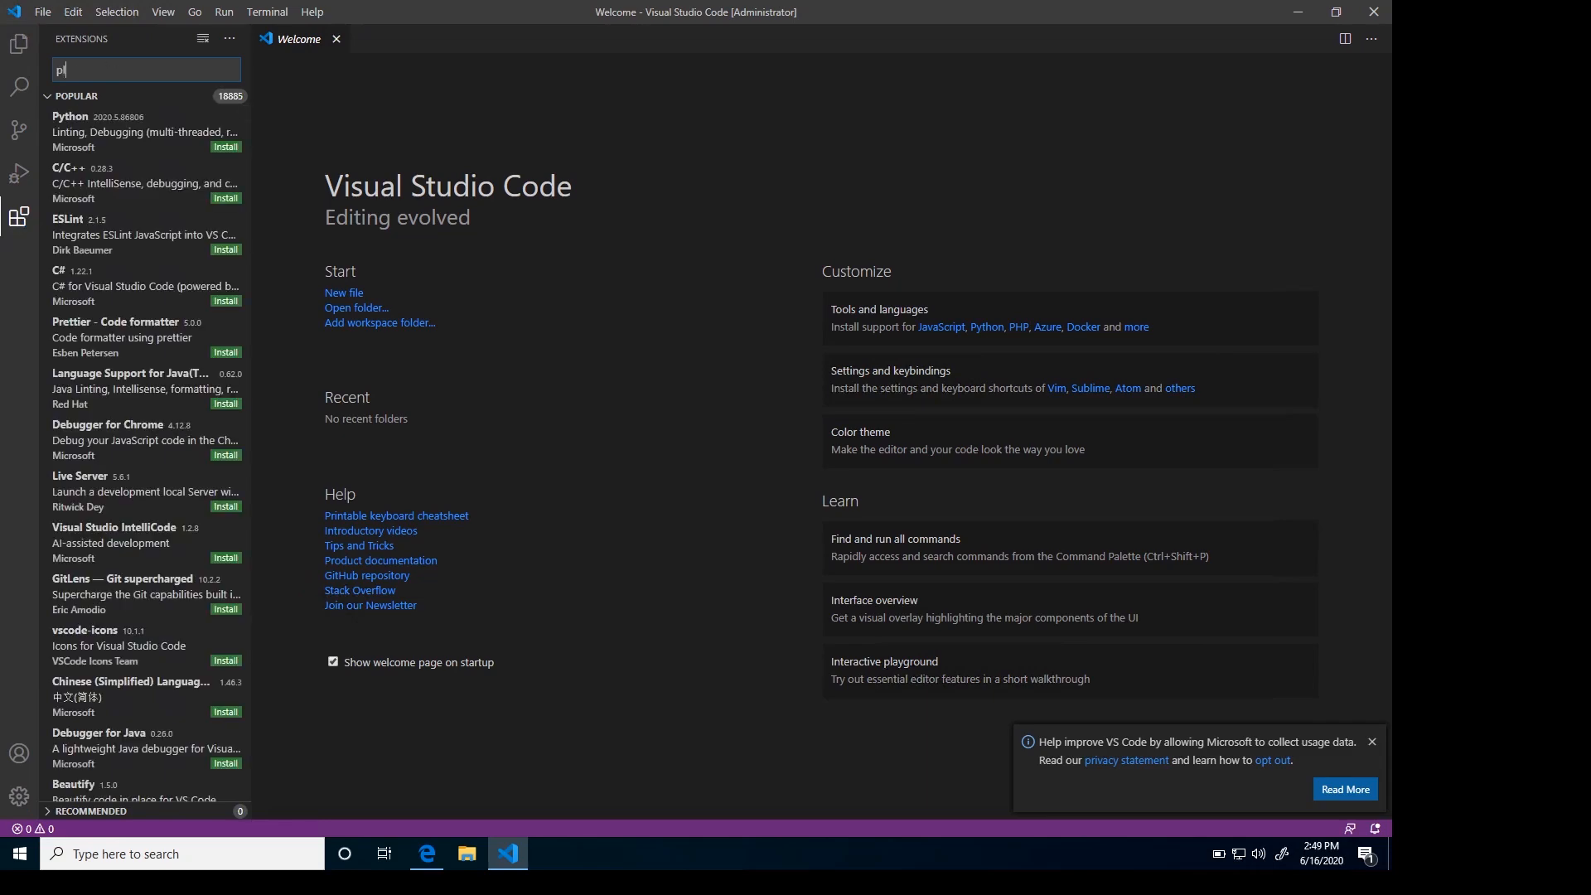
type("latforio")
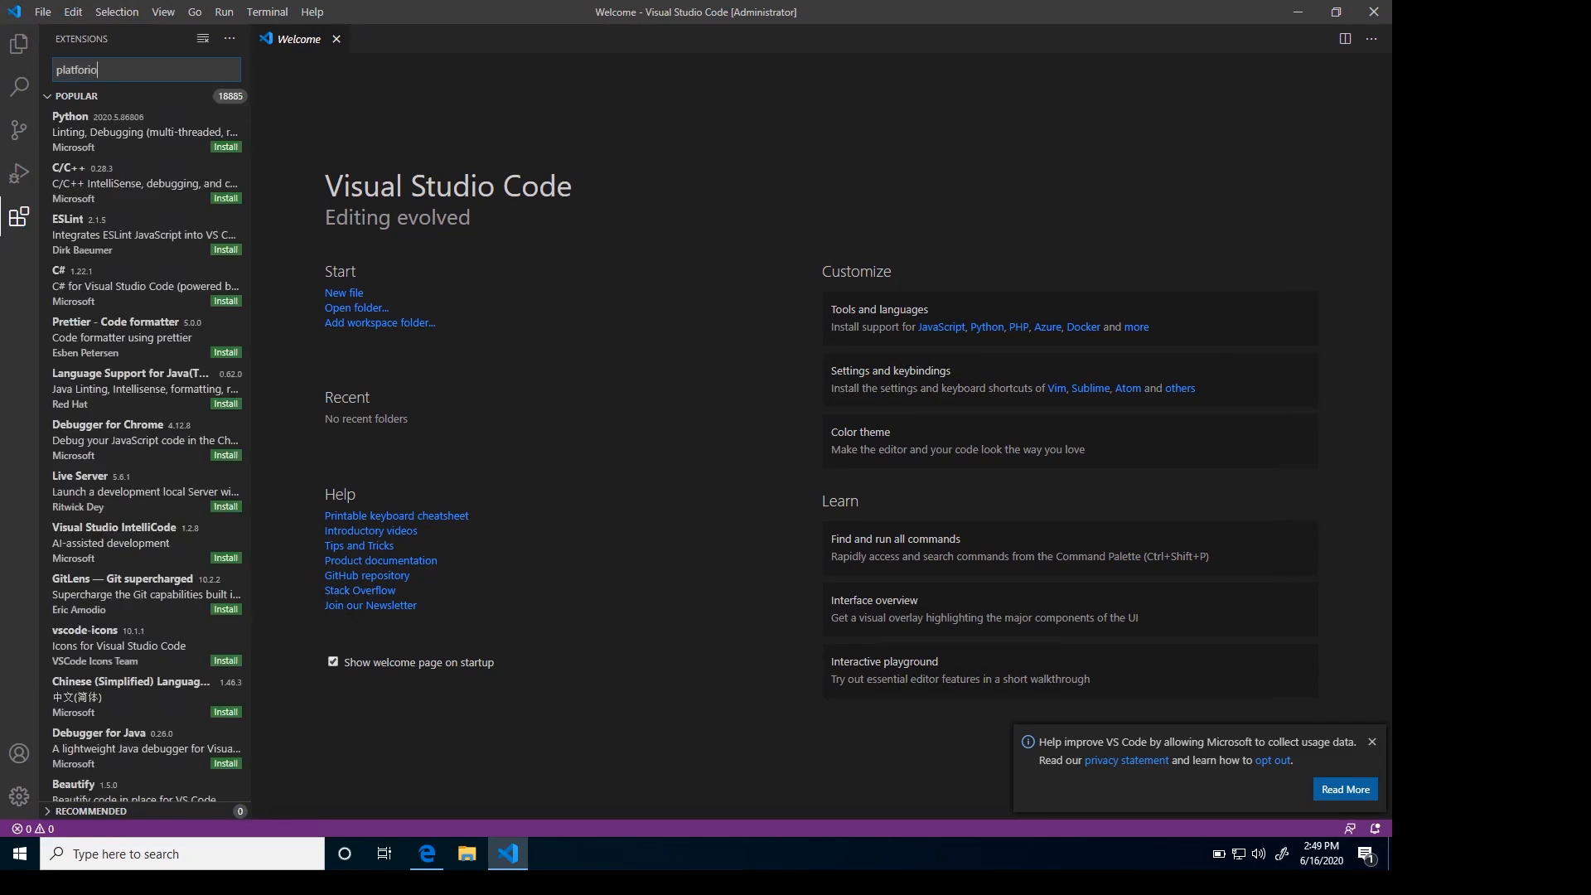
key("Backspace")
type("m")
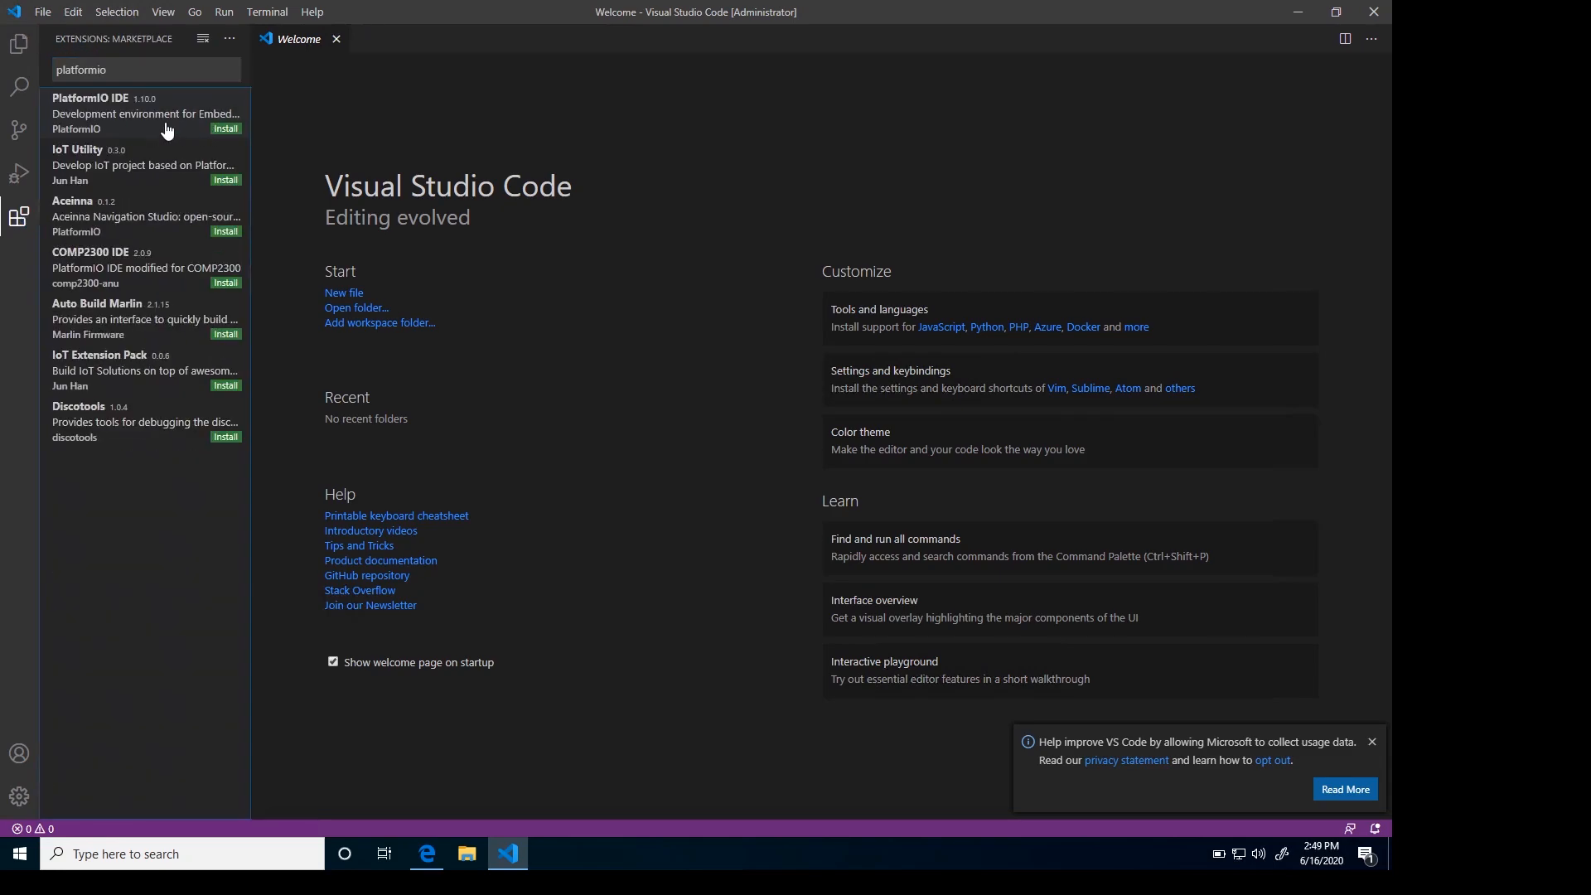
left_click(145, 114)
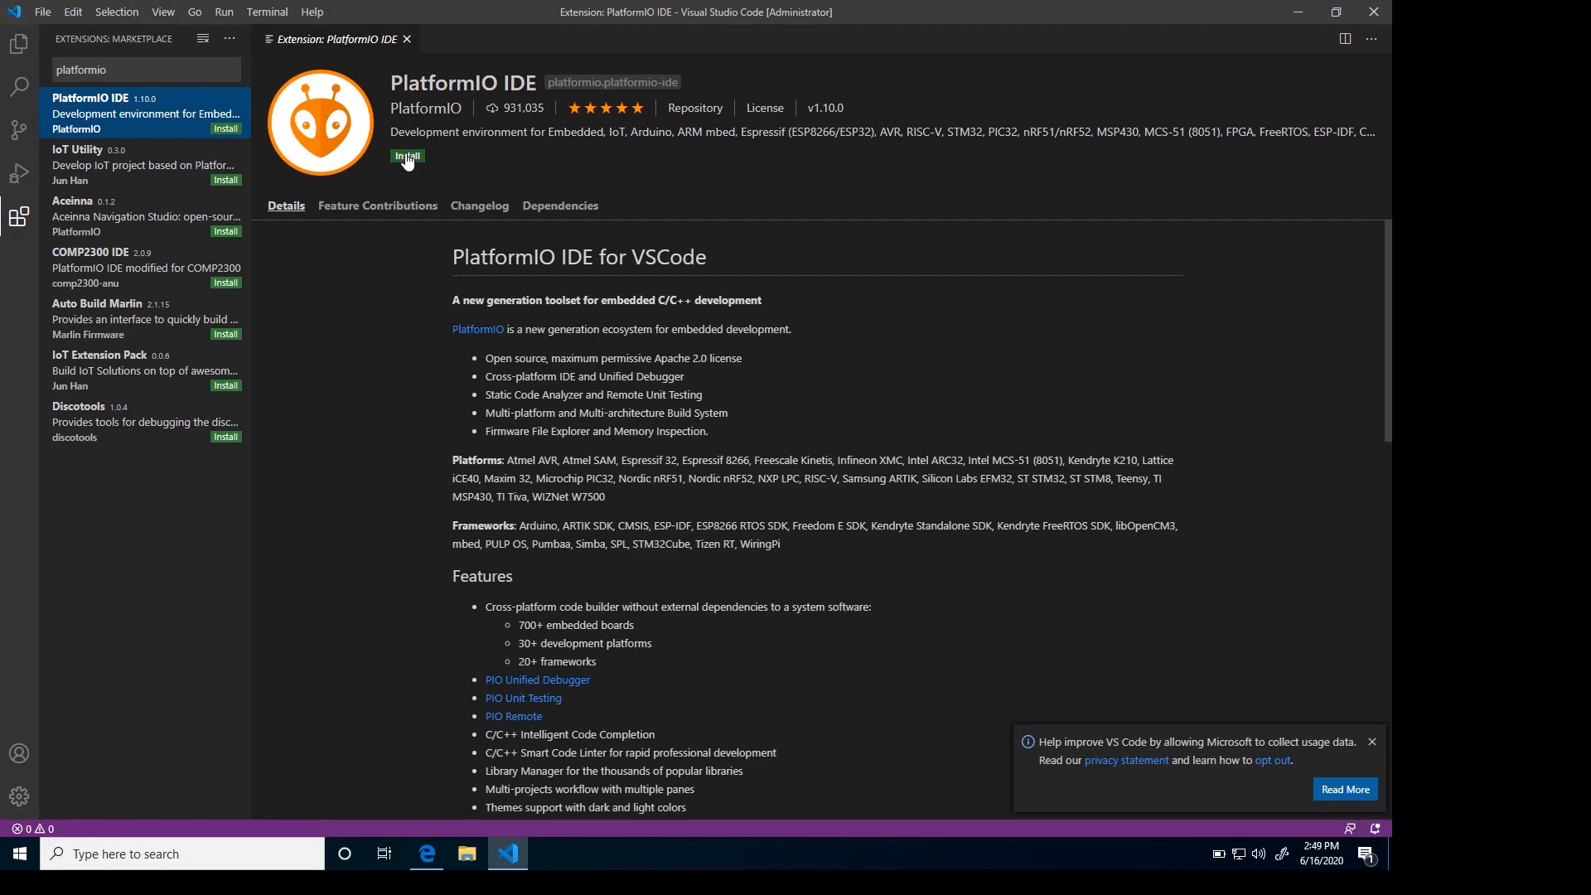
- Install PlatformIO IDE and wait until the Output panel reports success and requests a restart
left_click(407, 157)
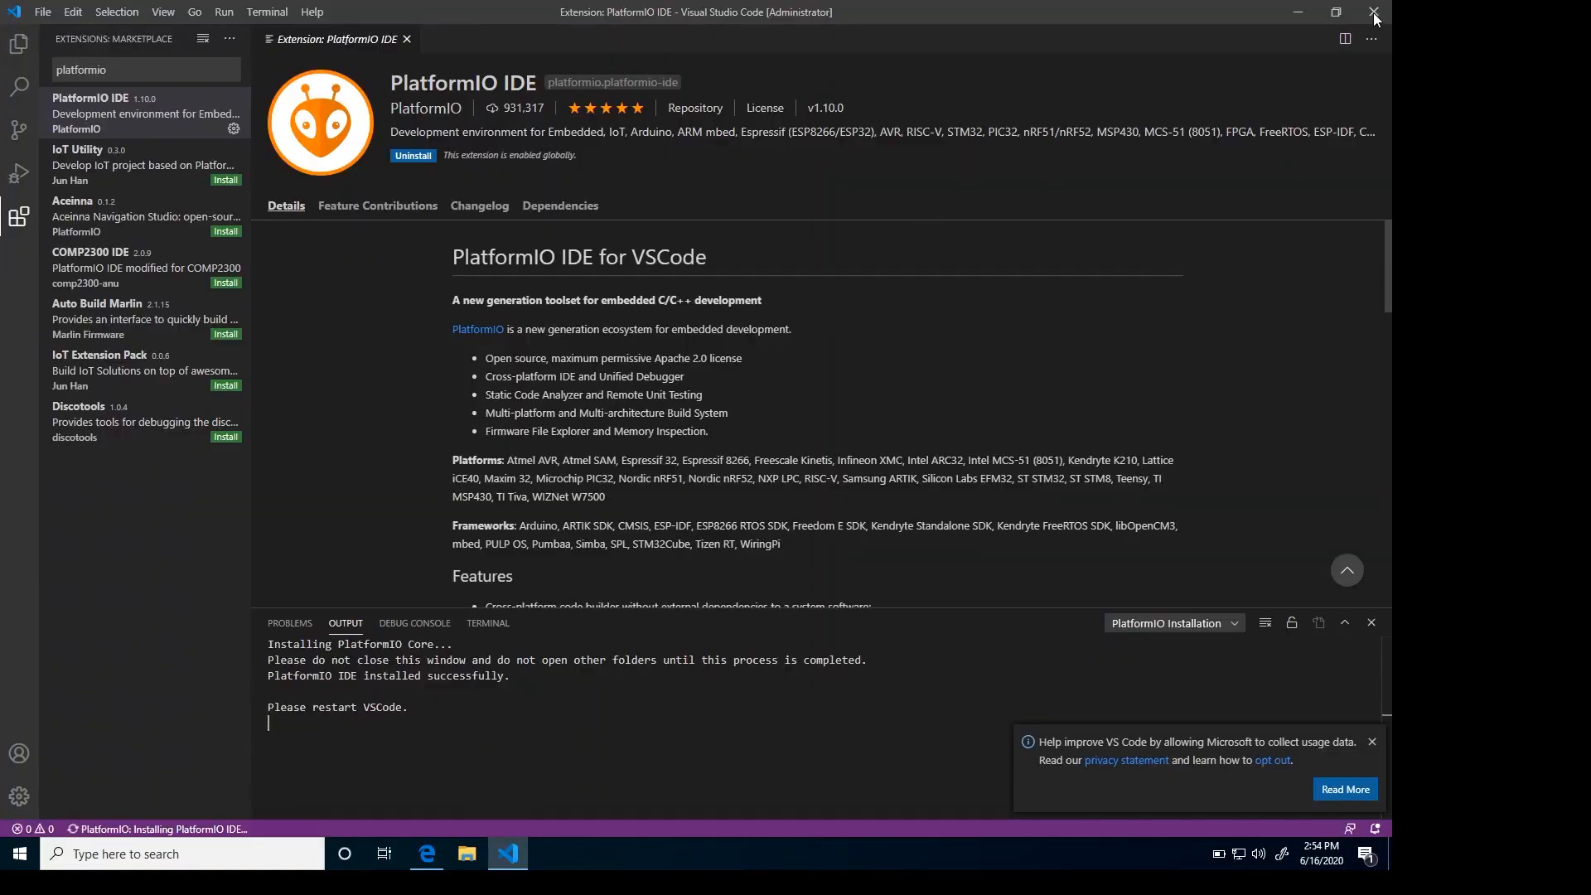
- Close and relaunch VS Code from the taskbar, then switch back to Edge
left_click(426, 853)
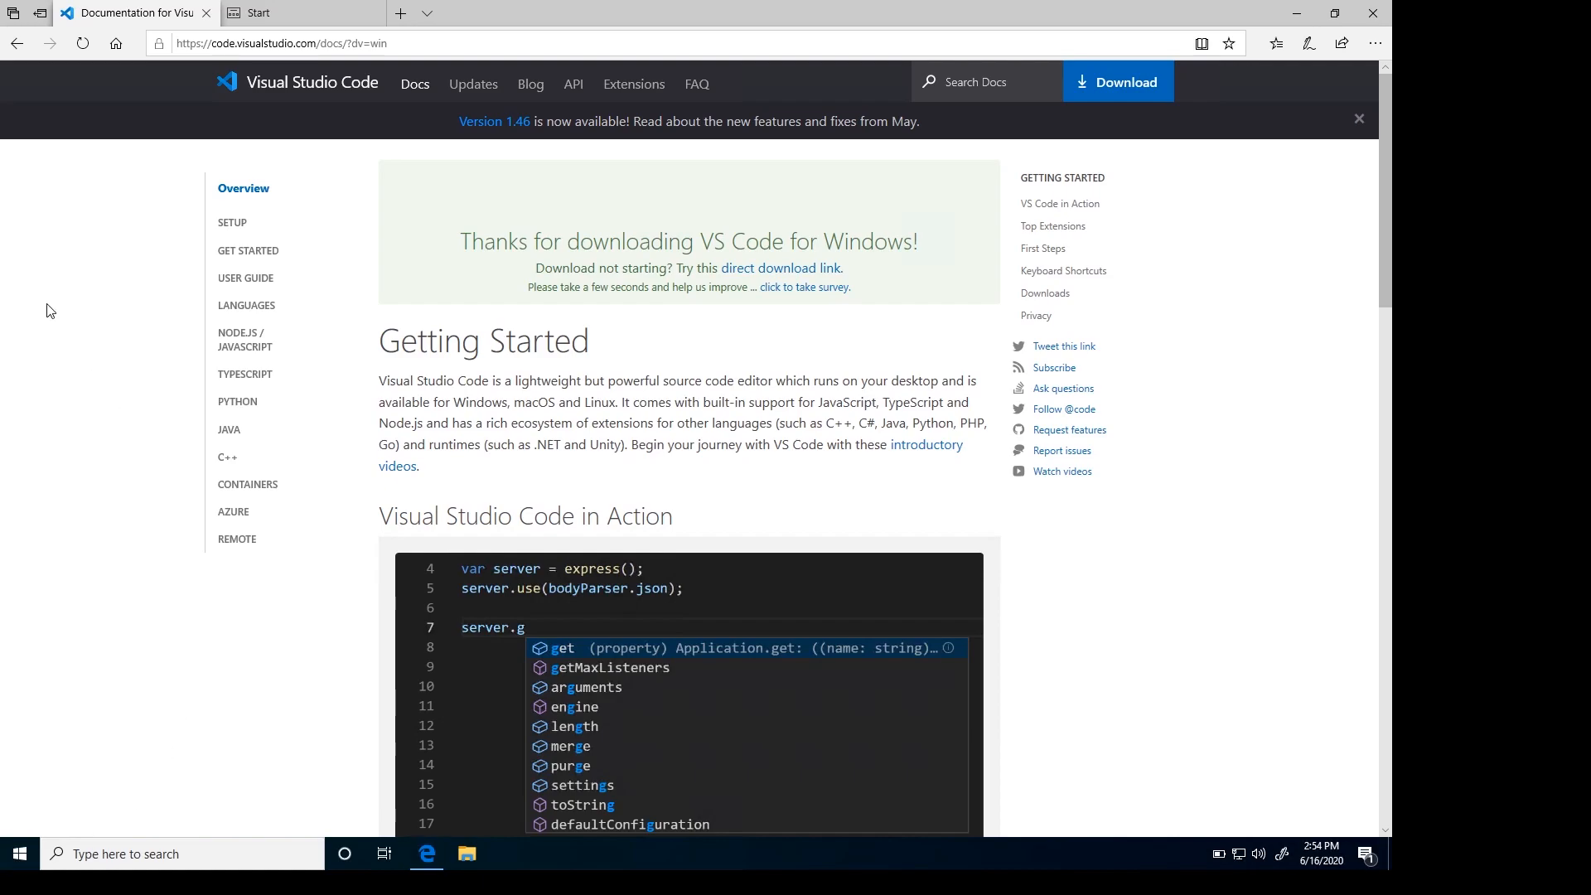
left_click(18, 853)
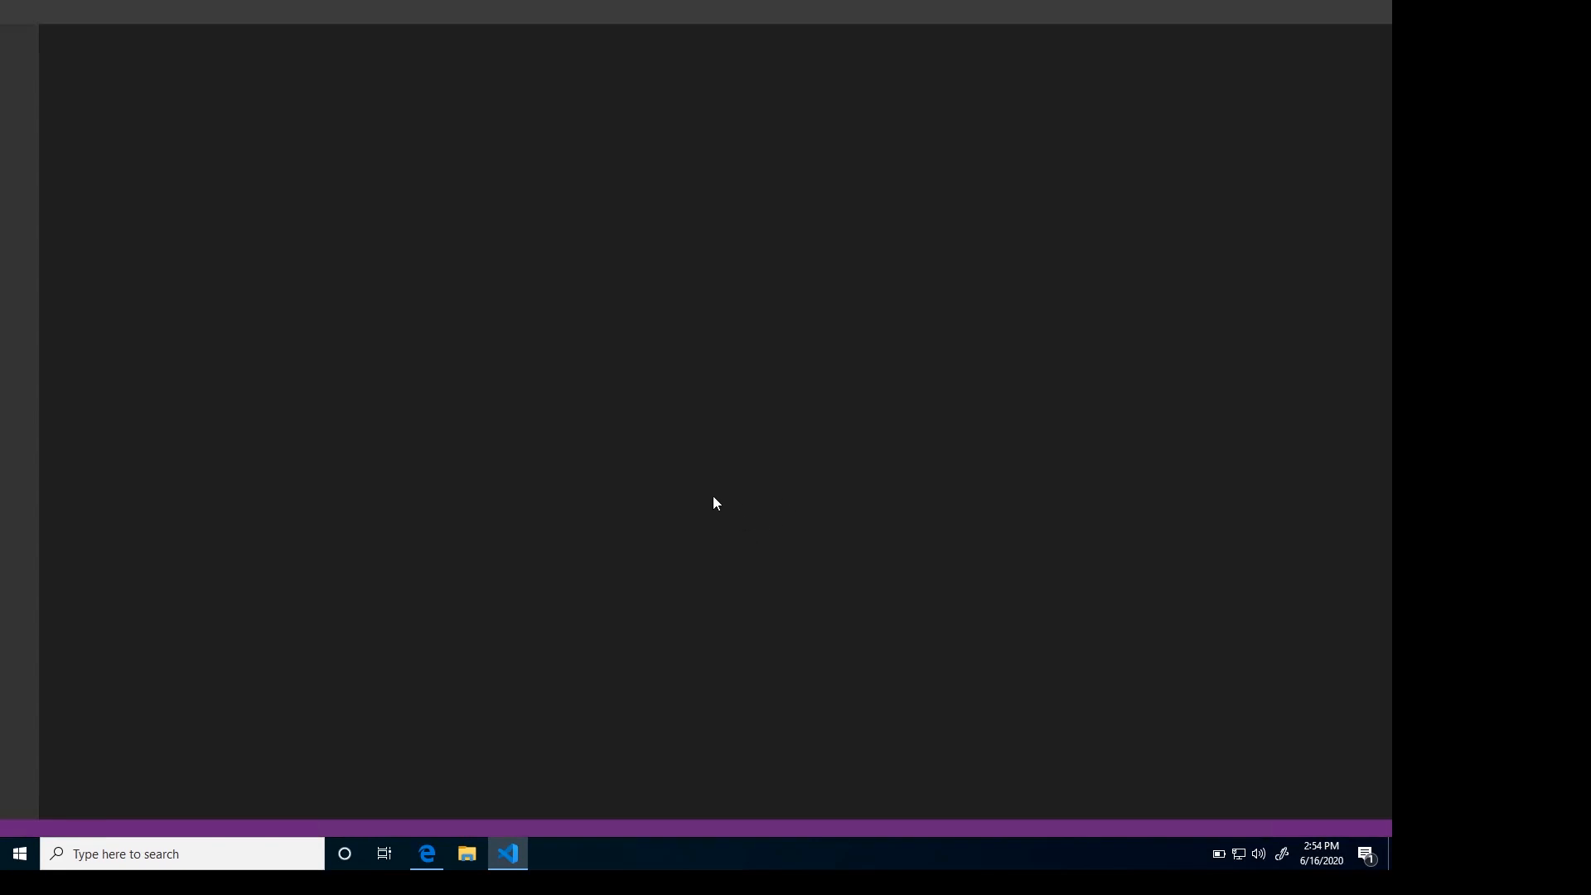
left_click(506, 853)
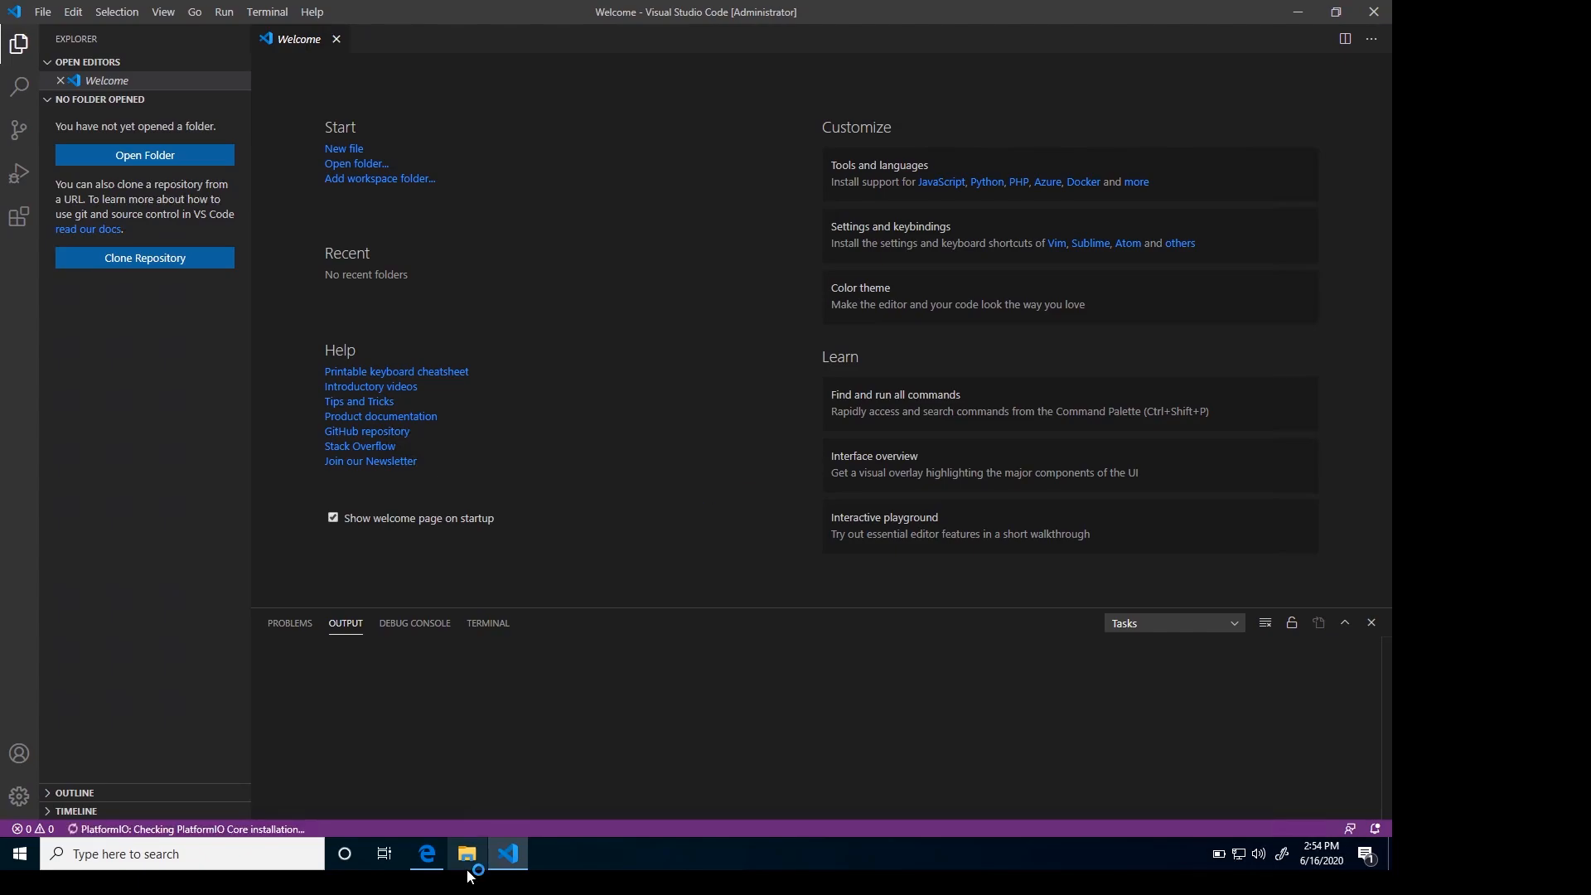
left_click(426, 854)
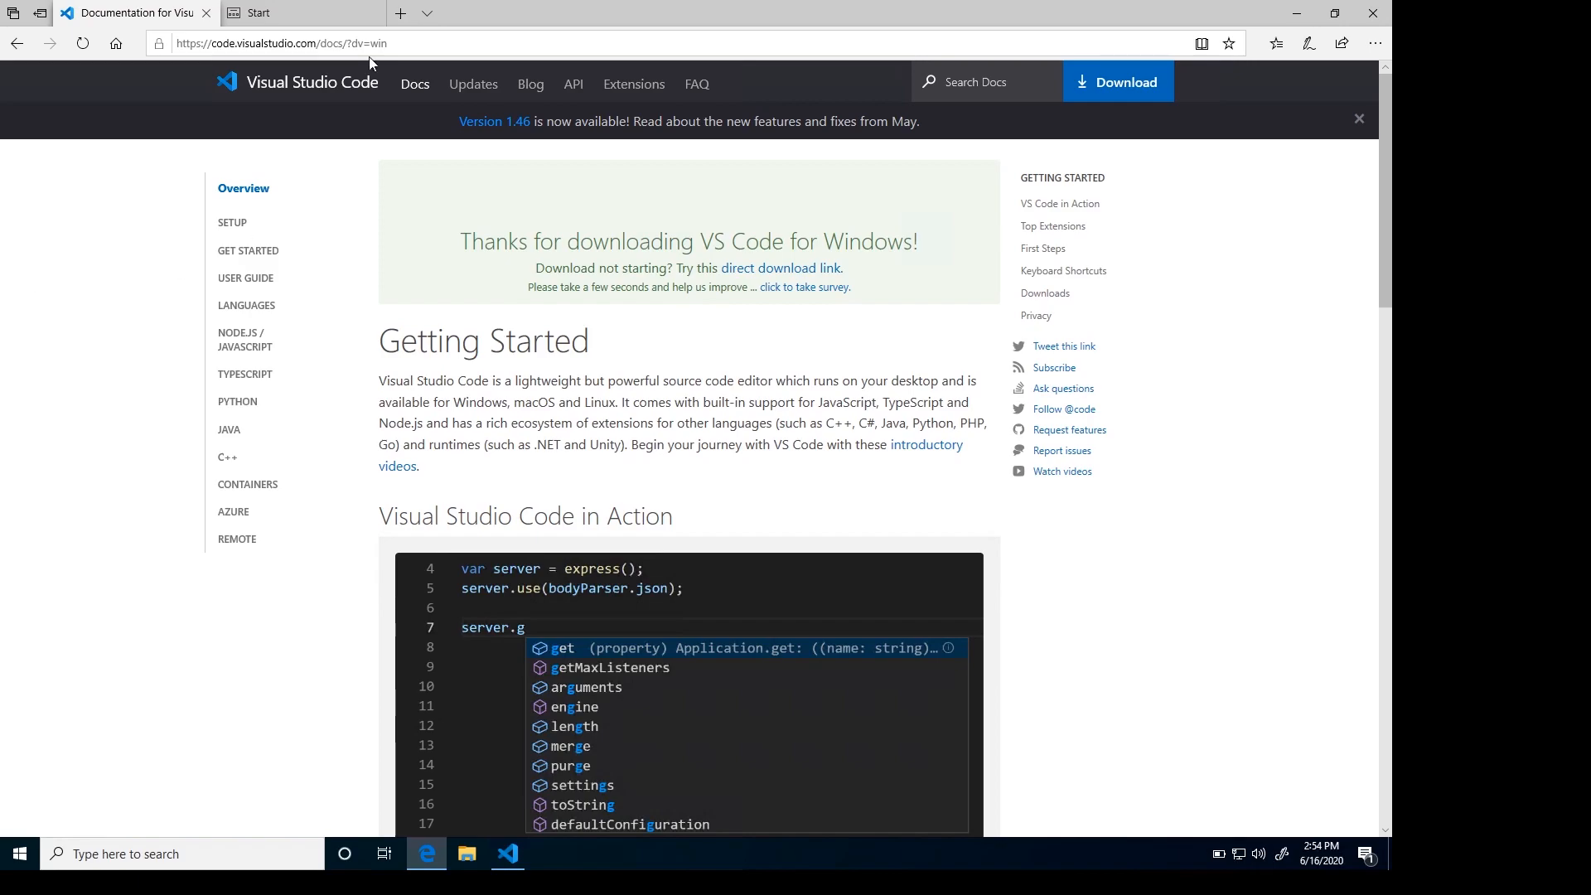
- Go to github.com/bigtreetech/BIGTREETECH-SKR-mini-E3 and show its Clone or download options
left_click(303, 12)
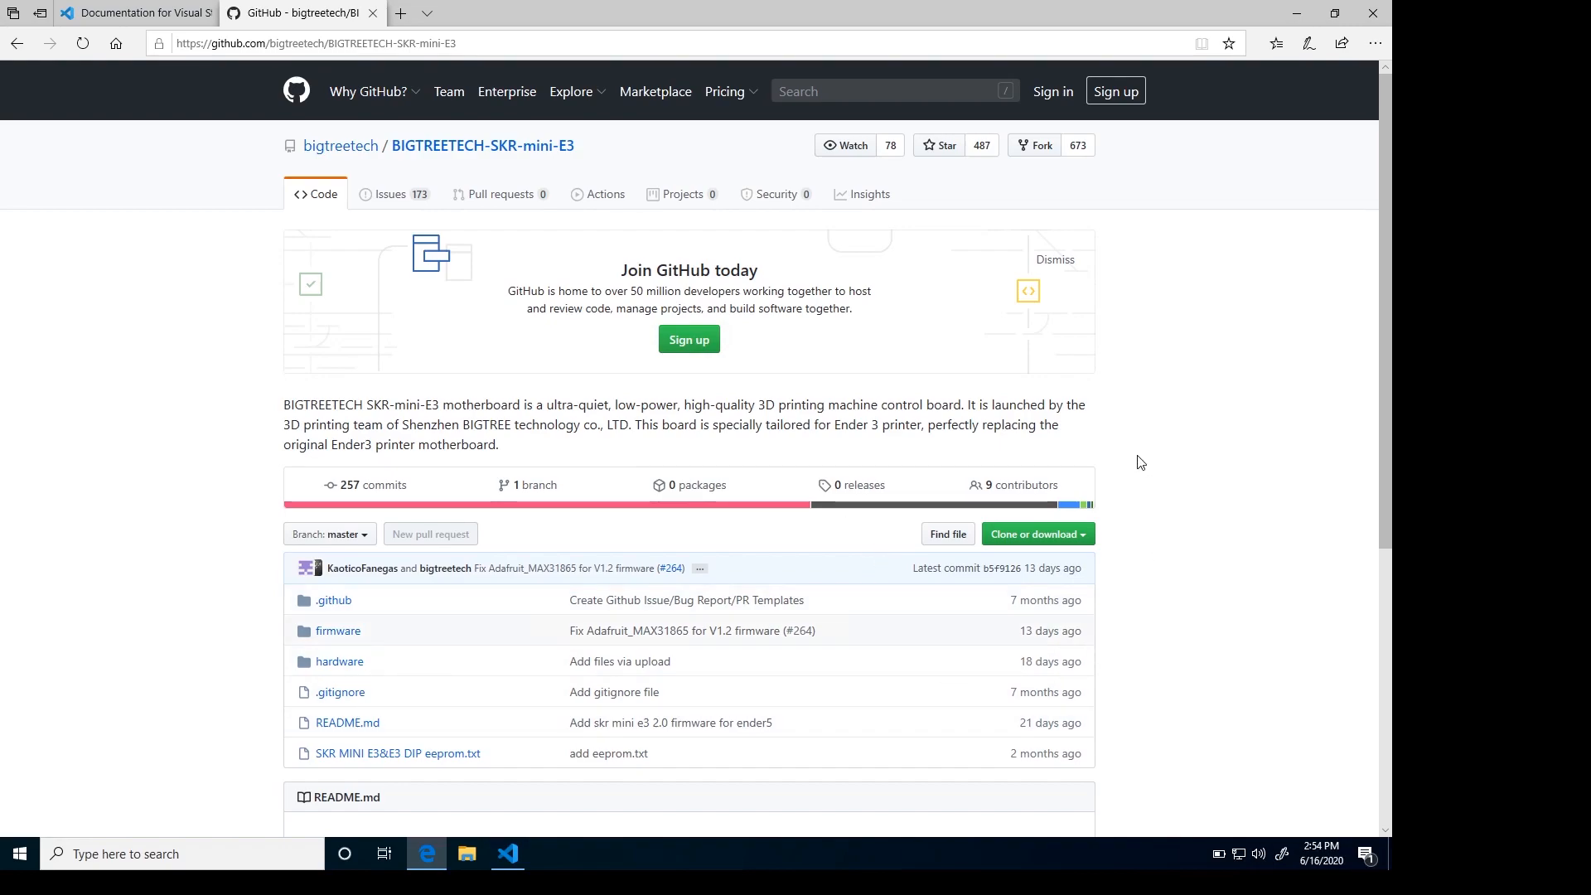
left_click(1036, 534)
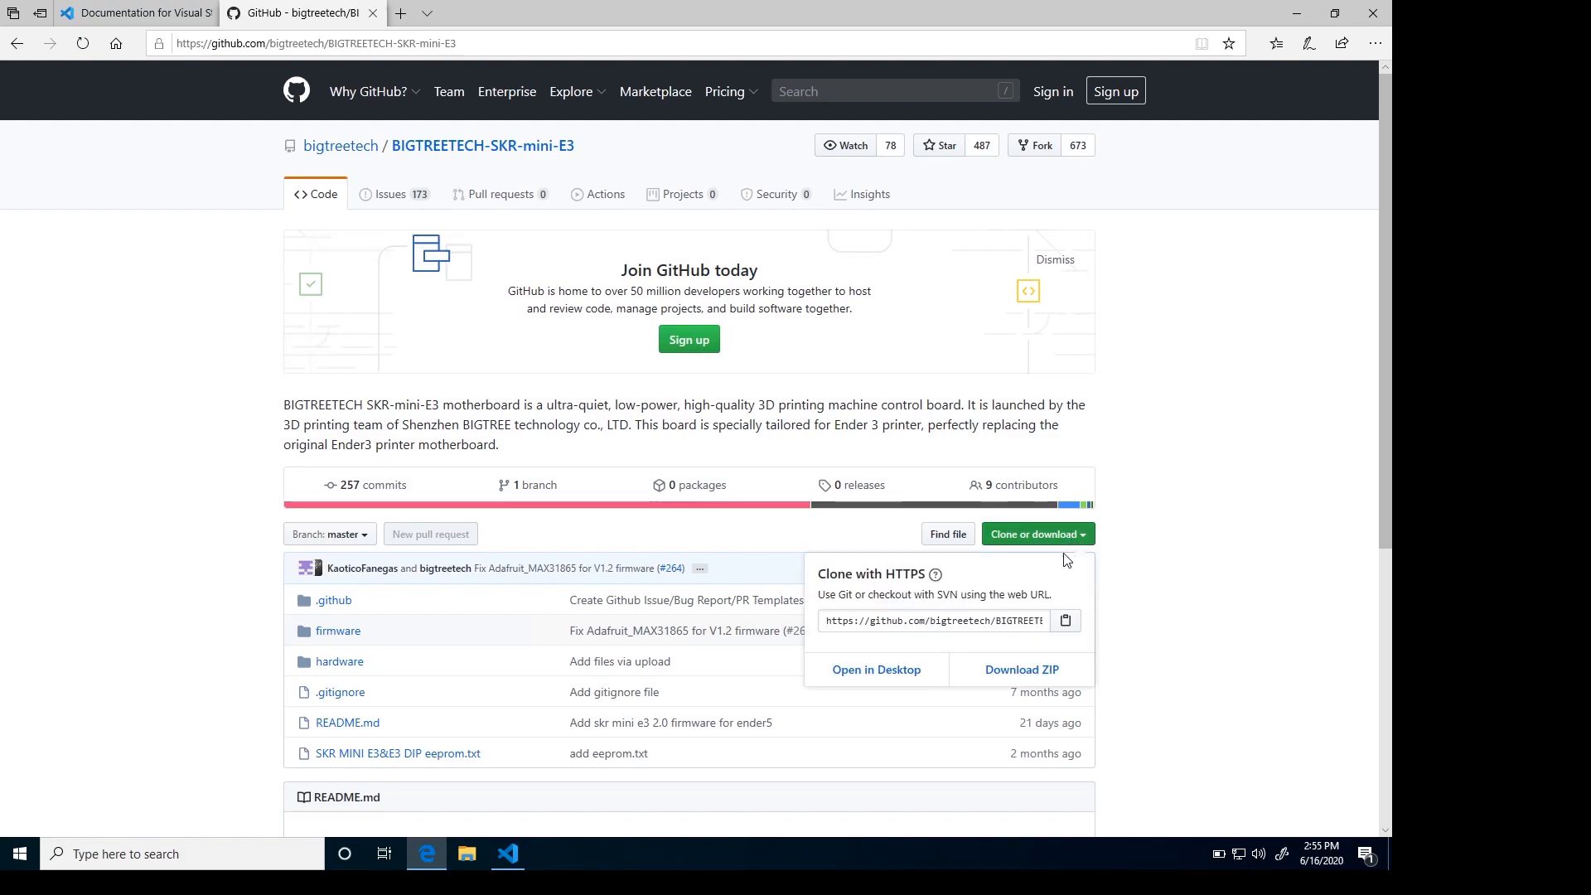
- Download the repository ZIP and save it into a new BTT folder on C:
left_click(1022, 669)
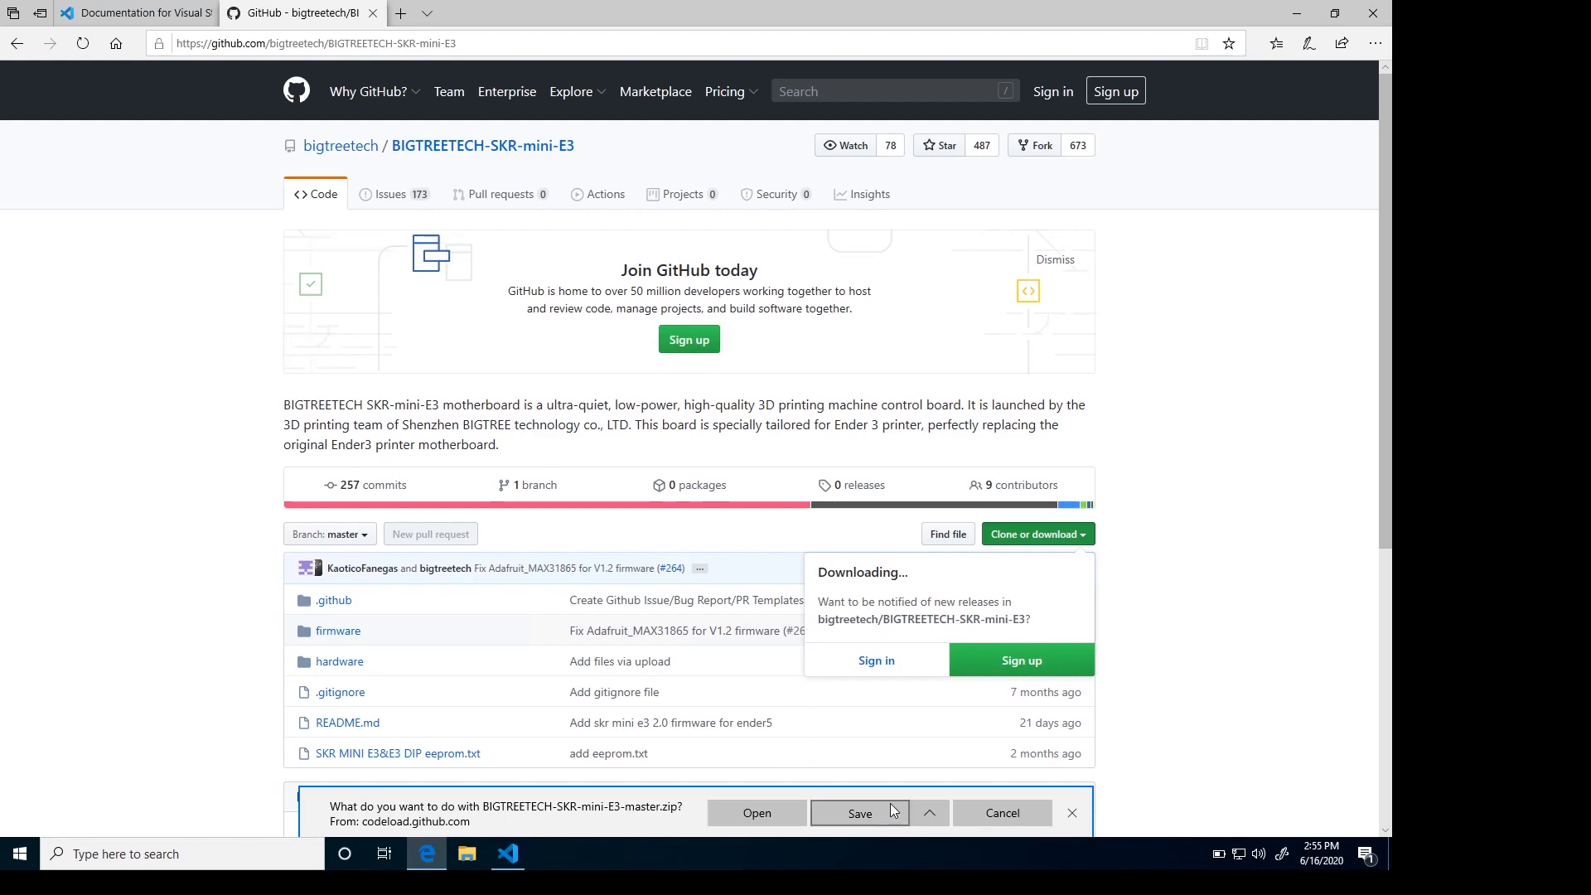
mouse_move(420, 635)
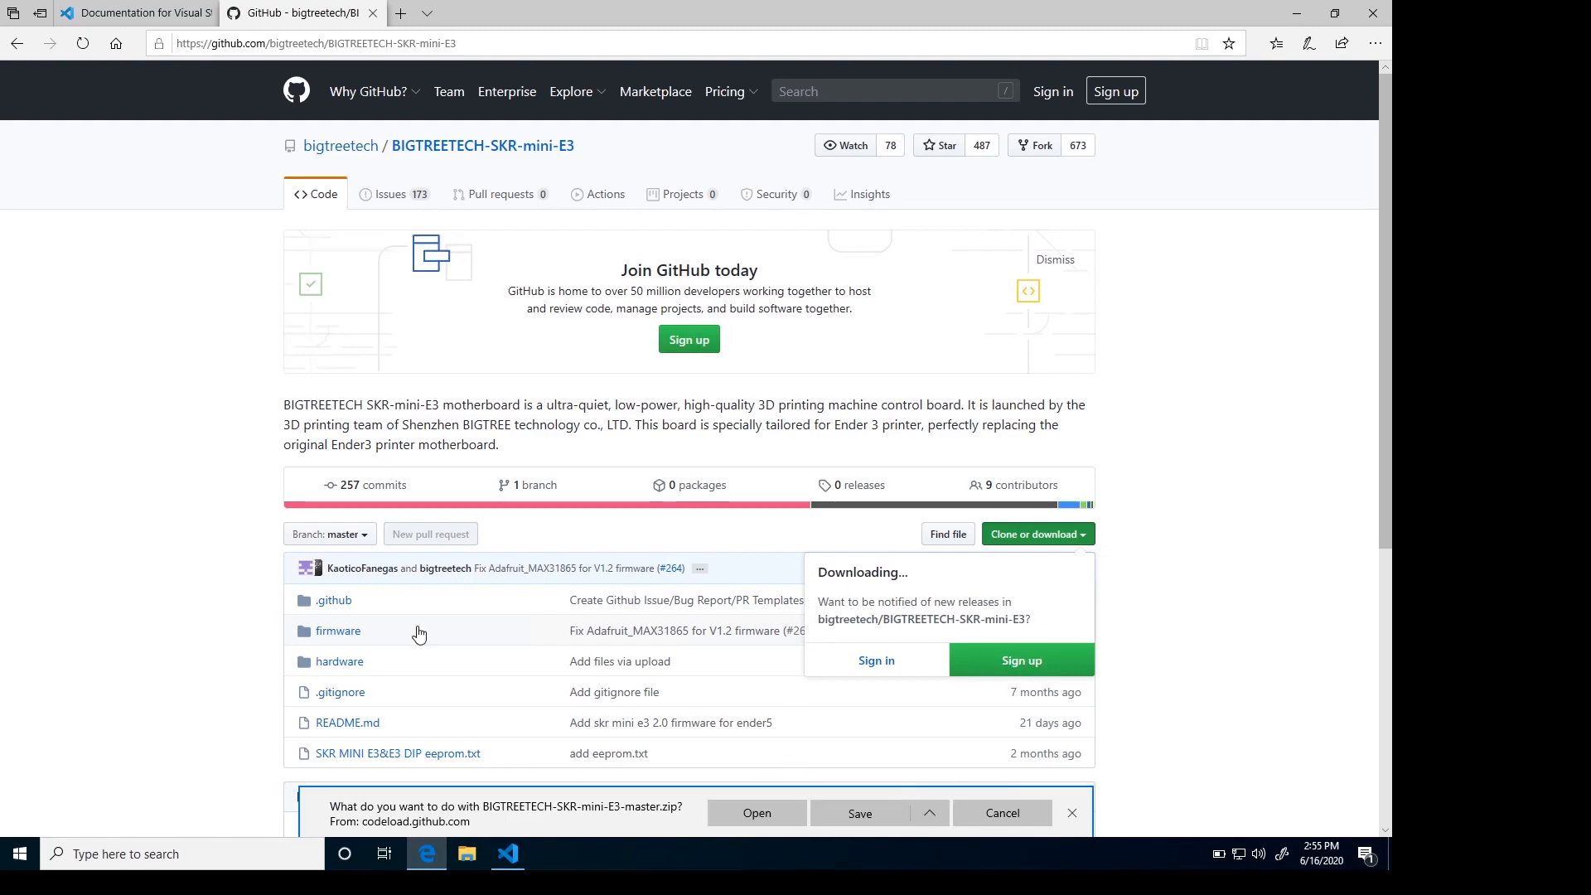
left_click(858, 814)
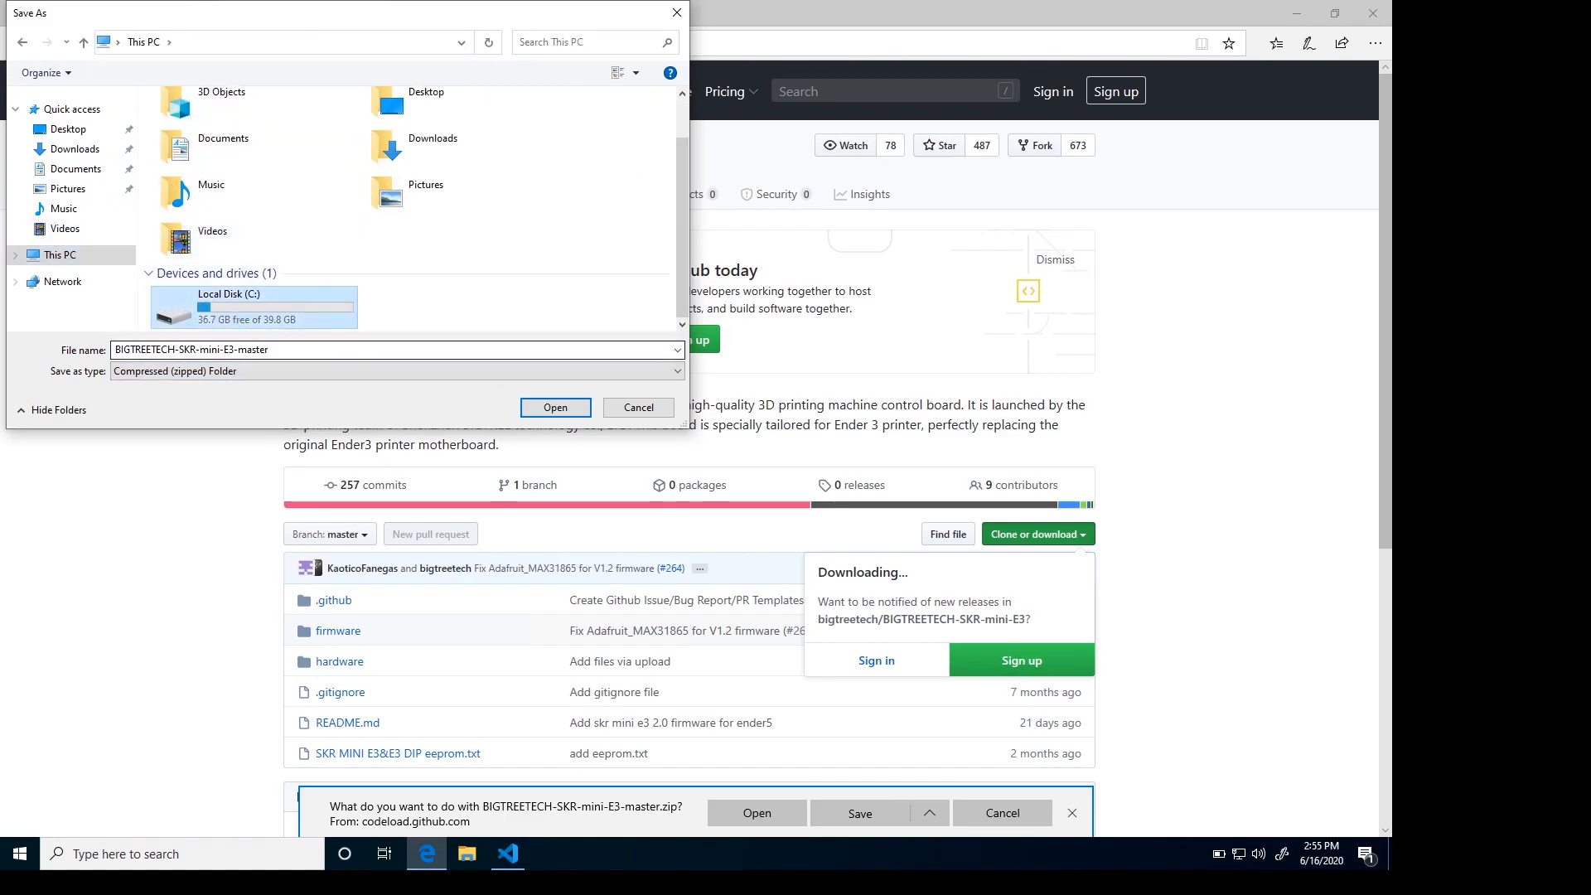
double_click(229, 302)
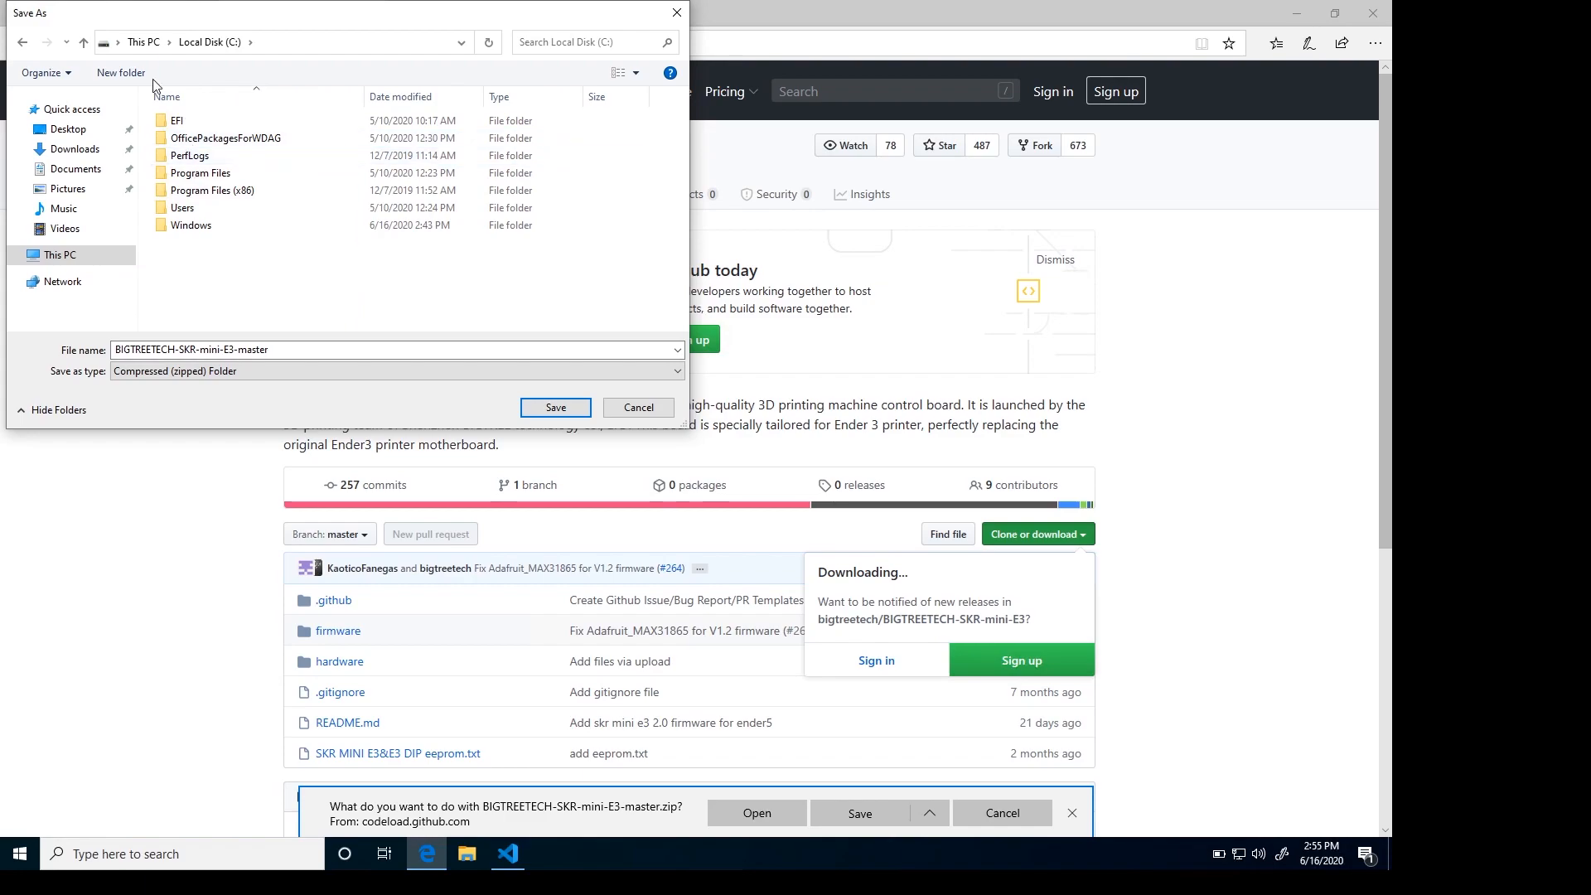
left_click(120, 72)
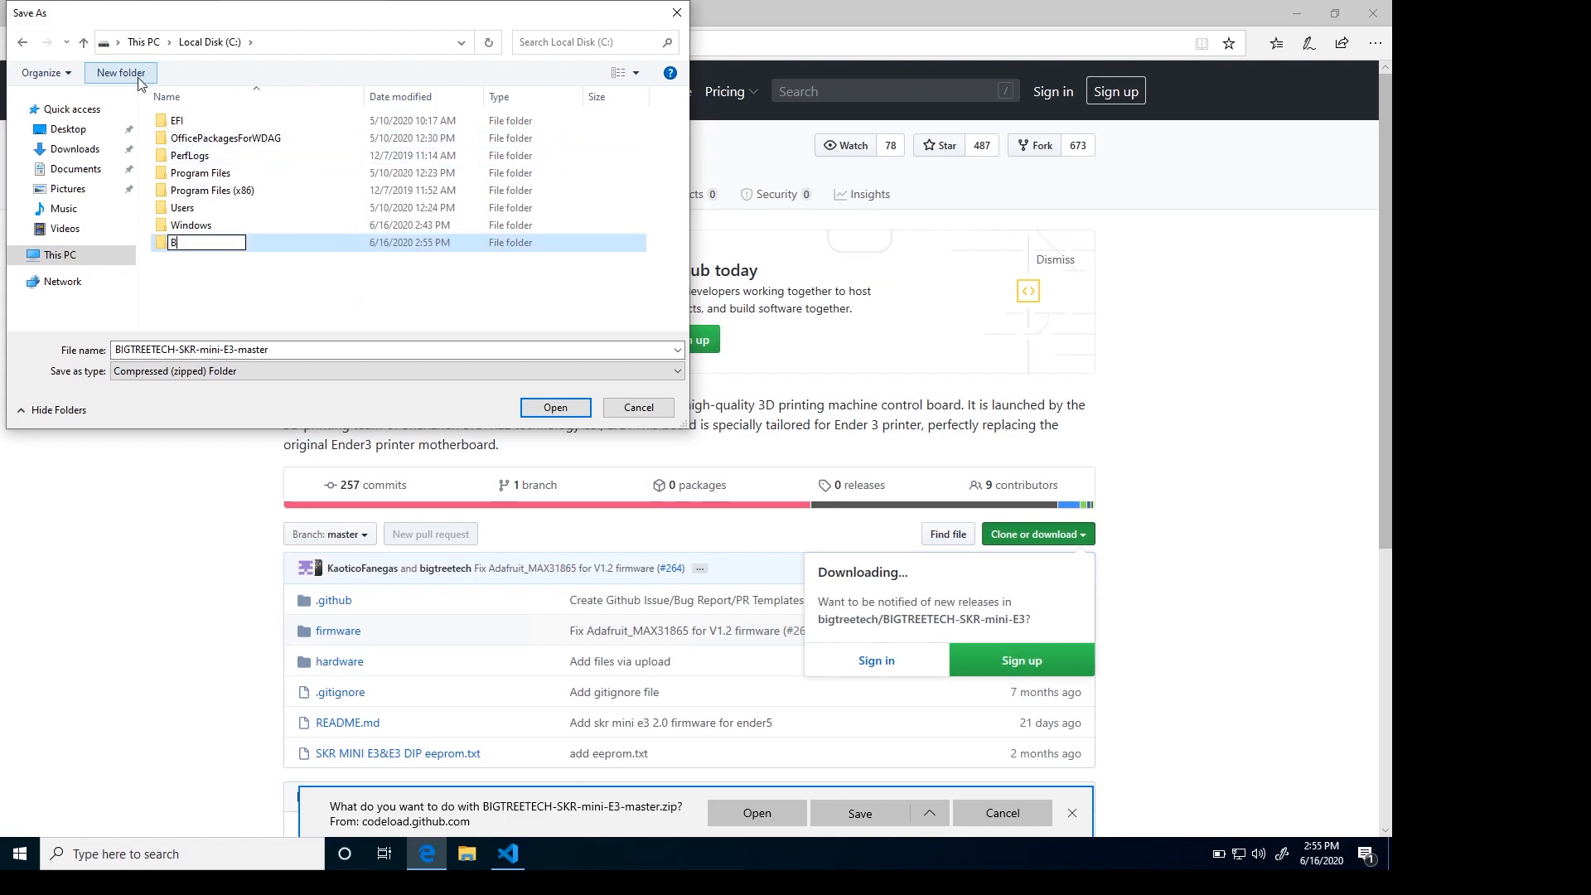
type("TT")
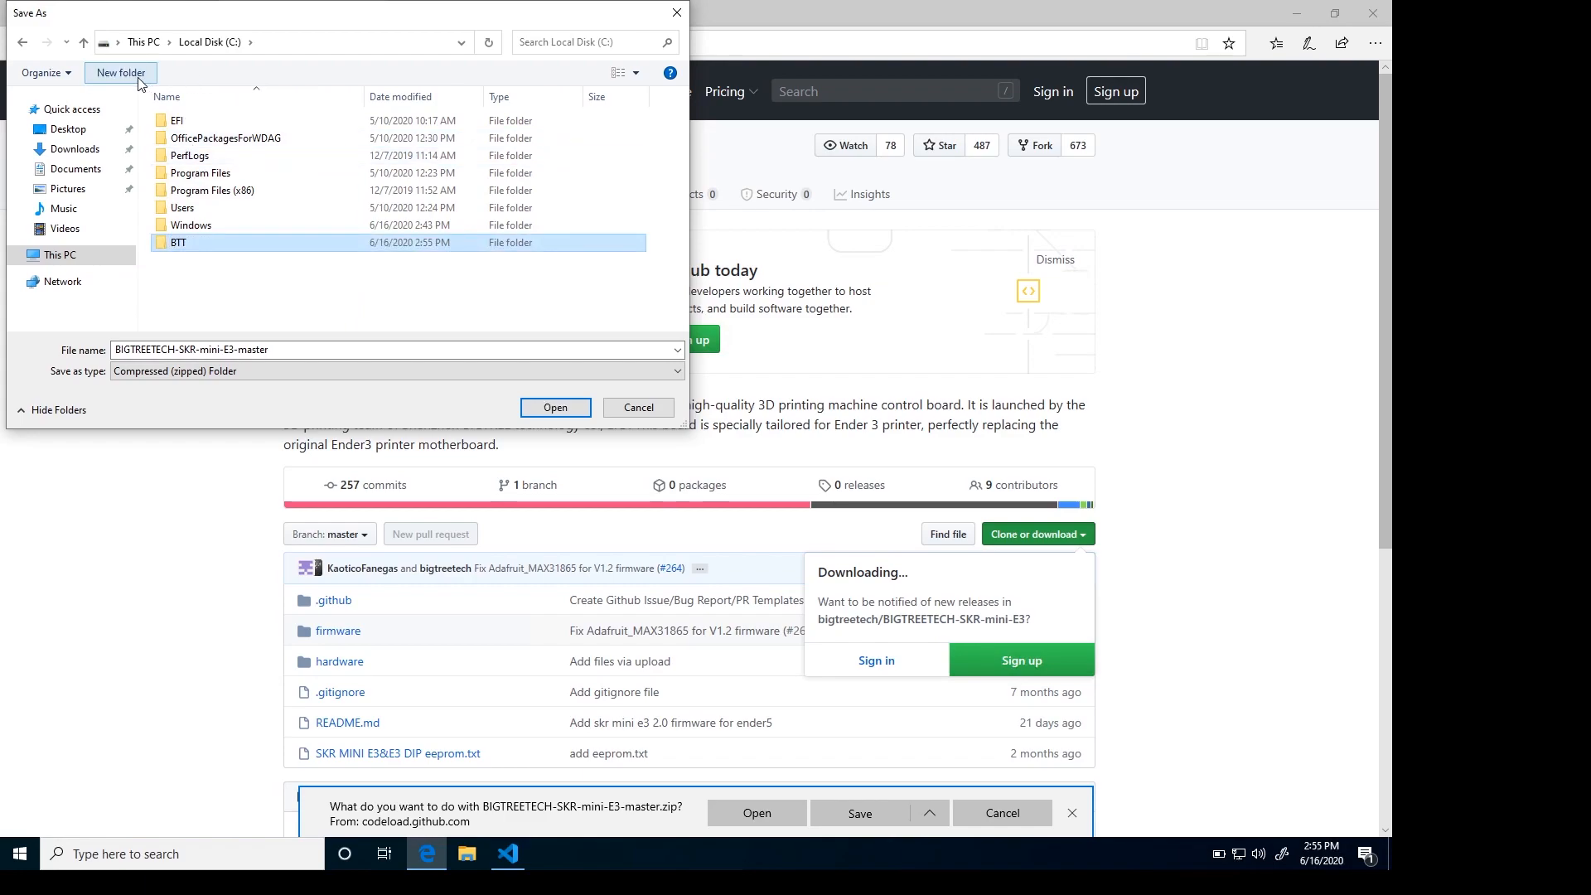
double_click(179, 243)
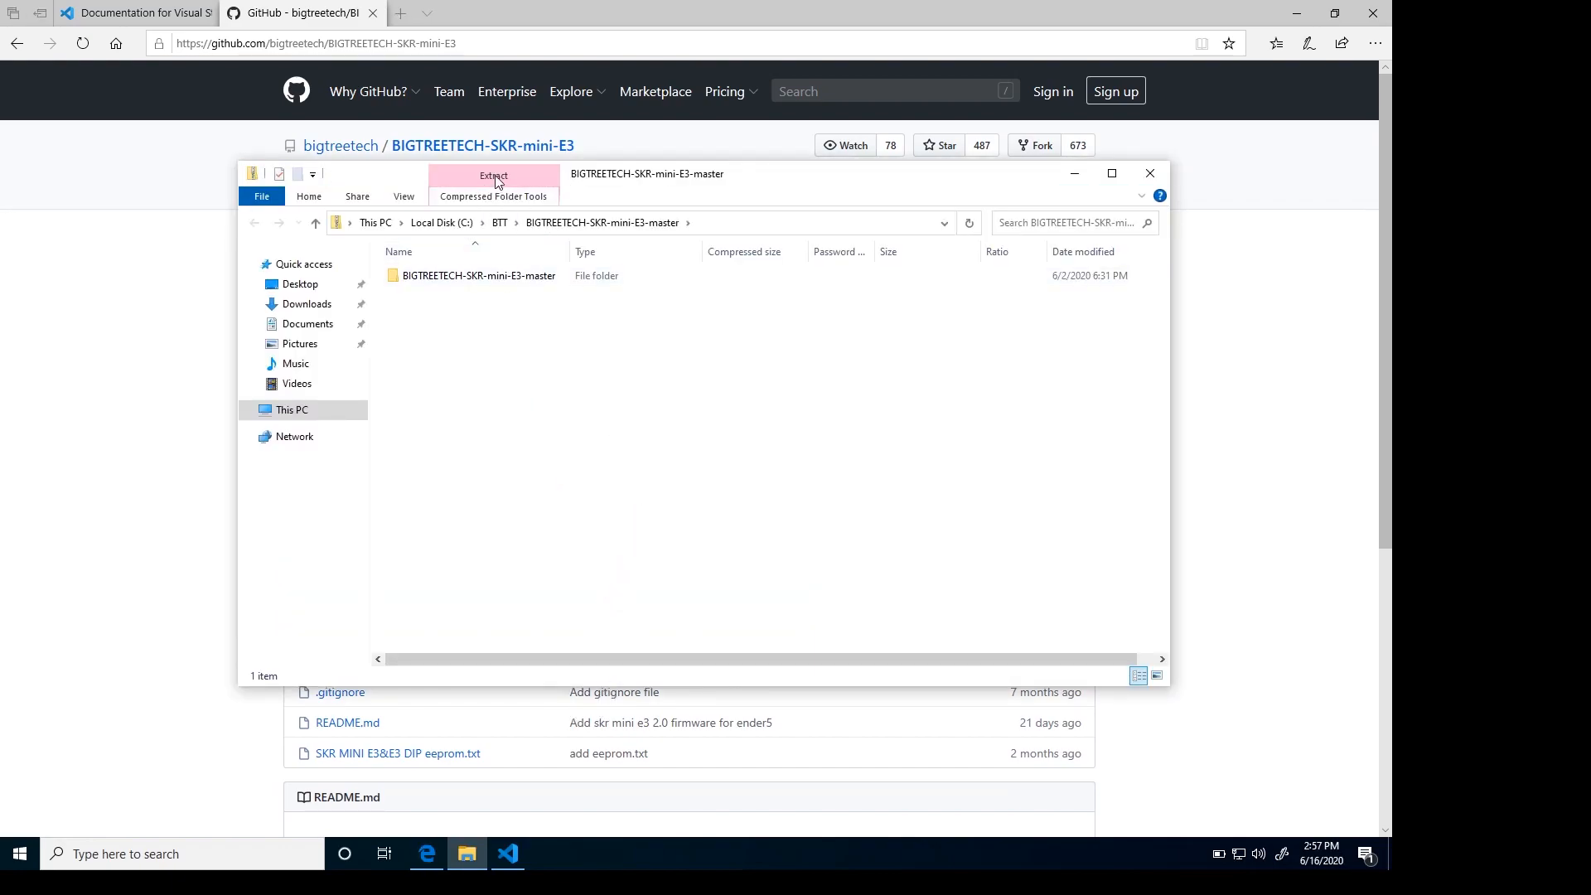
- Extract all files from the repository ZIP into C:\BTT\Firmware
left_click(493, 176)
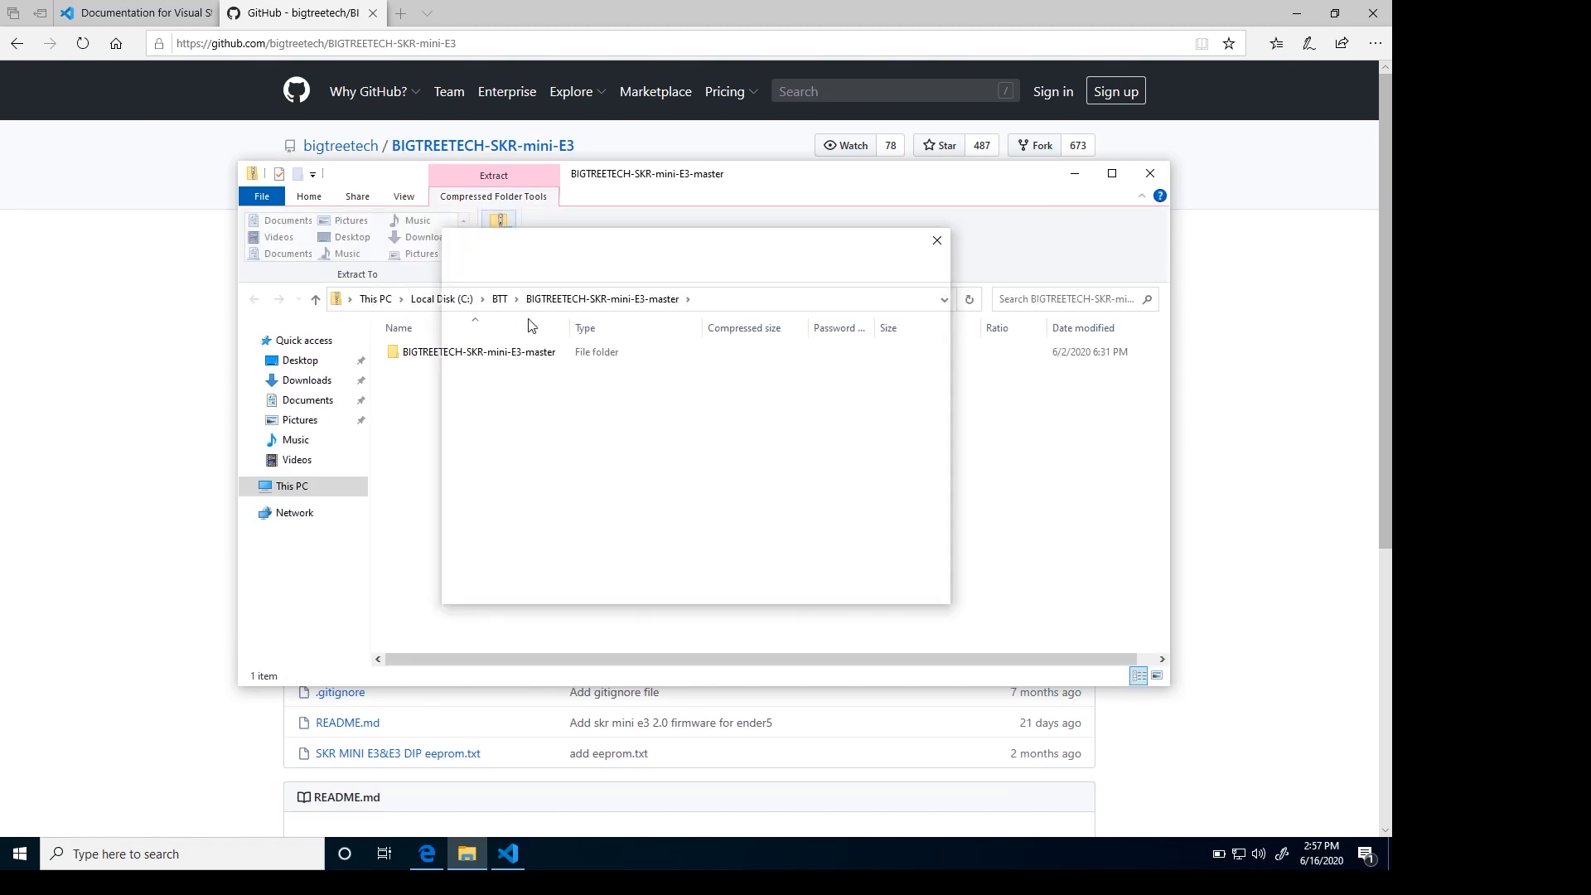
left_click(493, 175)
type("C:\\BTT\\Firmware")
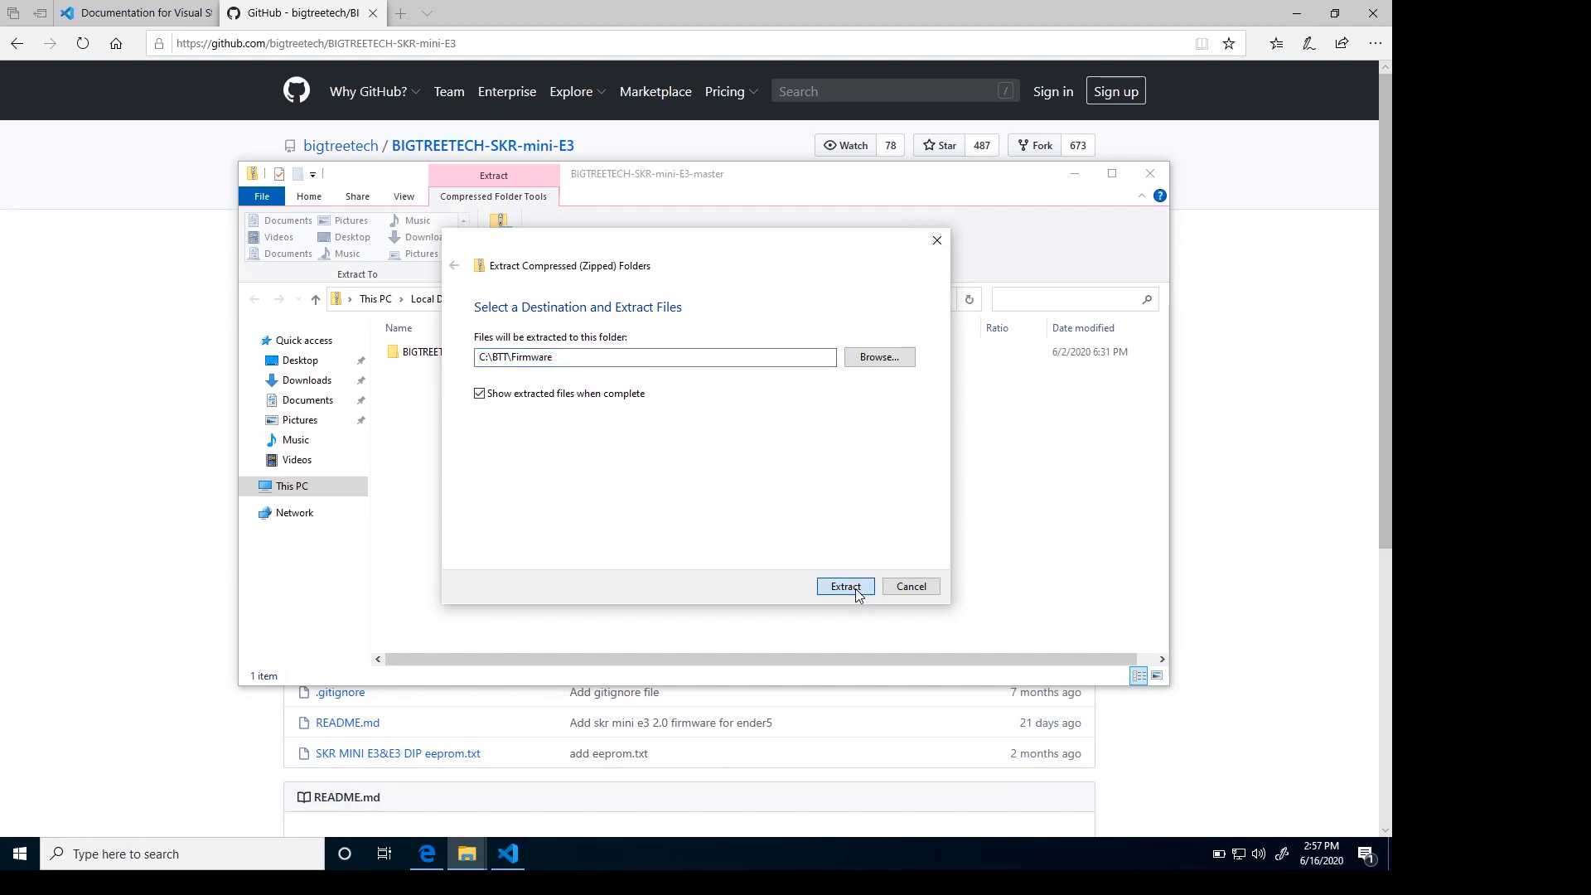
left_click(845, 586)
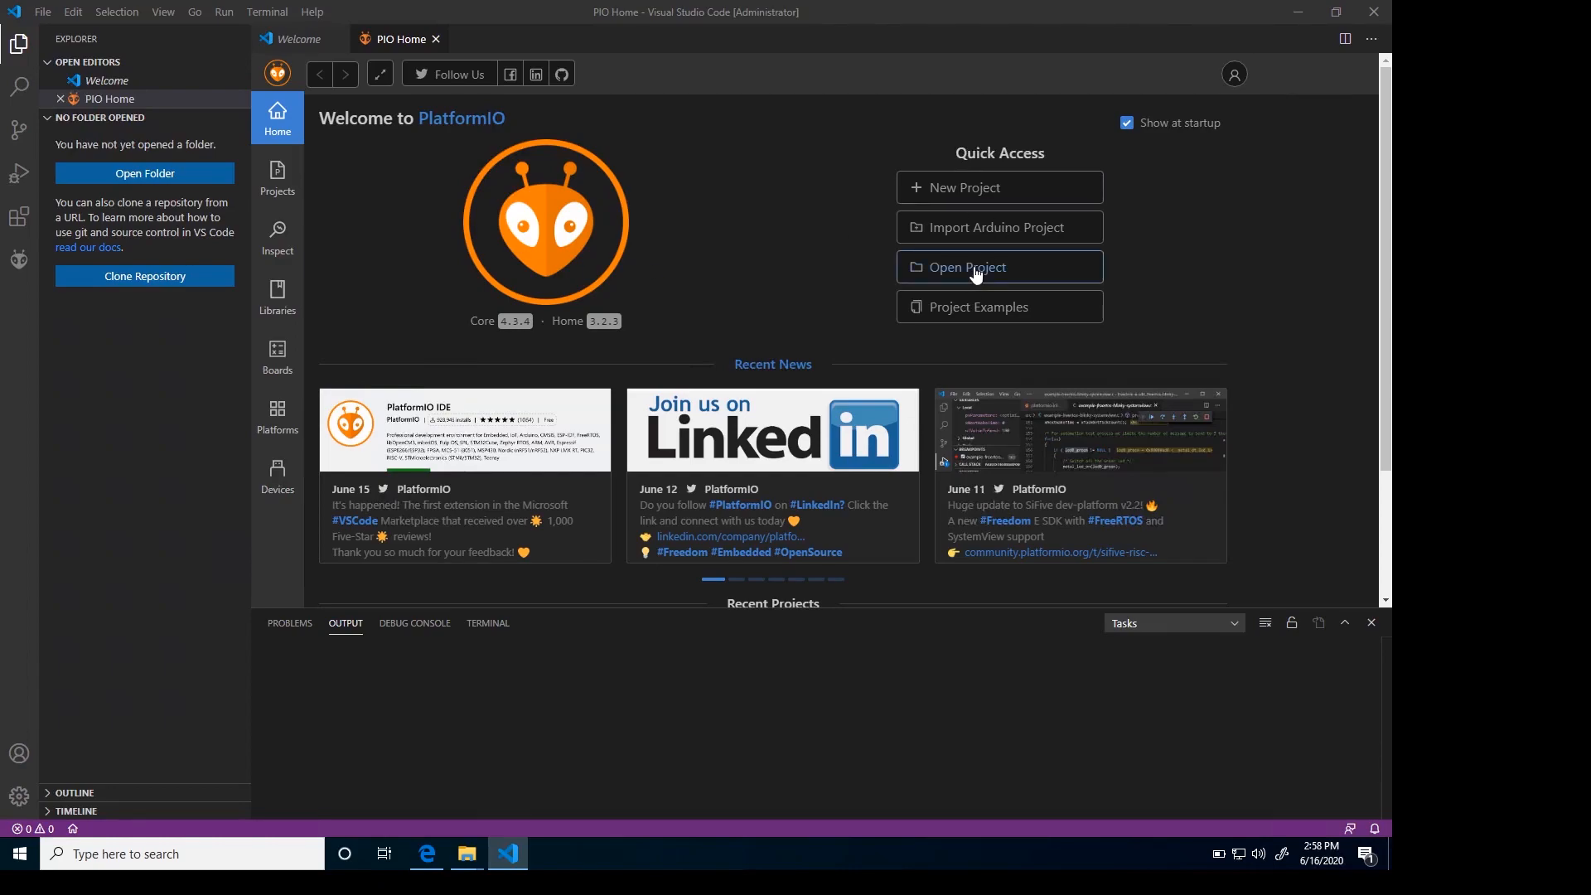
- Open C:/BTT/Firmware/.../firmware/V1.2/Marlin-2.0.x-SKR-Mini-E3-V1.2 as a project from PIO Home
left_click(998, 267)
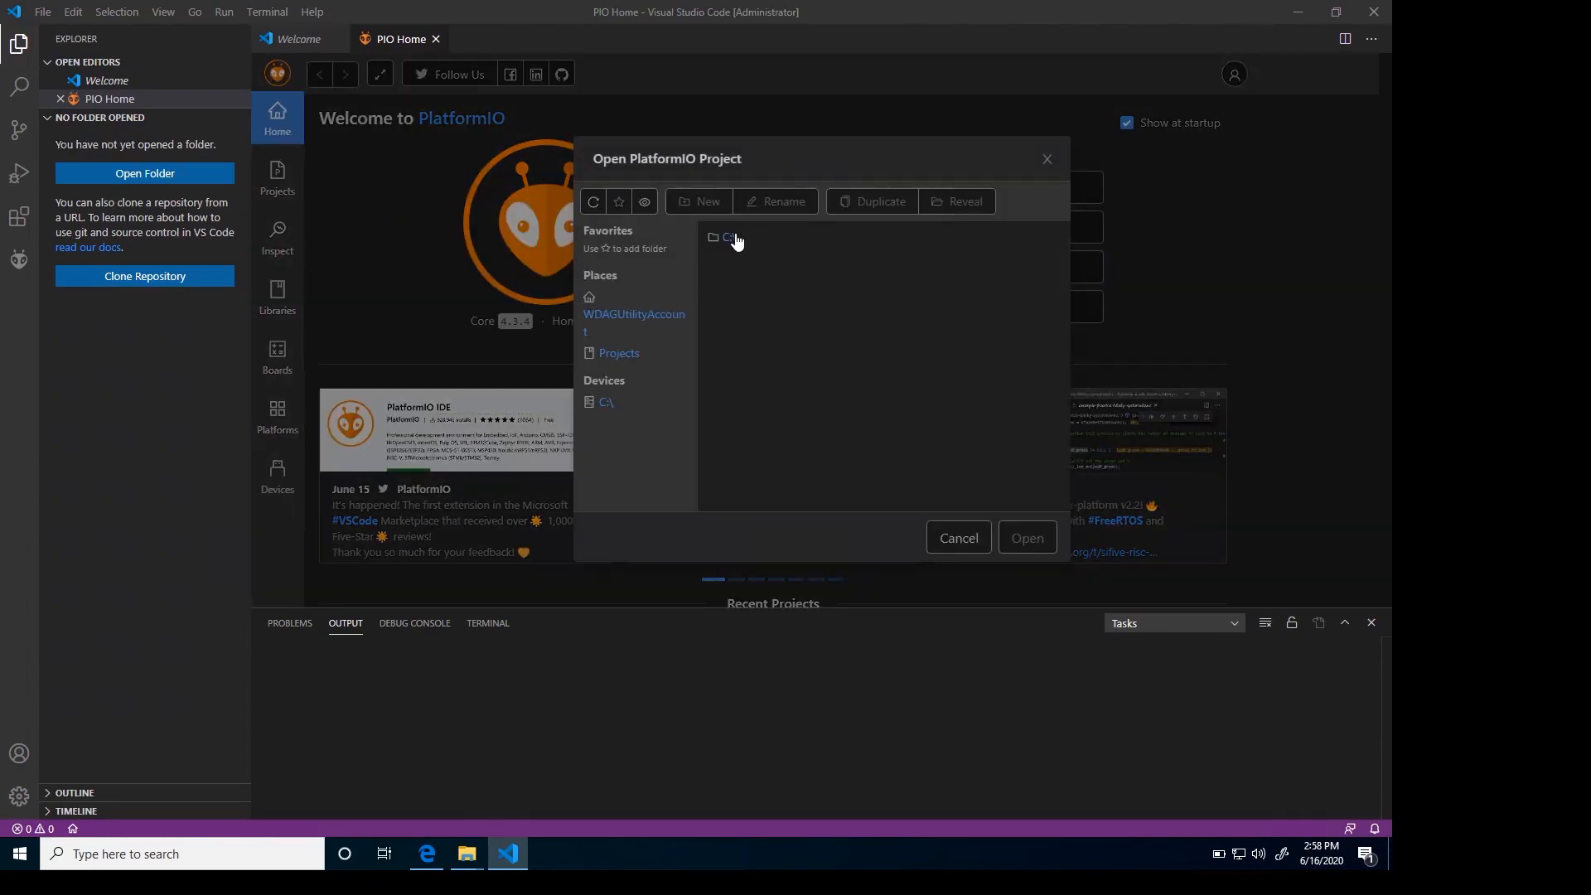
double_click(729, 238)
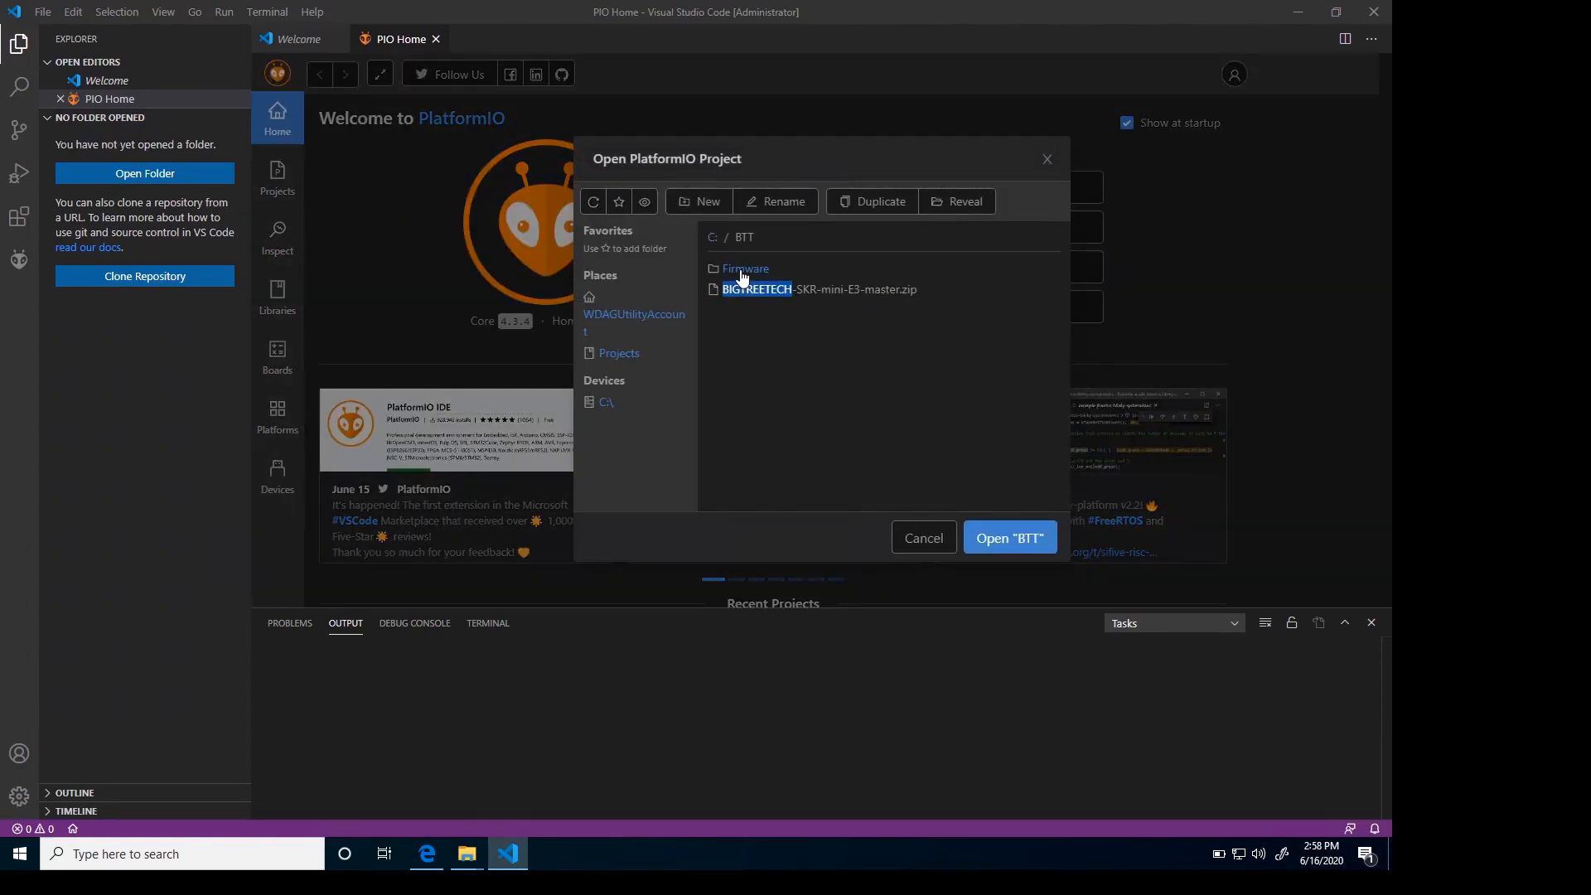
double_click(756, 290)
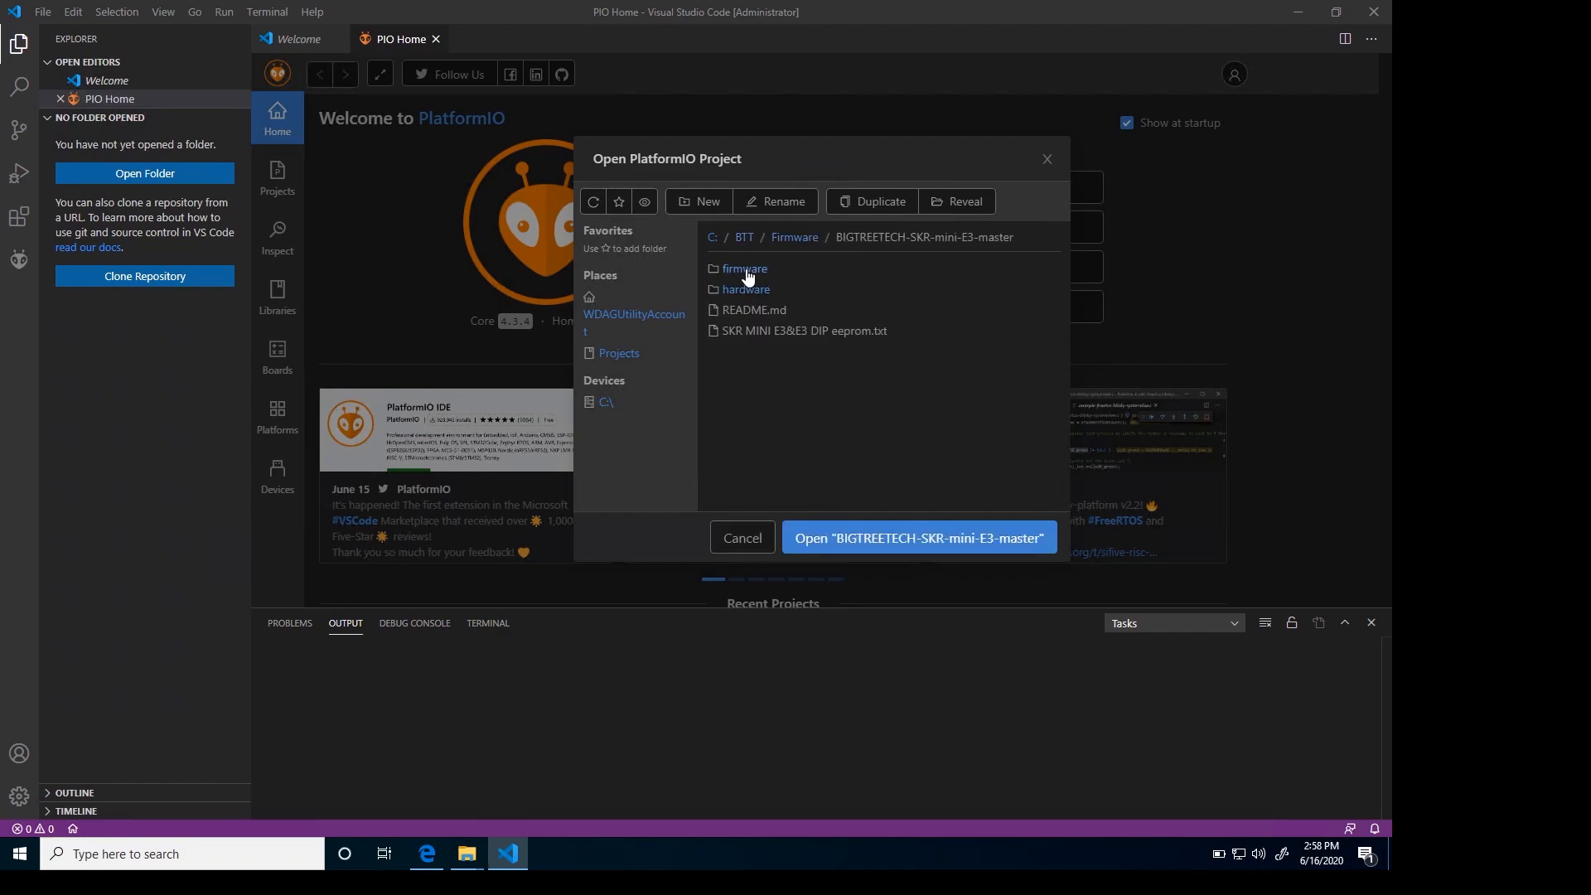
double_click(745, 268)
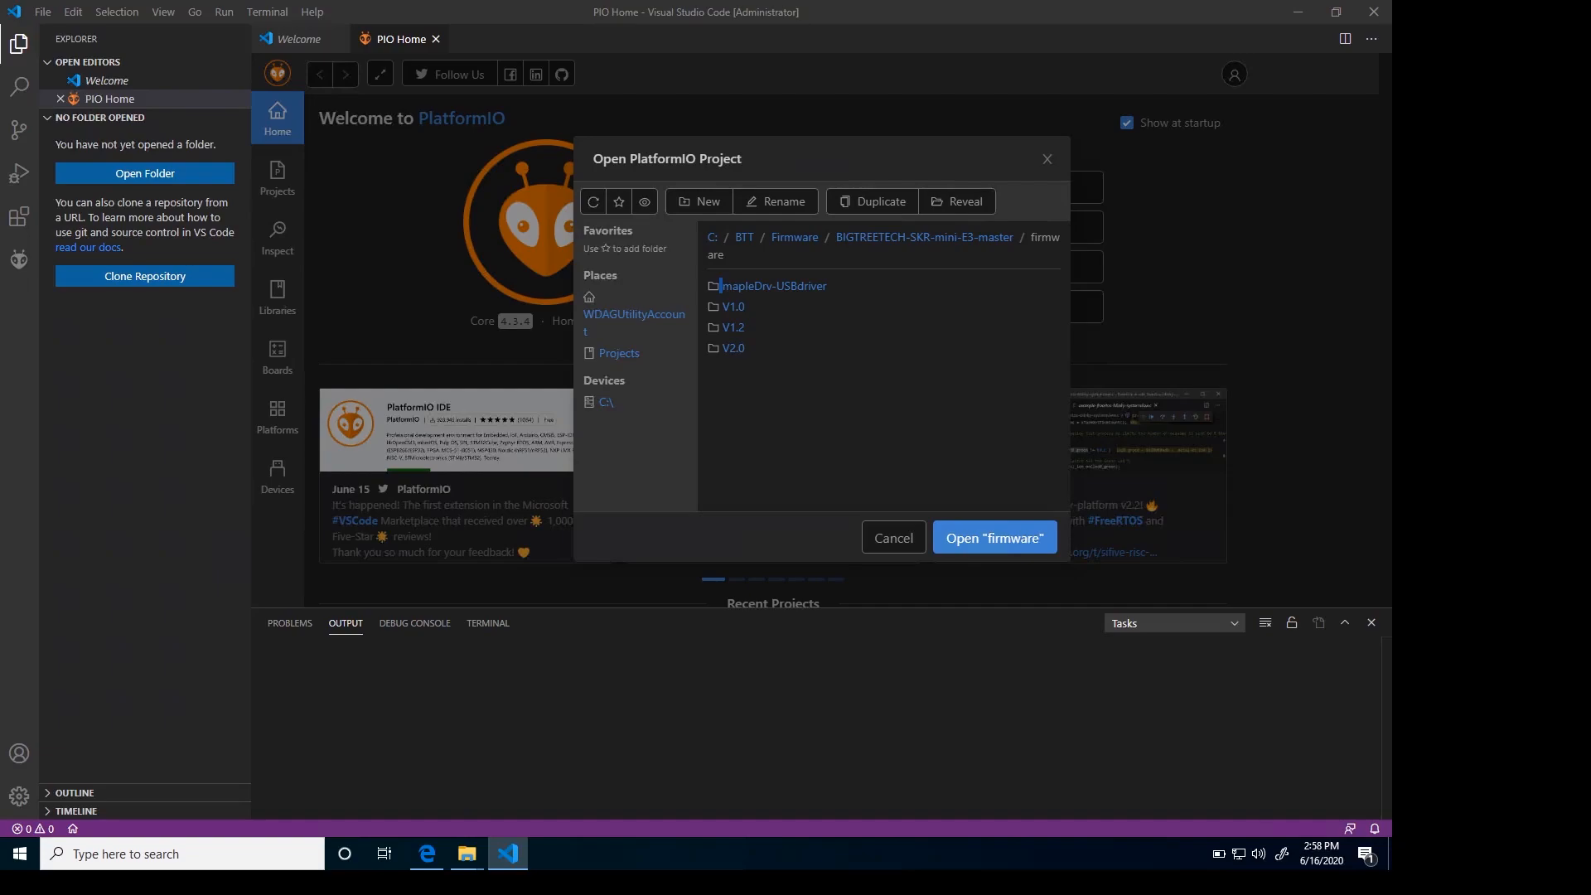
double_click(733, 327)
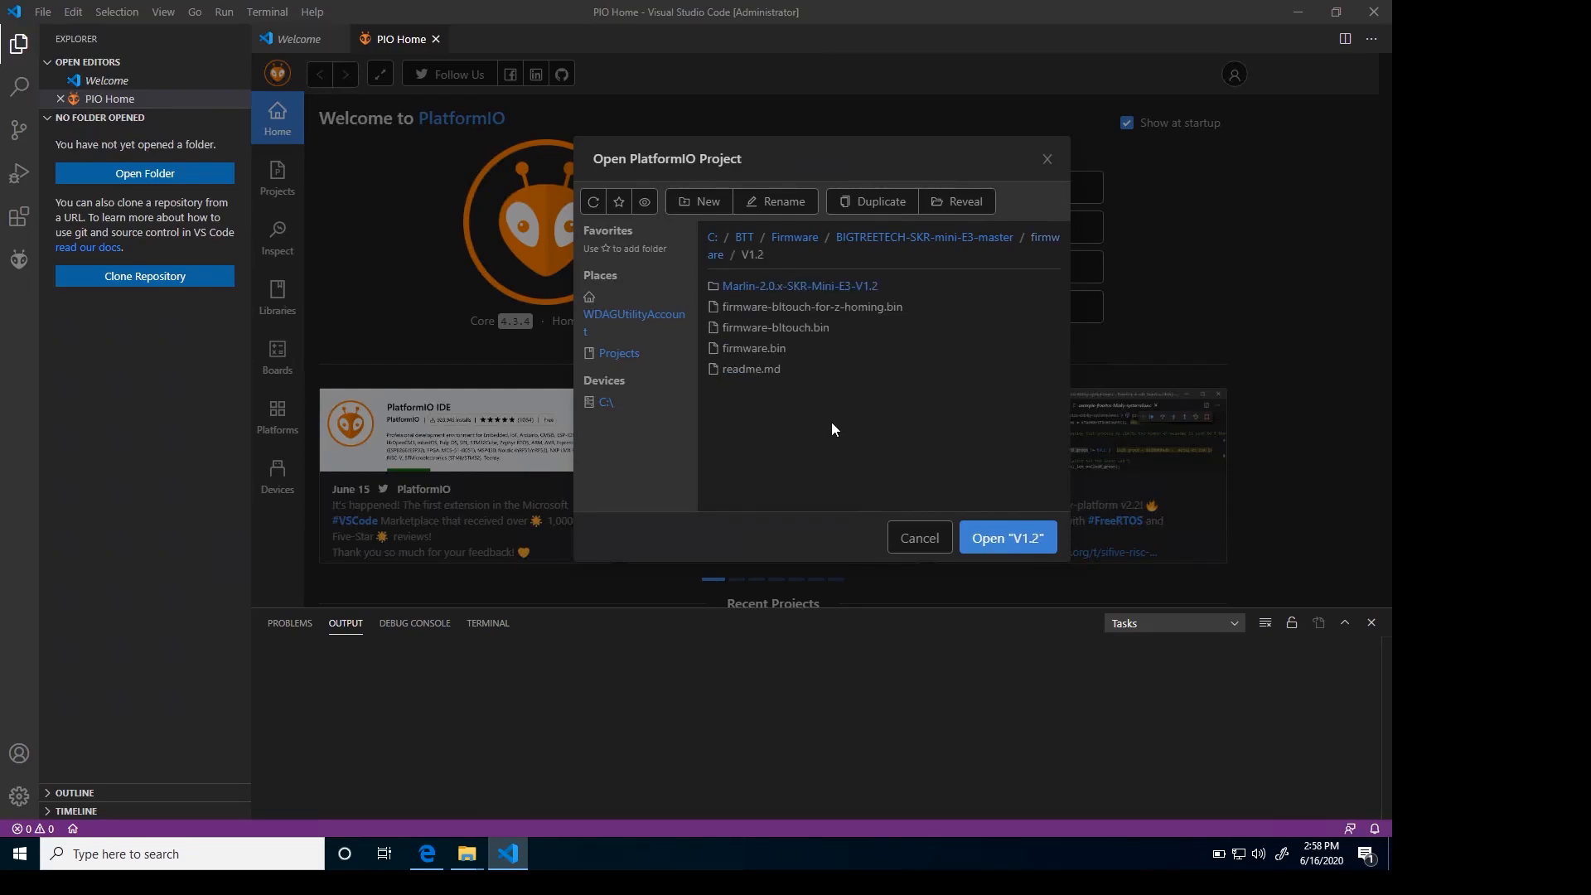
double_click(799, 285)
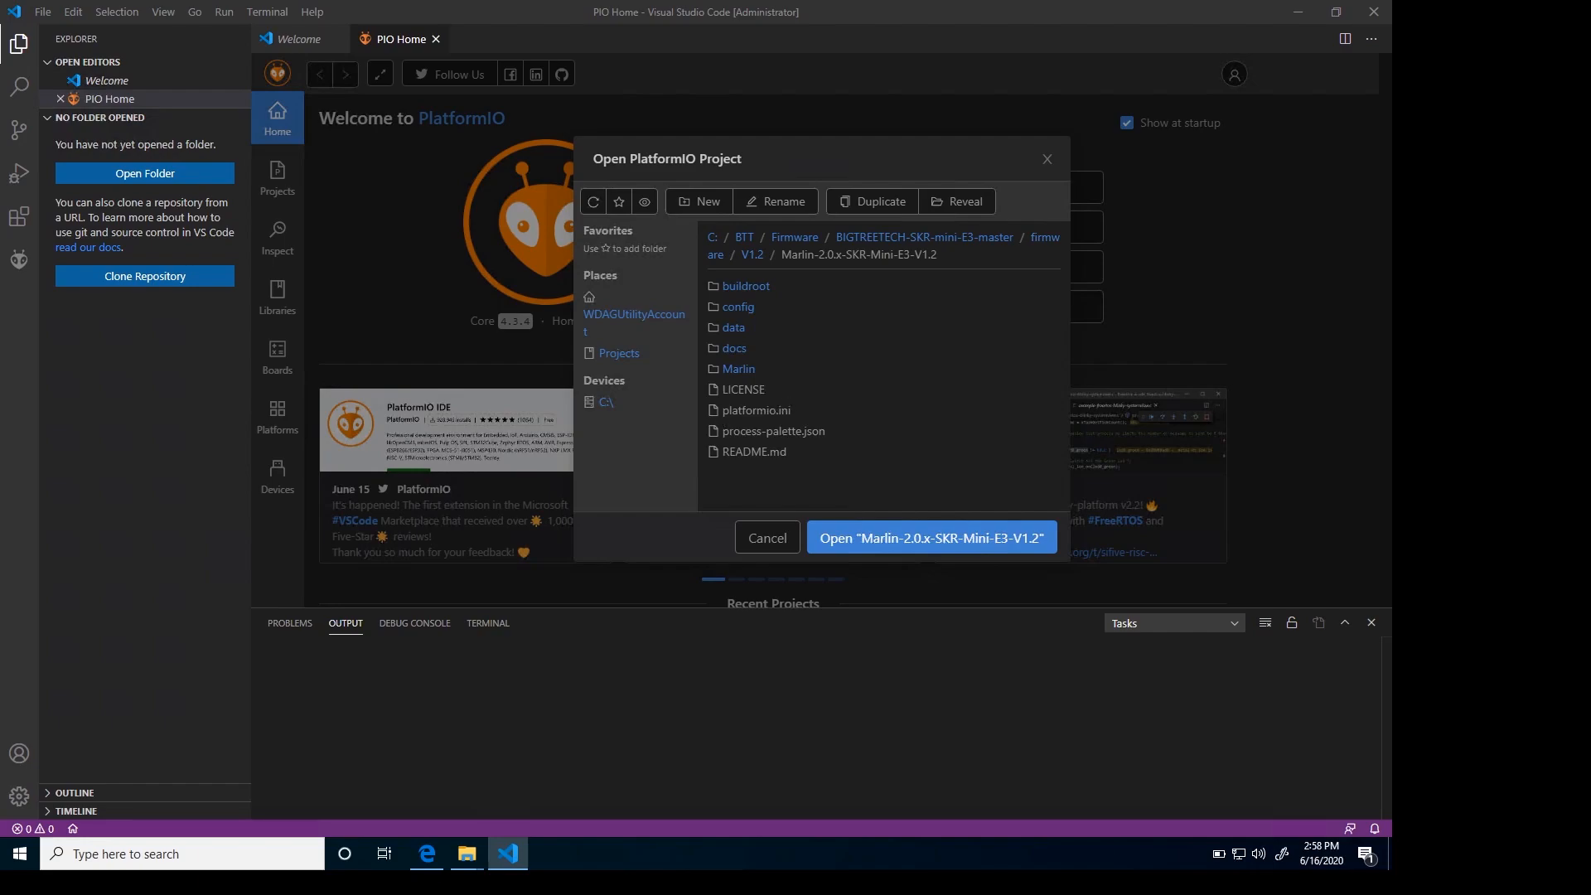
left_click(756, 411)
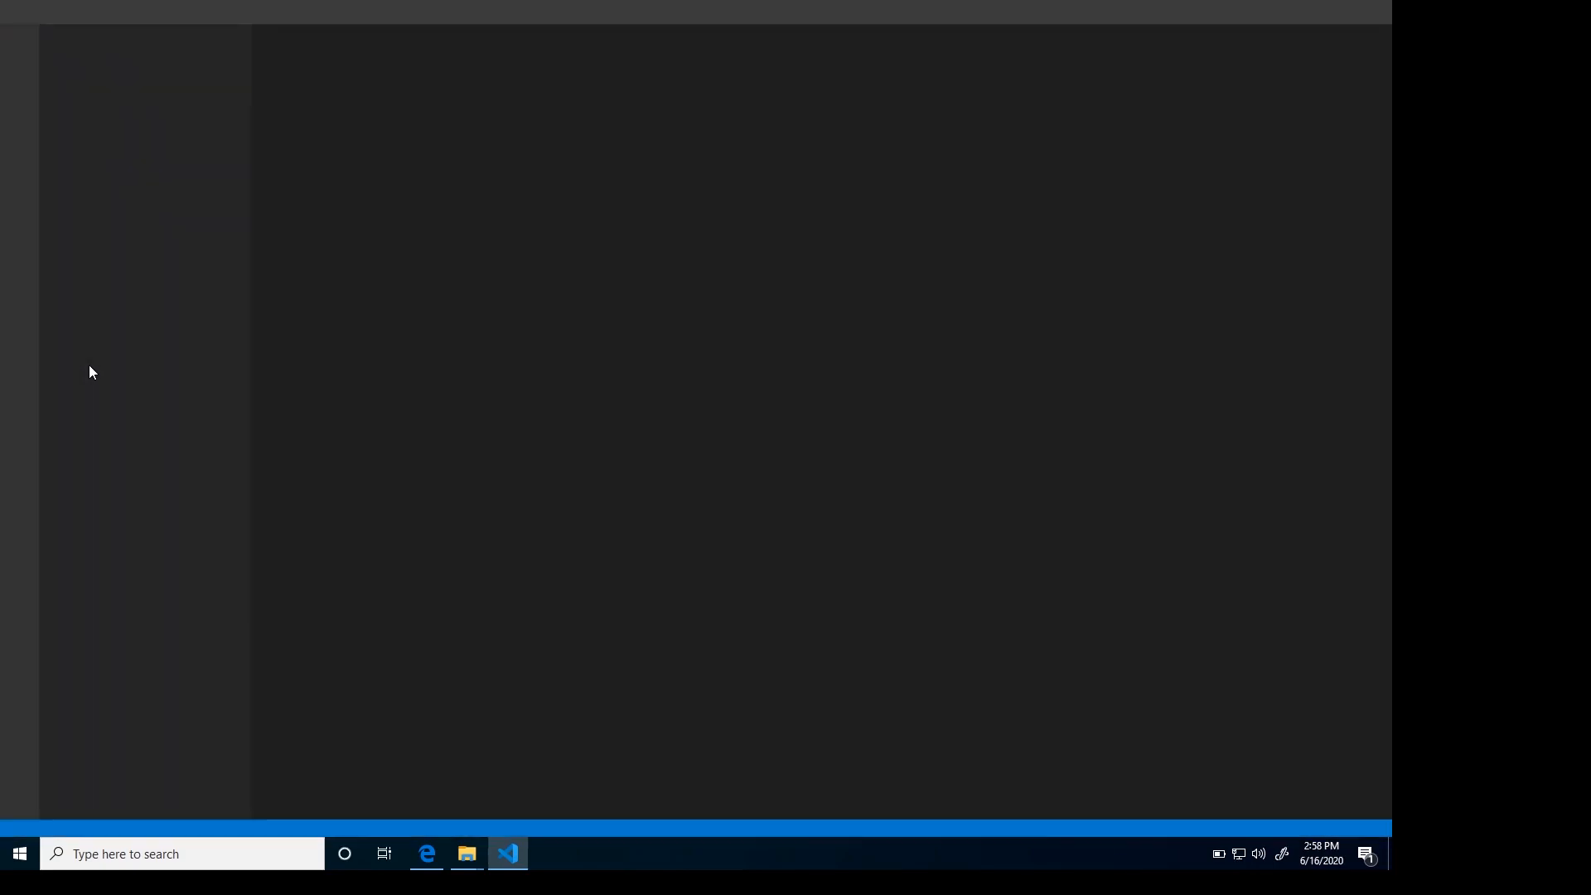
mouse_move(87, 409)
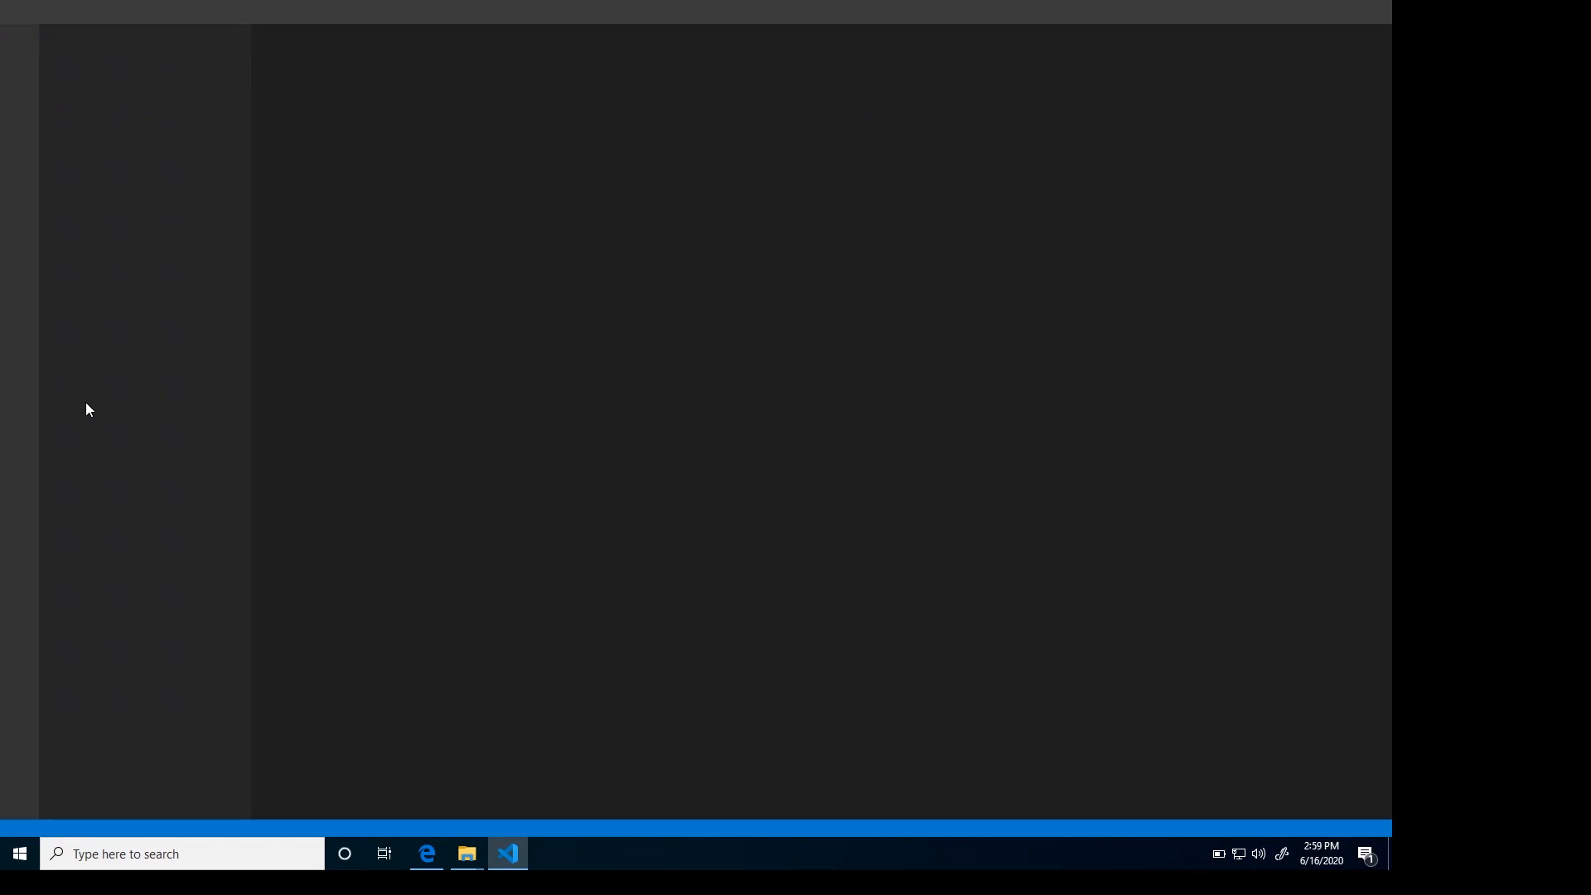
- Open platformio.ini and select the default_envs value STM32F103RC_btt_512K
left_click(507, 860)
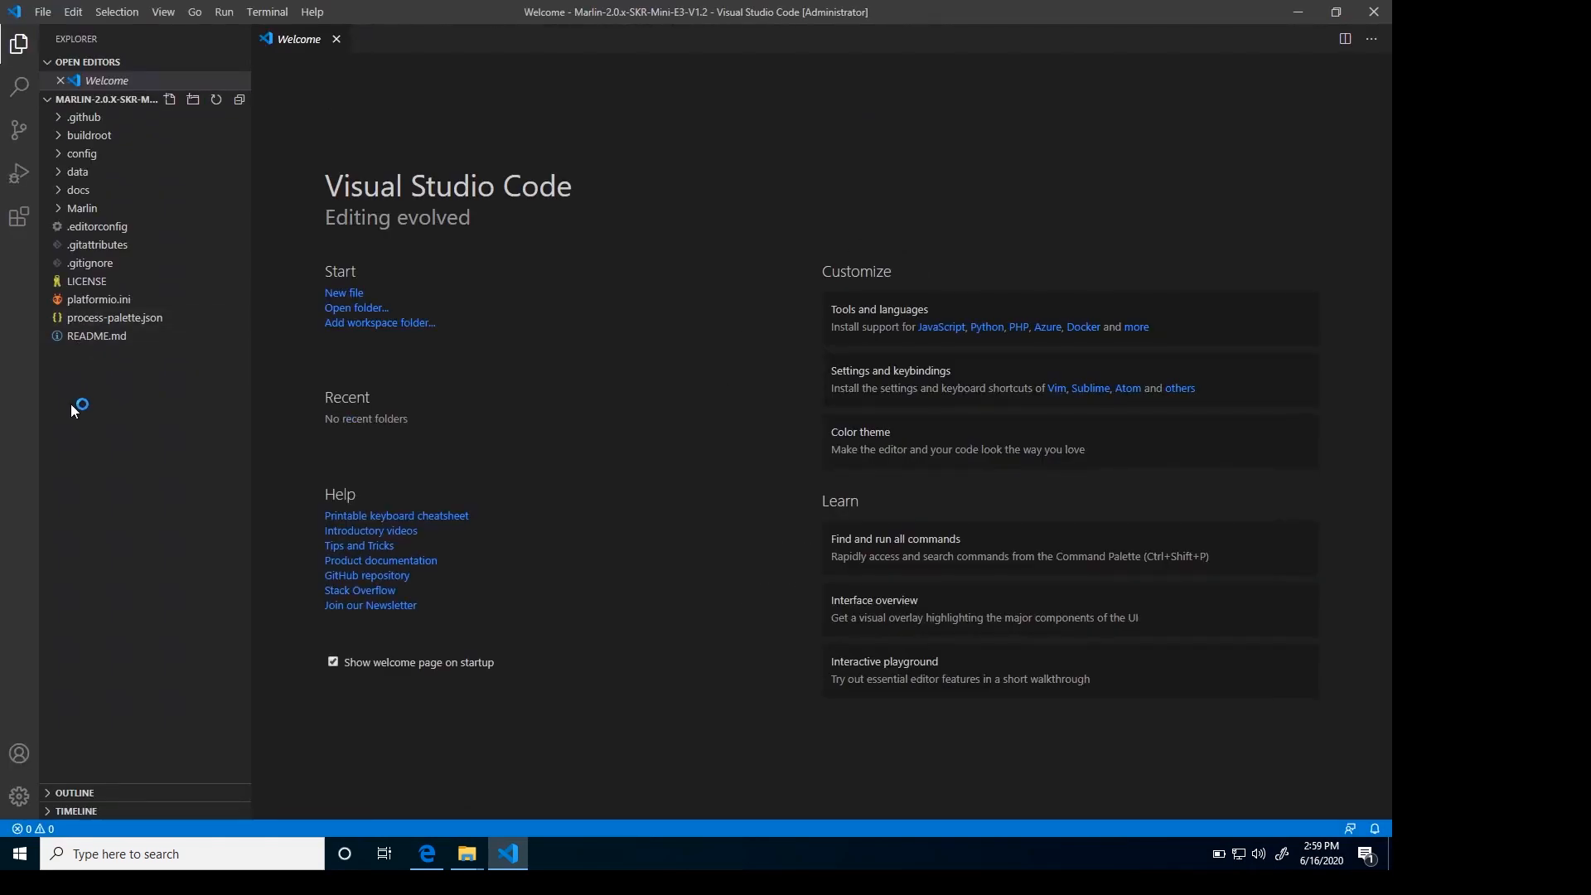
double_click(99, 298)
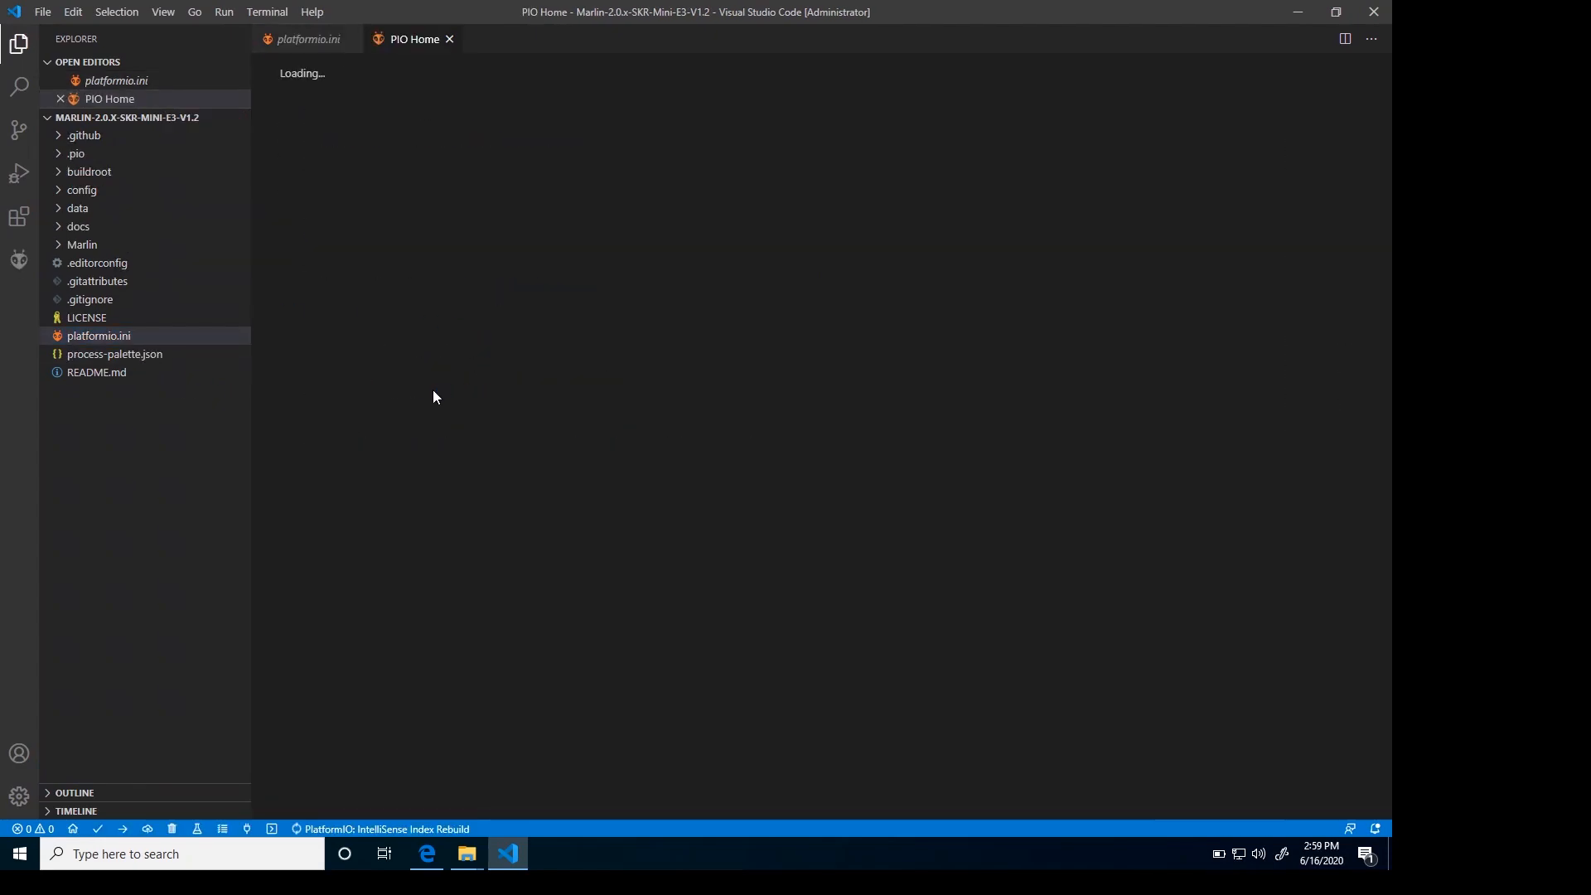
left_click(307, 39)
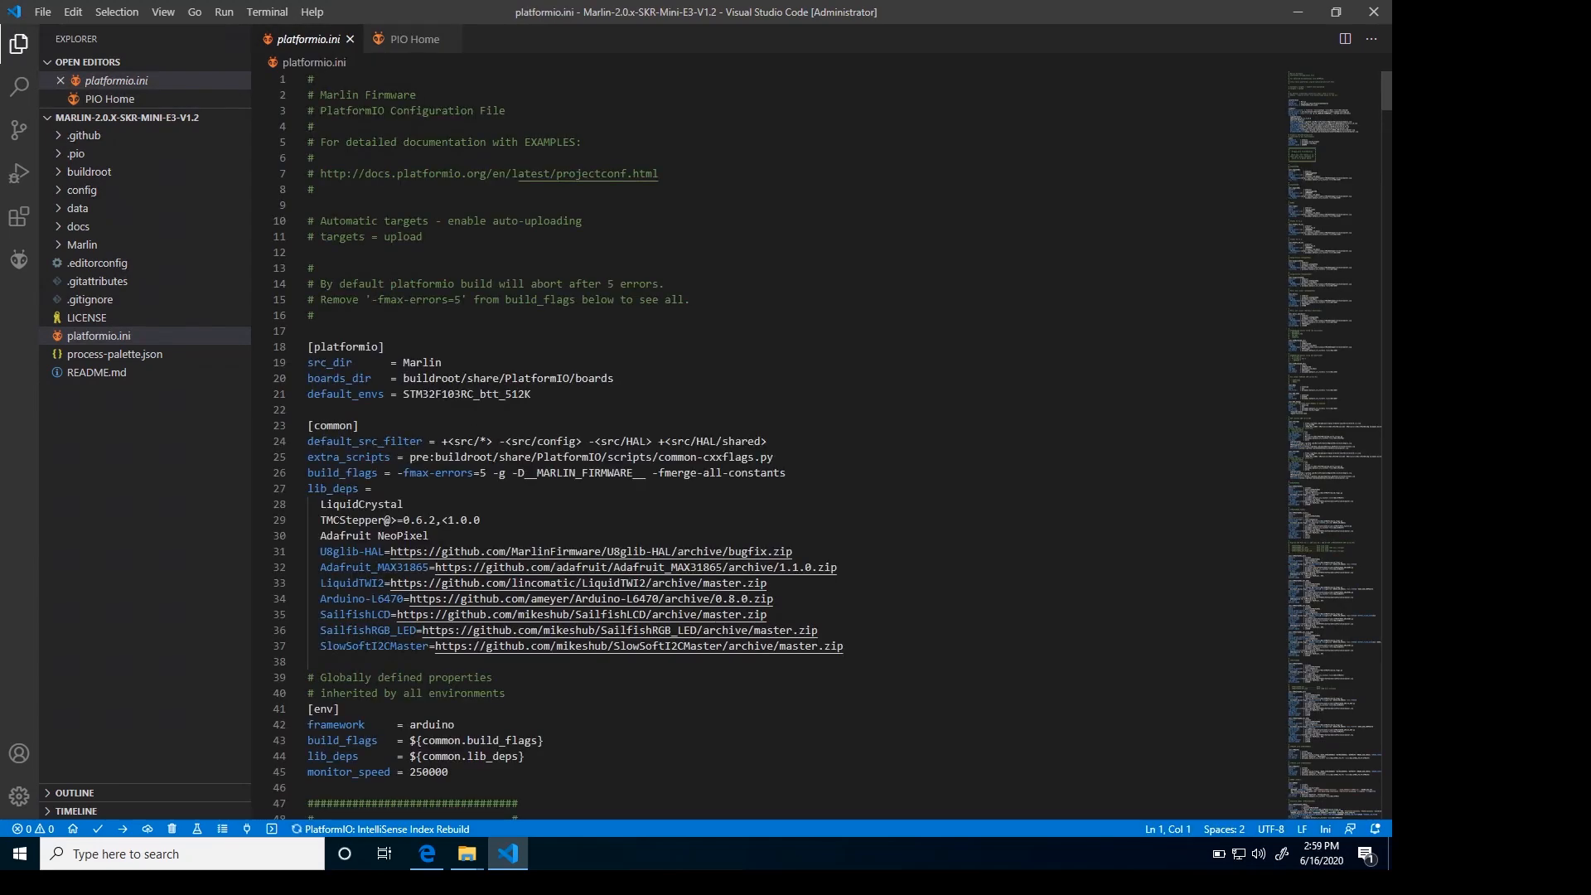
double_click(465, 394)
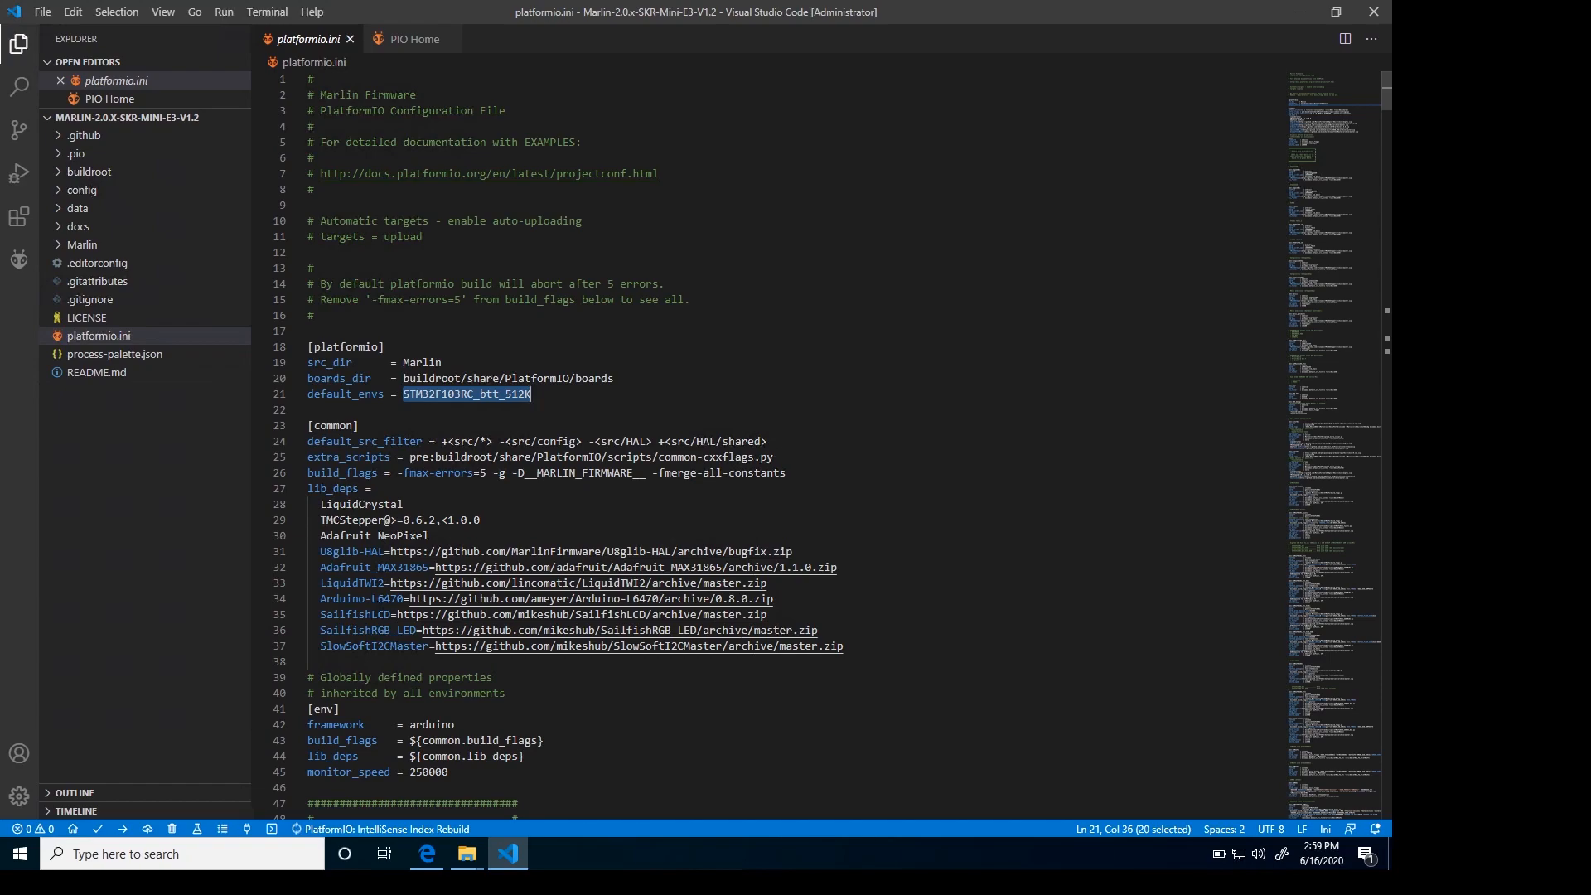
mouse_move(276, 355)
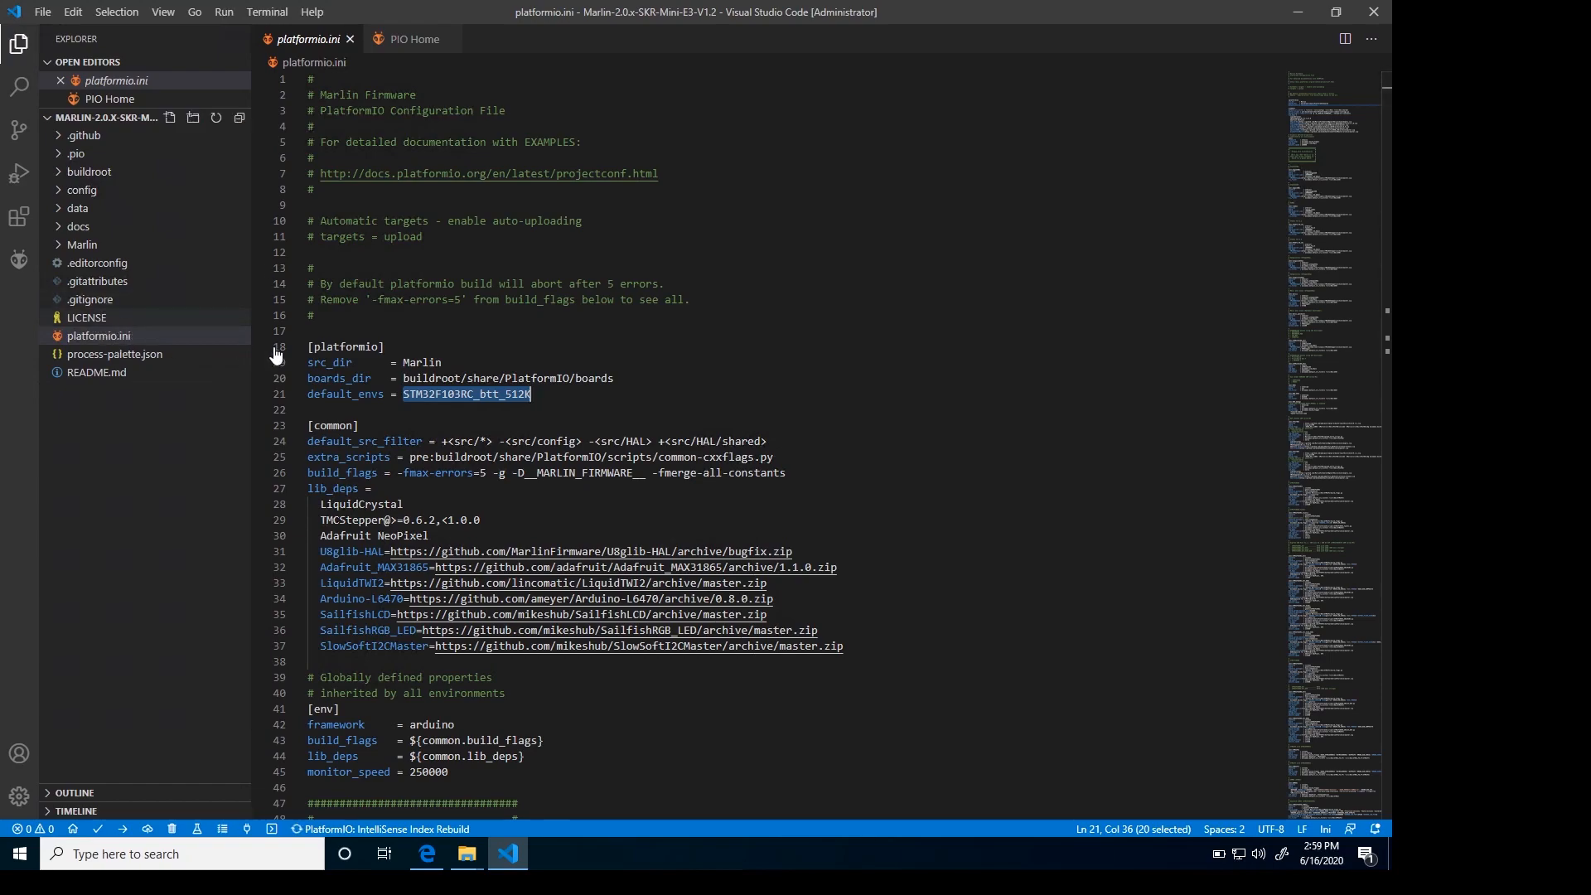
- Open Marlin/Configuration.h and replace STRING_CONFIG_H_AUTHOR with 'FusionSource'
left_click(81, 245)
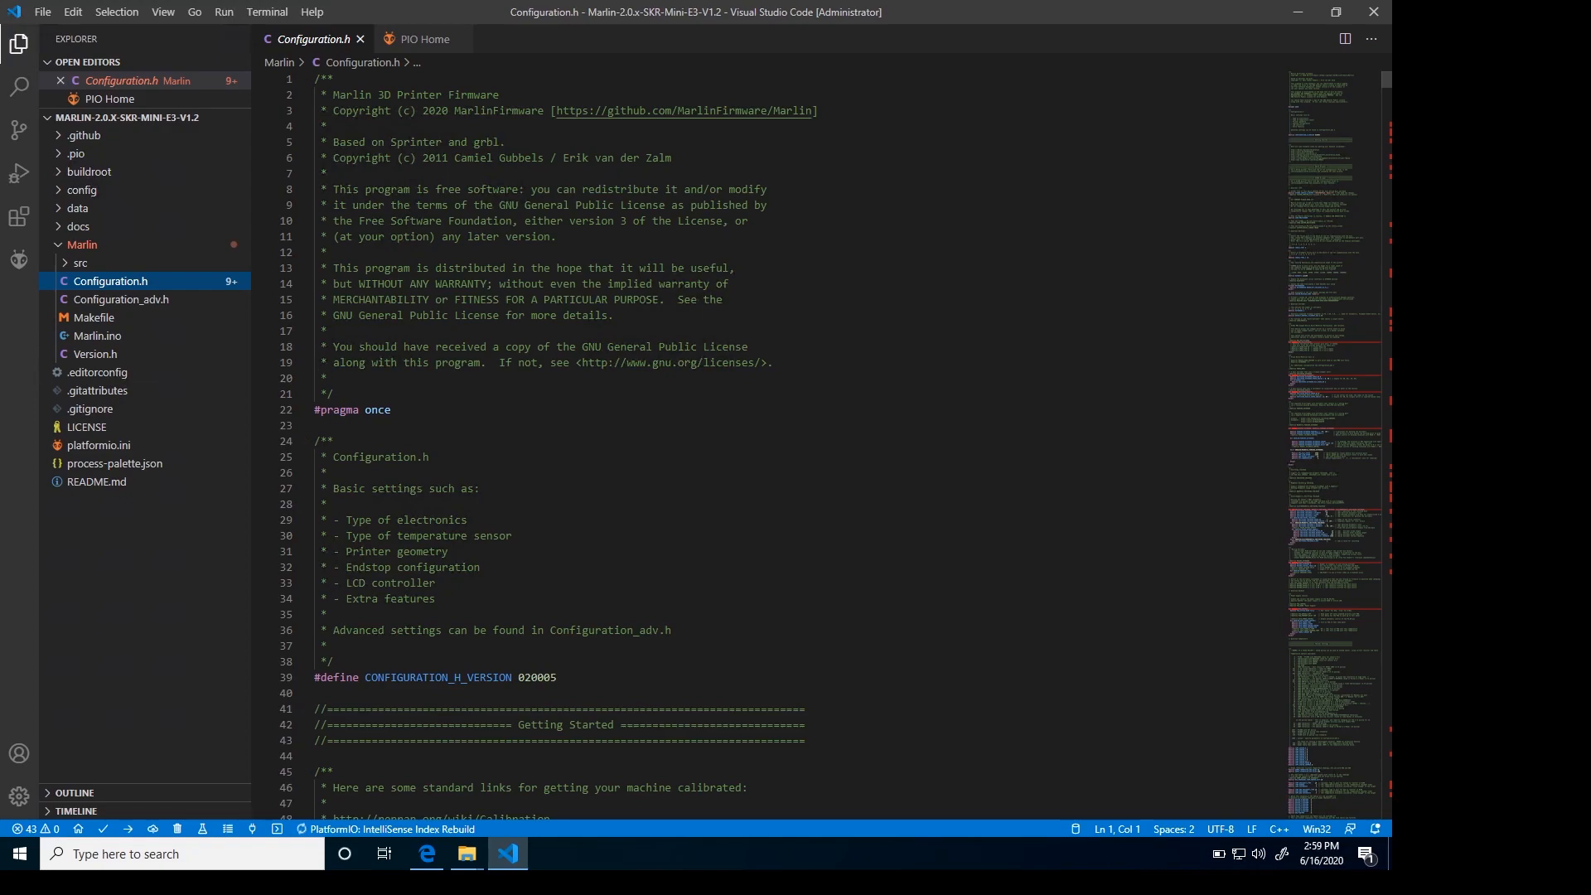
scroll("down", 3)
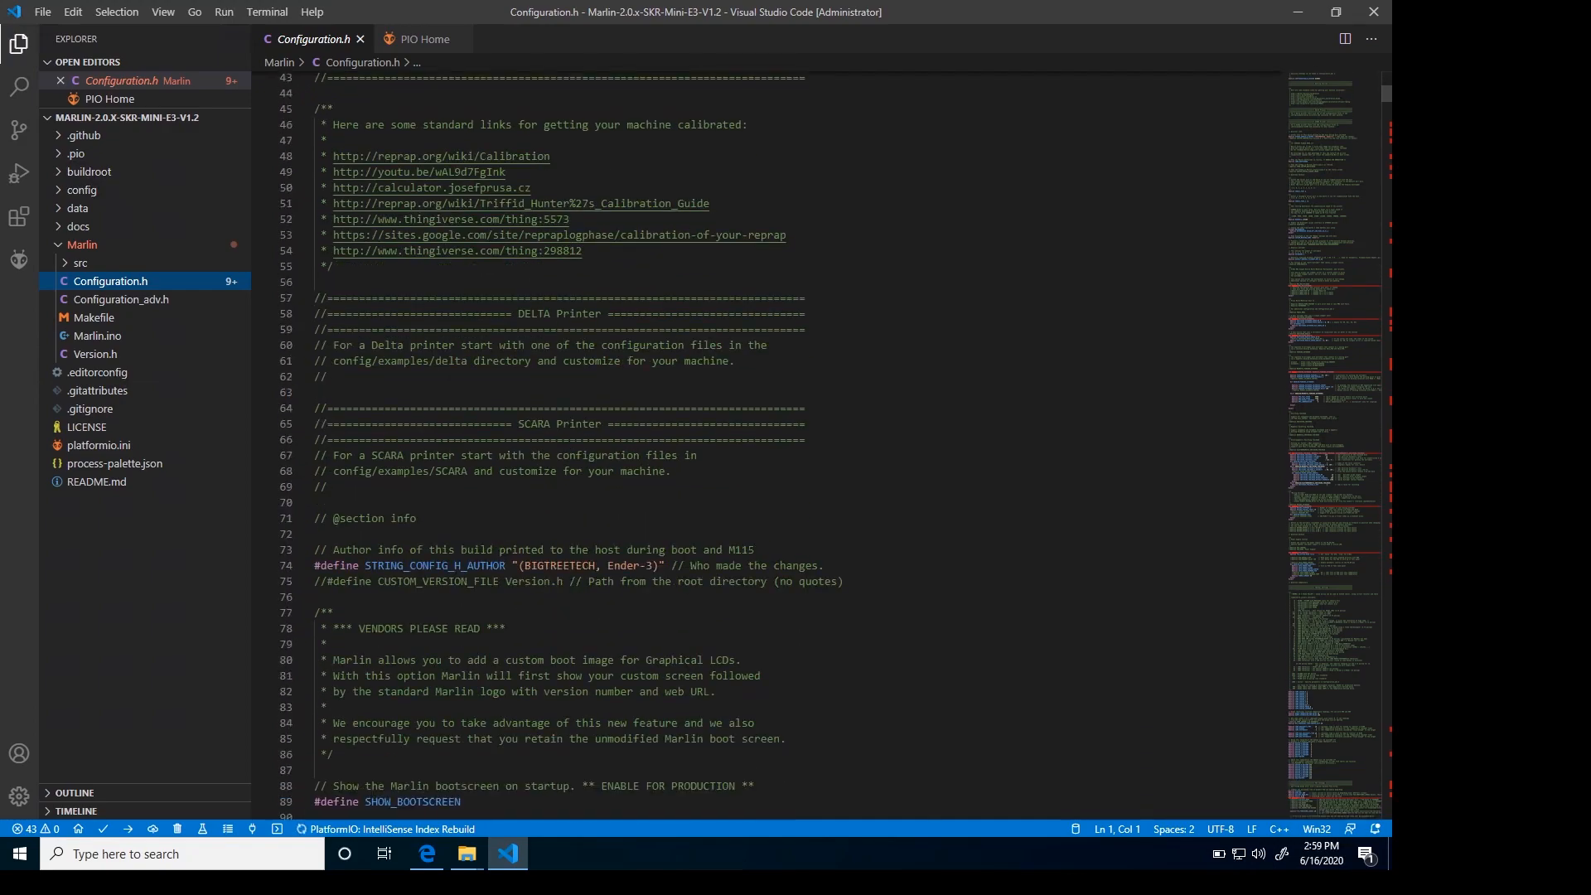
left_click_drag(520, 565, 642, 565)
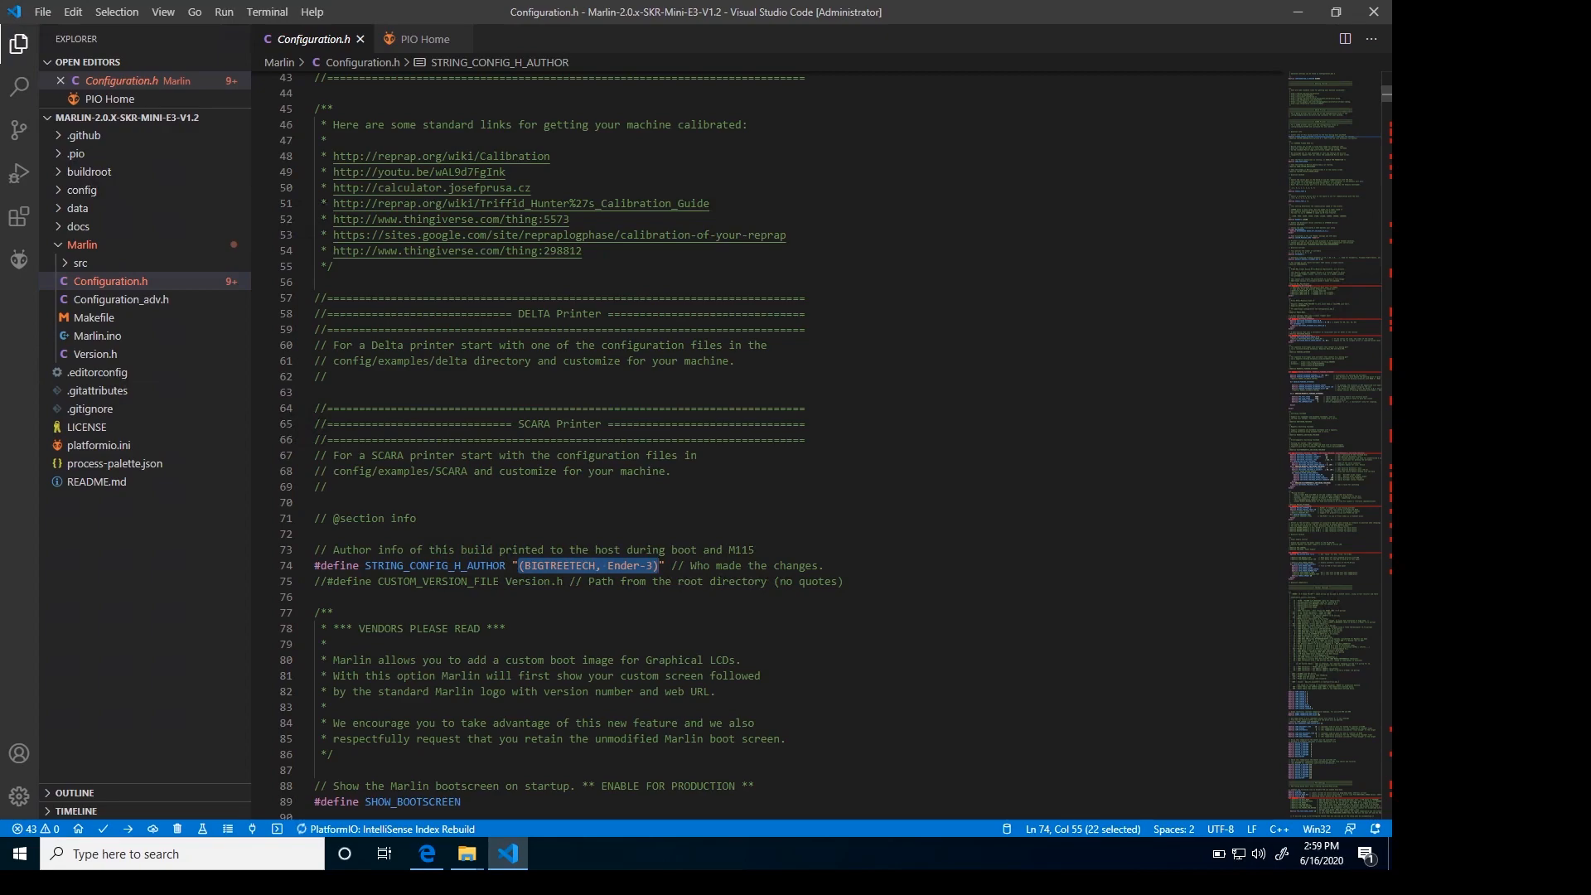
type("Fusion")
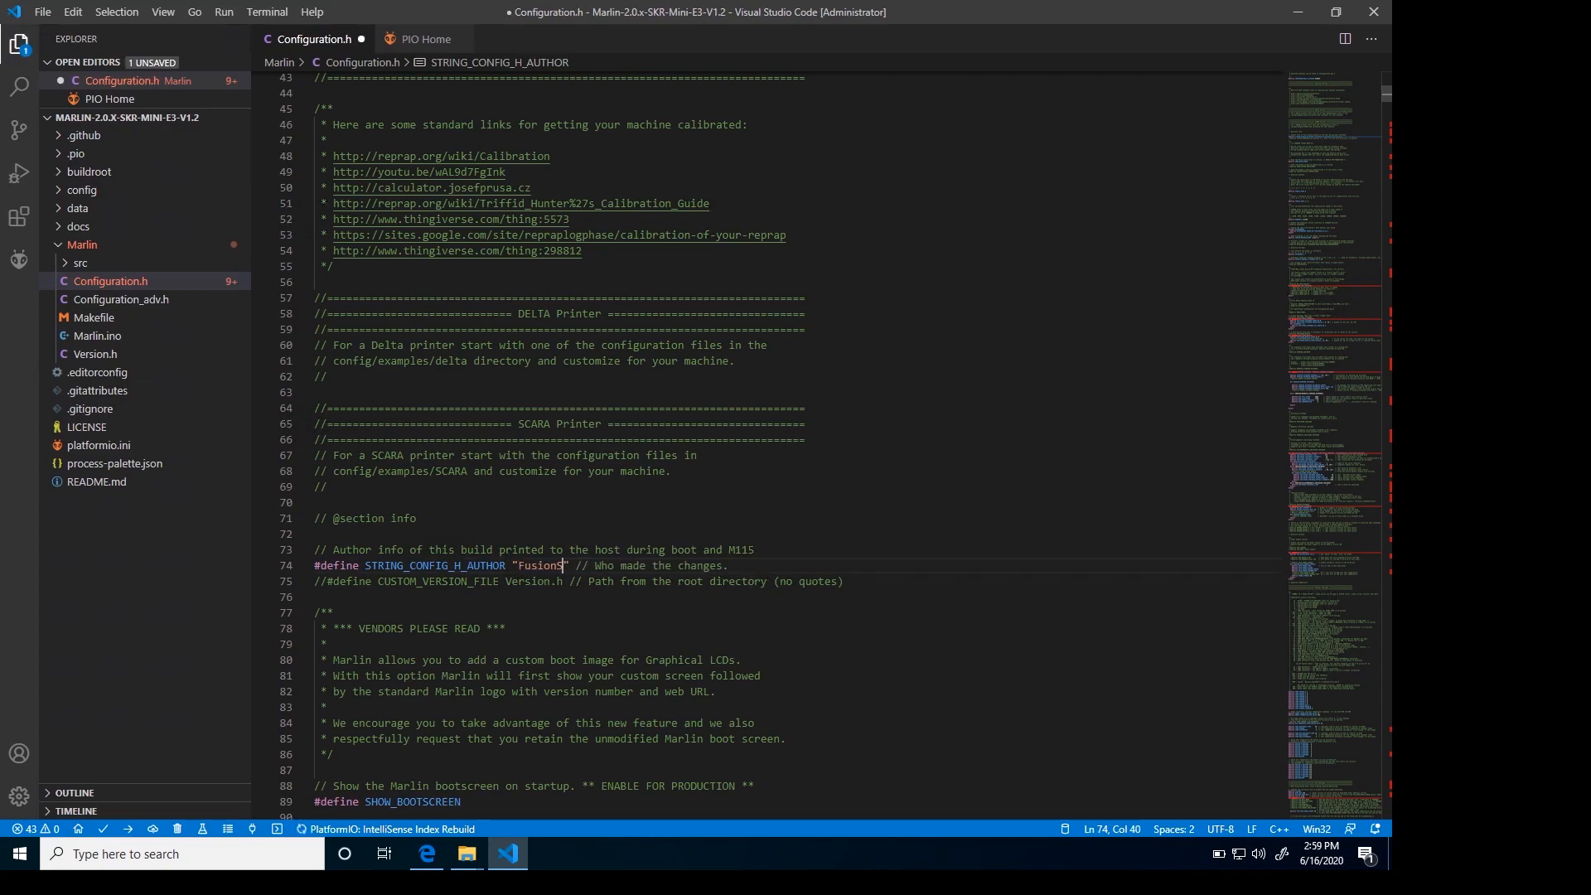
type("Source")
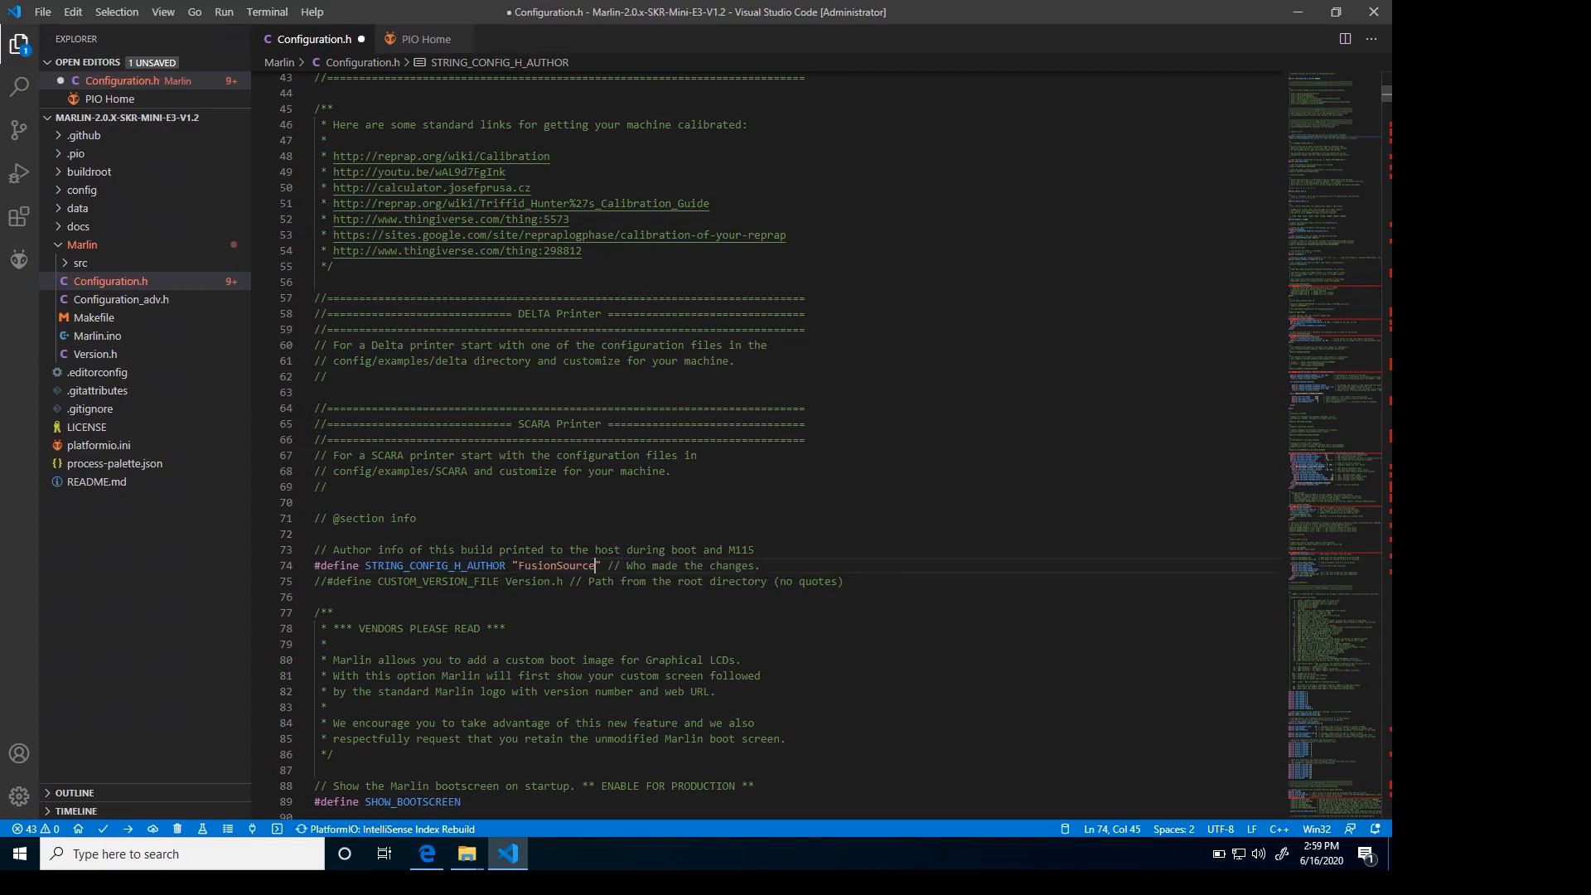
- Prefix CUSTOM_MACHINE_NAME with 'BTT' to make it 'BTT Ender-3'
scroll("down", 3)
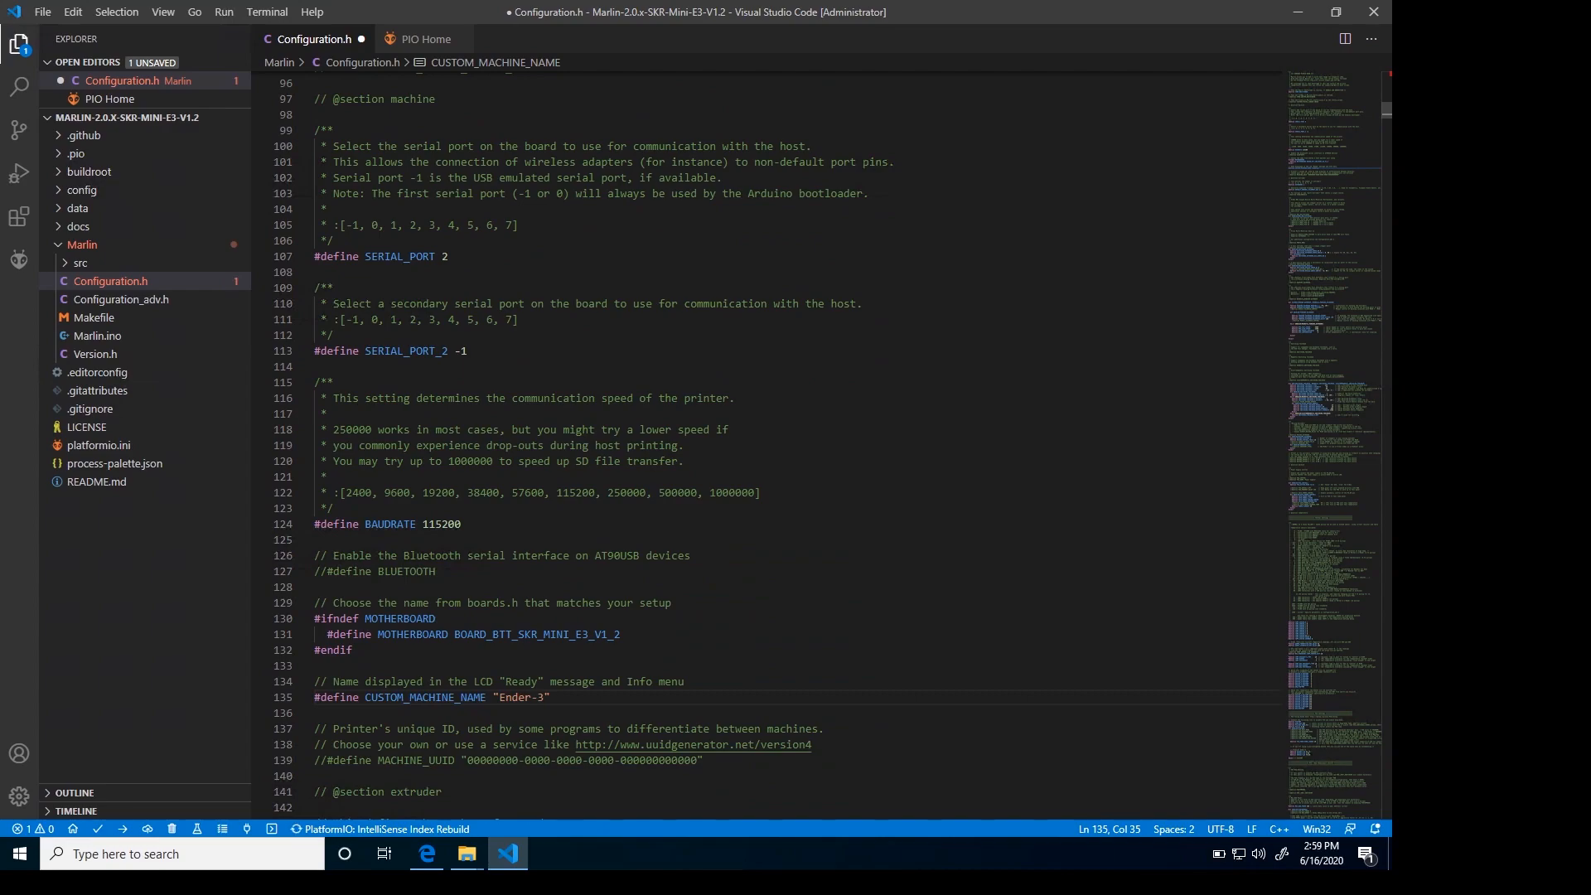
left_click(496, 698)
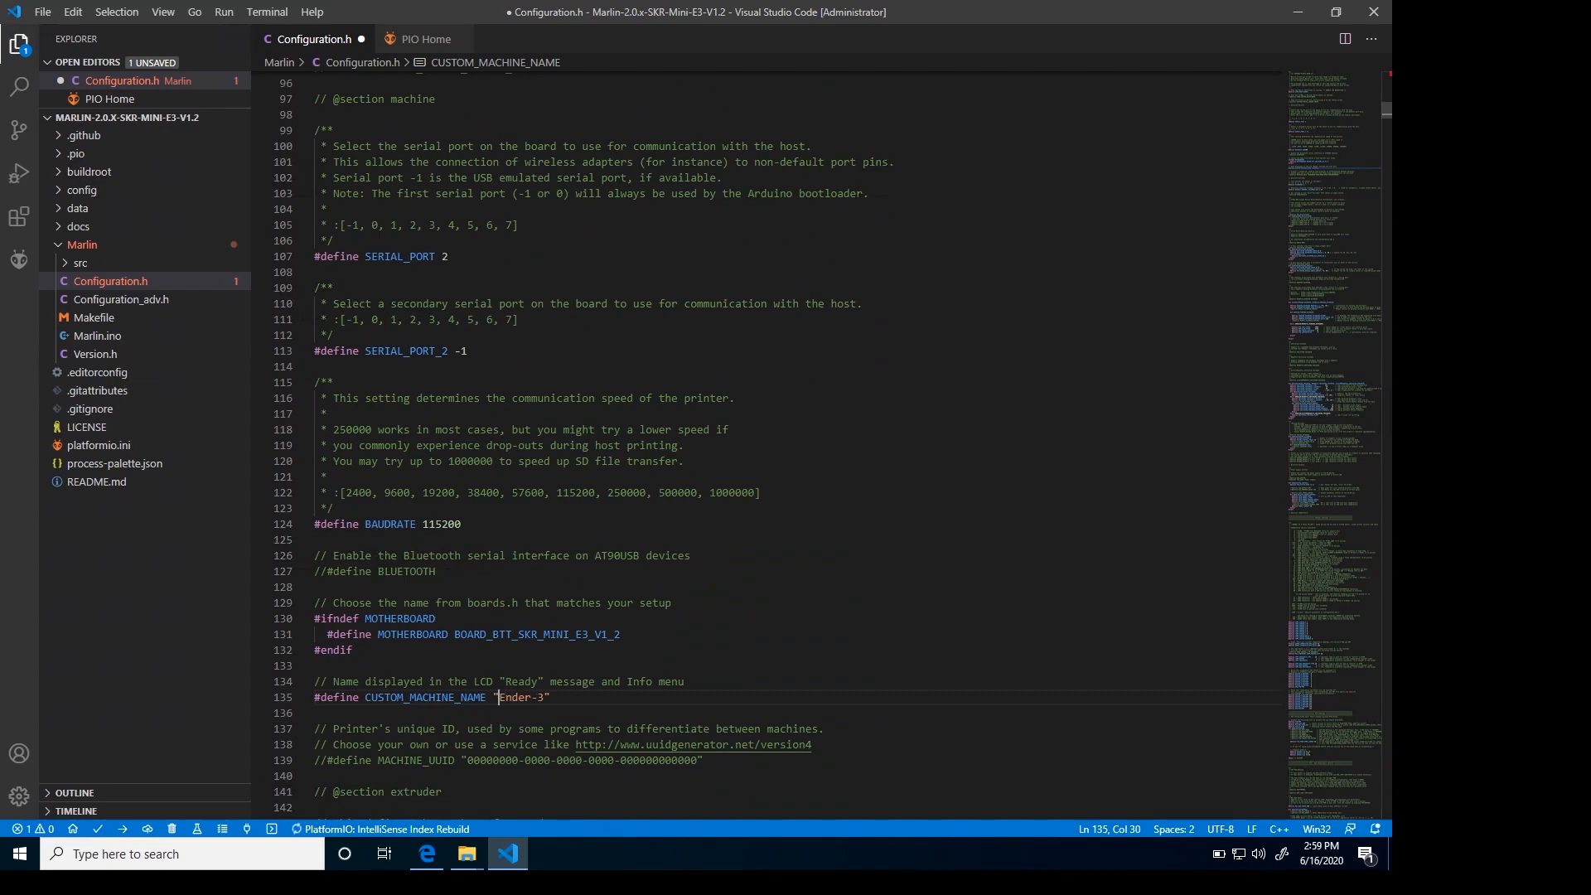
type("BTT")
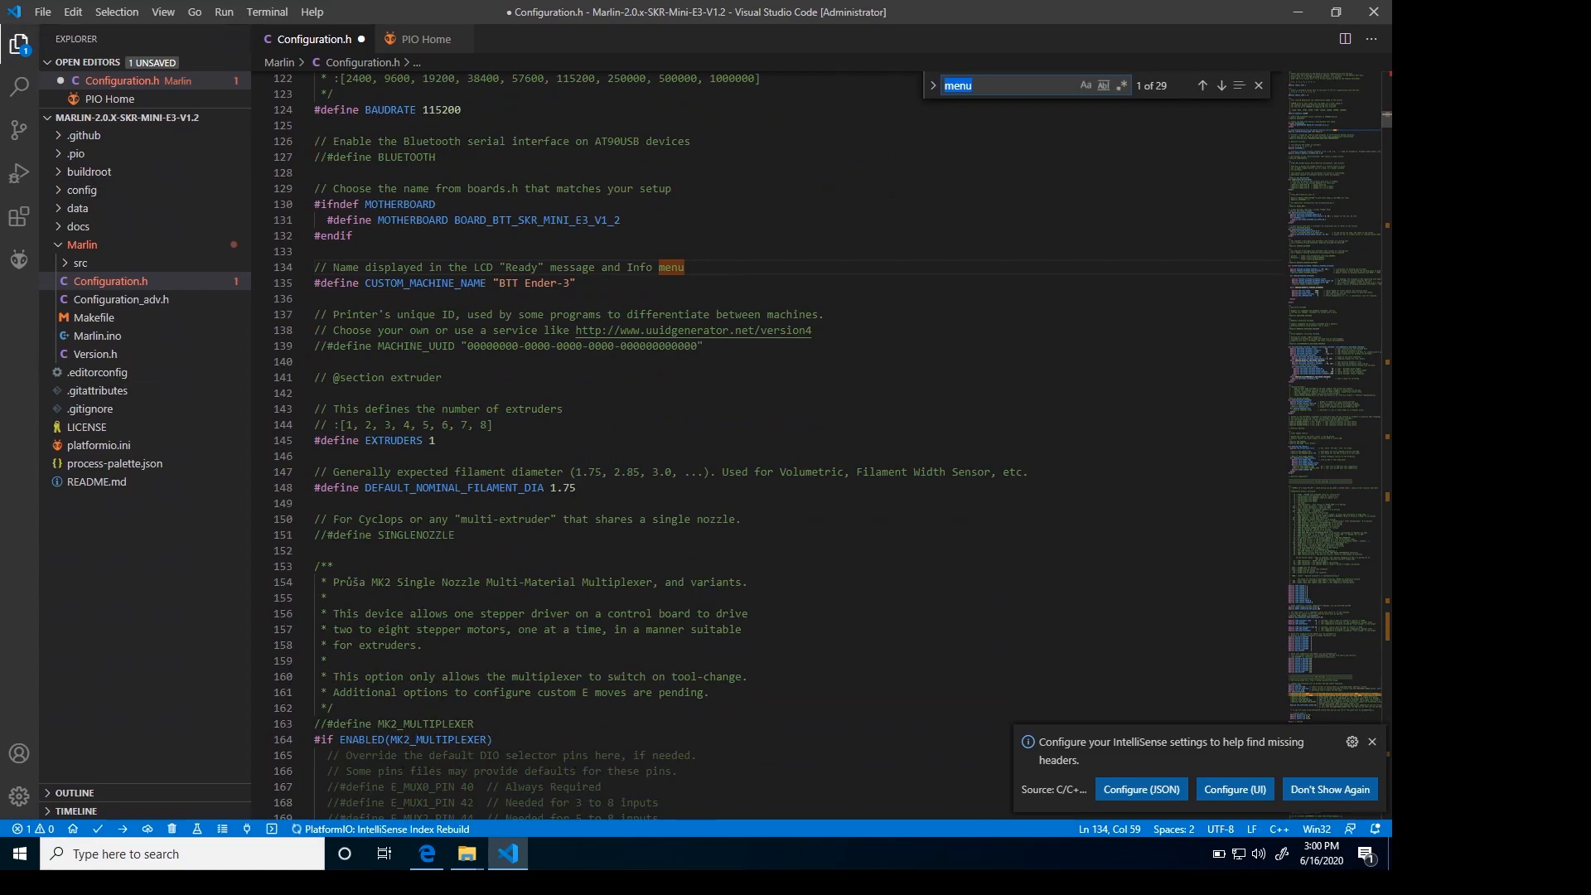
- Find INVERT_E0_DIR in Configuration.h and change its value from true to false
type("INVERT_E0_DIR")
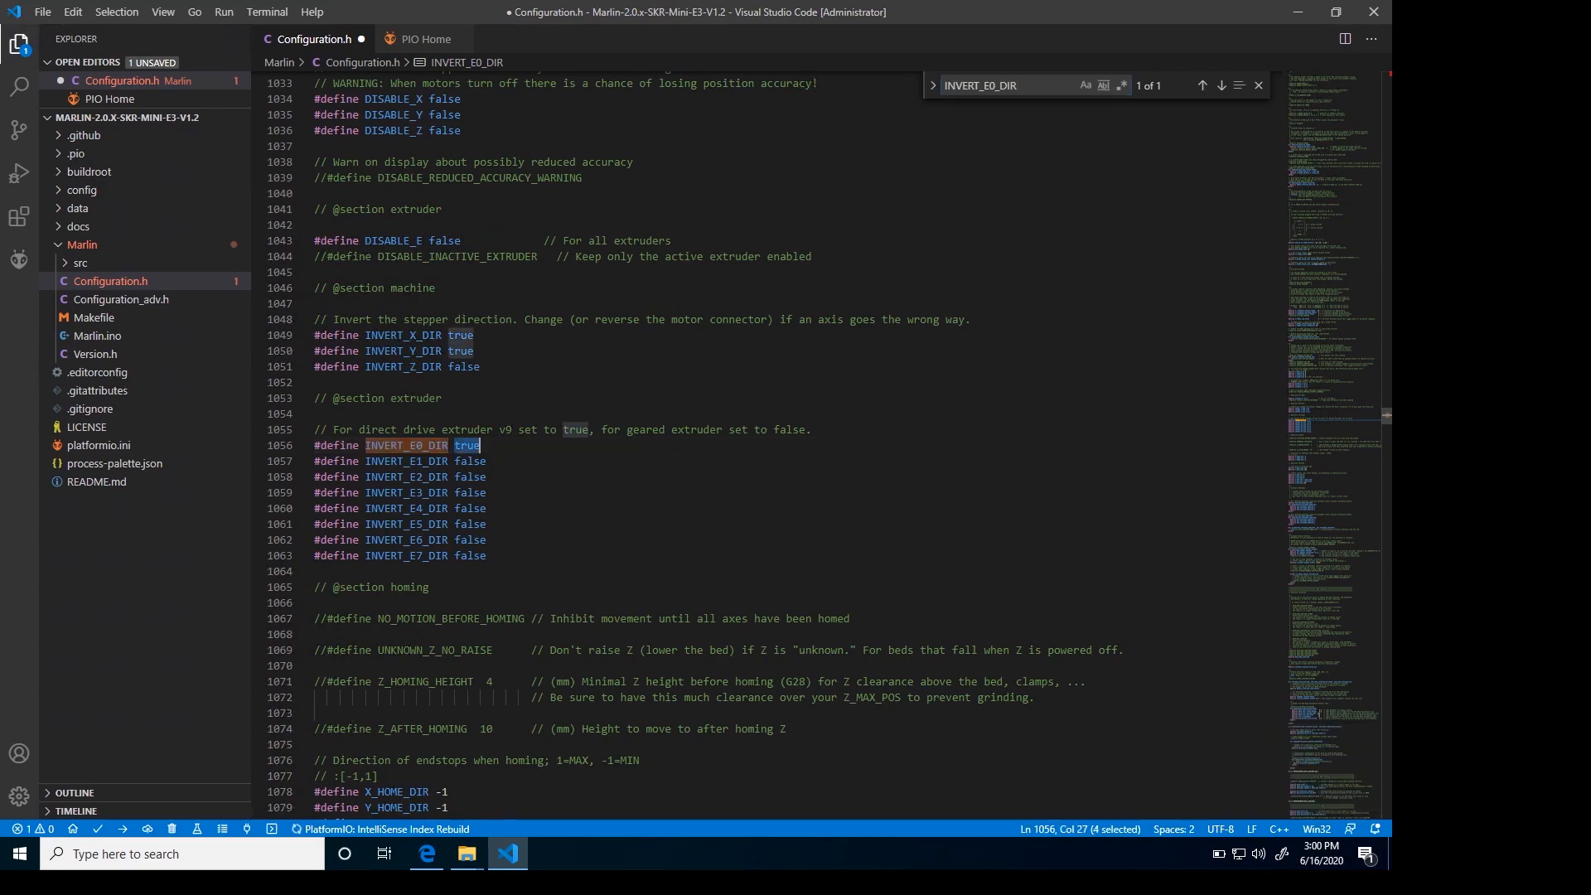
type("false")
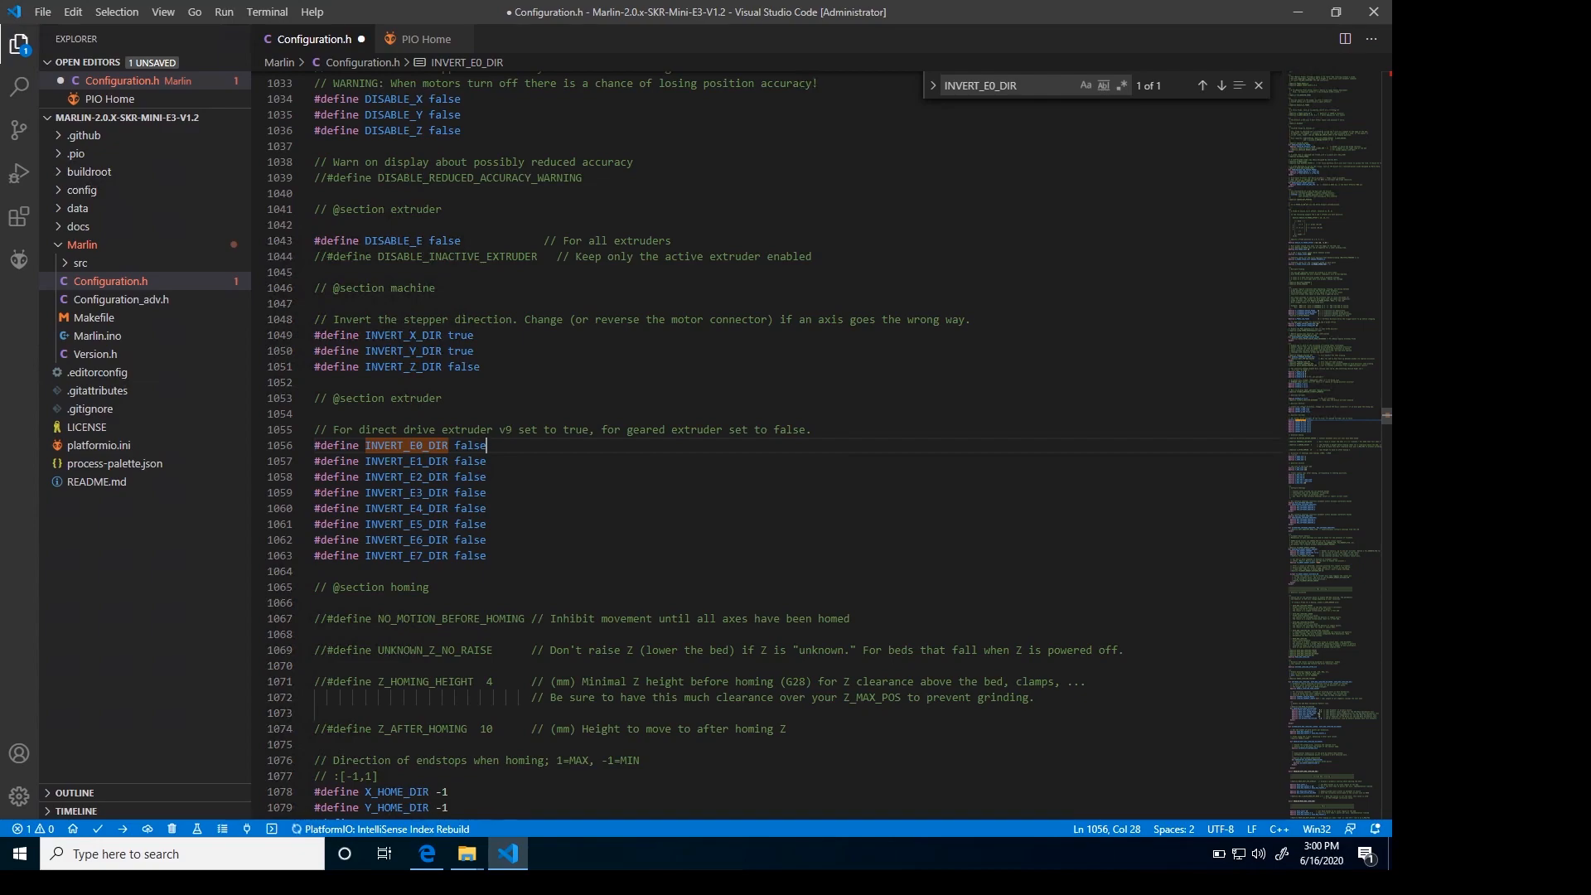
mouse_move(117, 822)
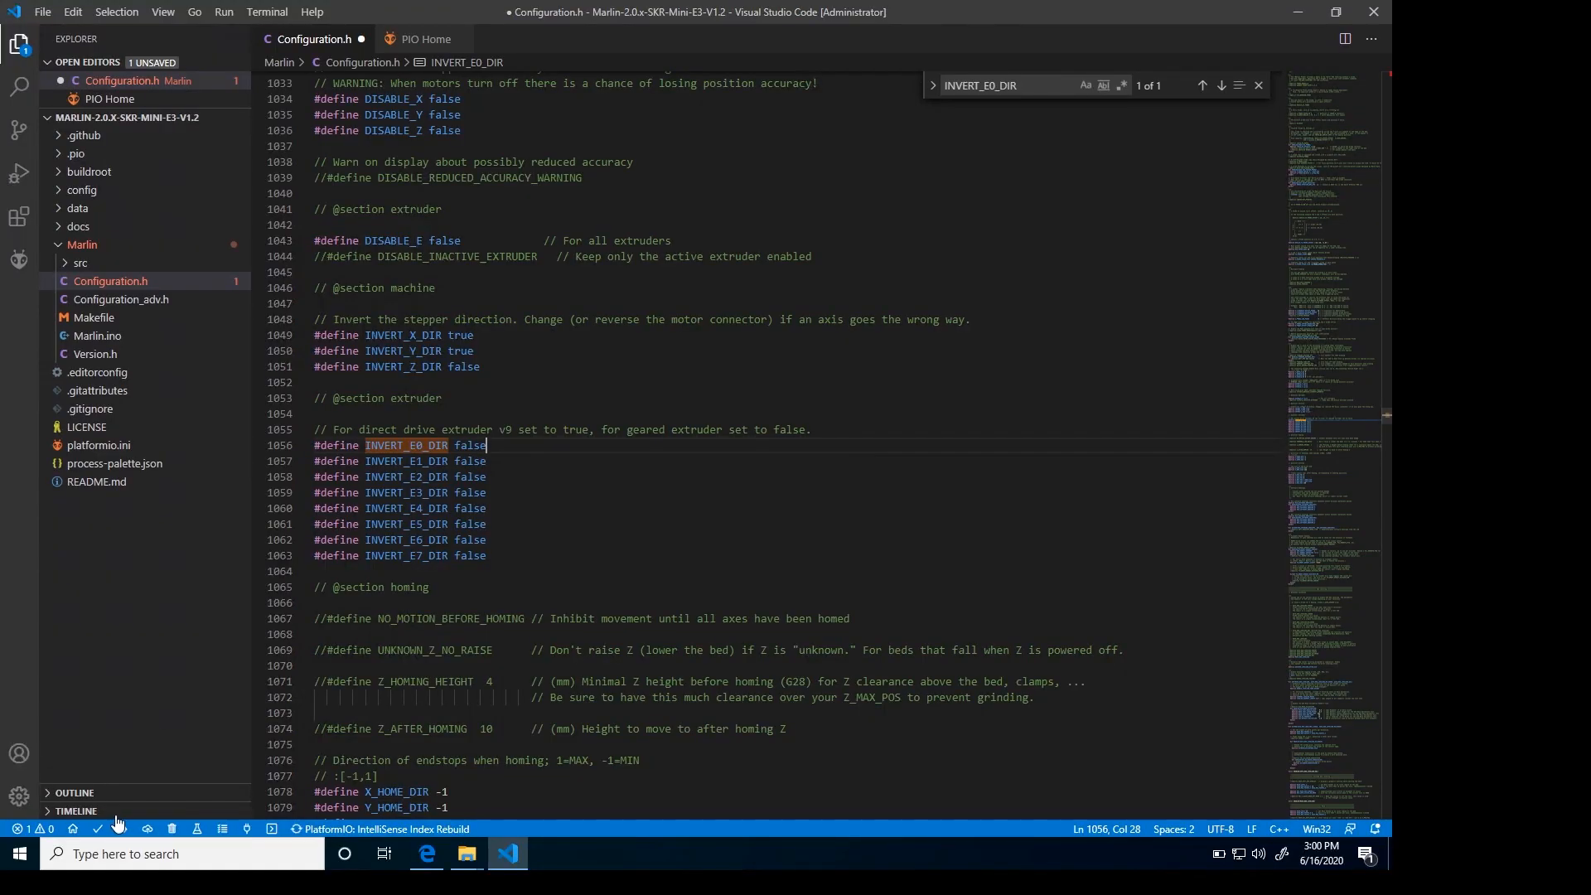
mouse_move(98, 829)
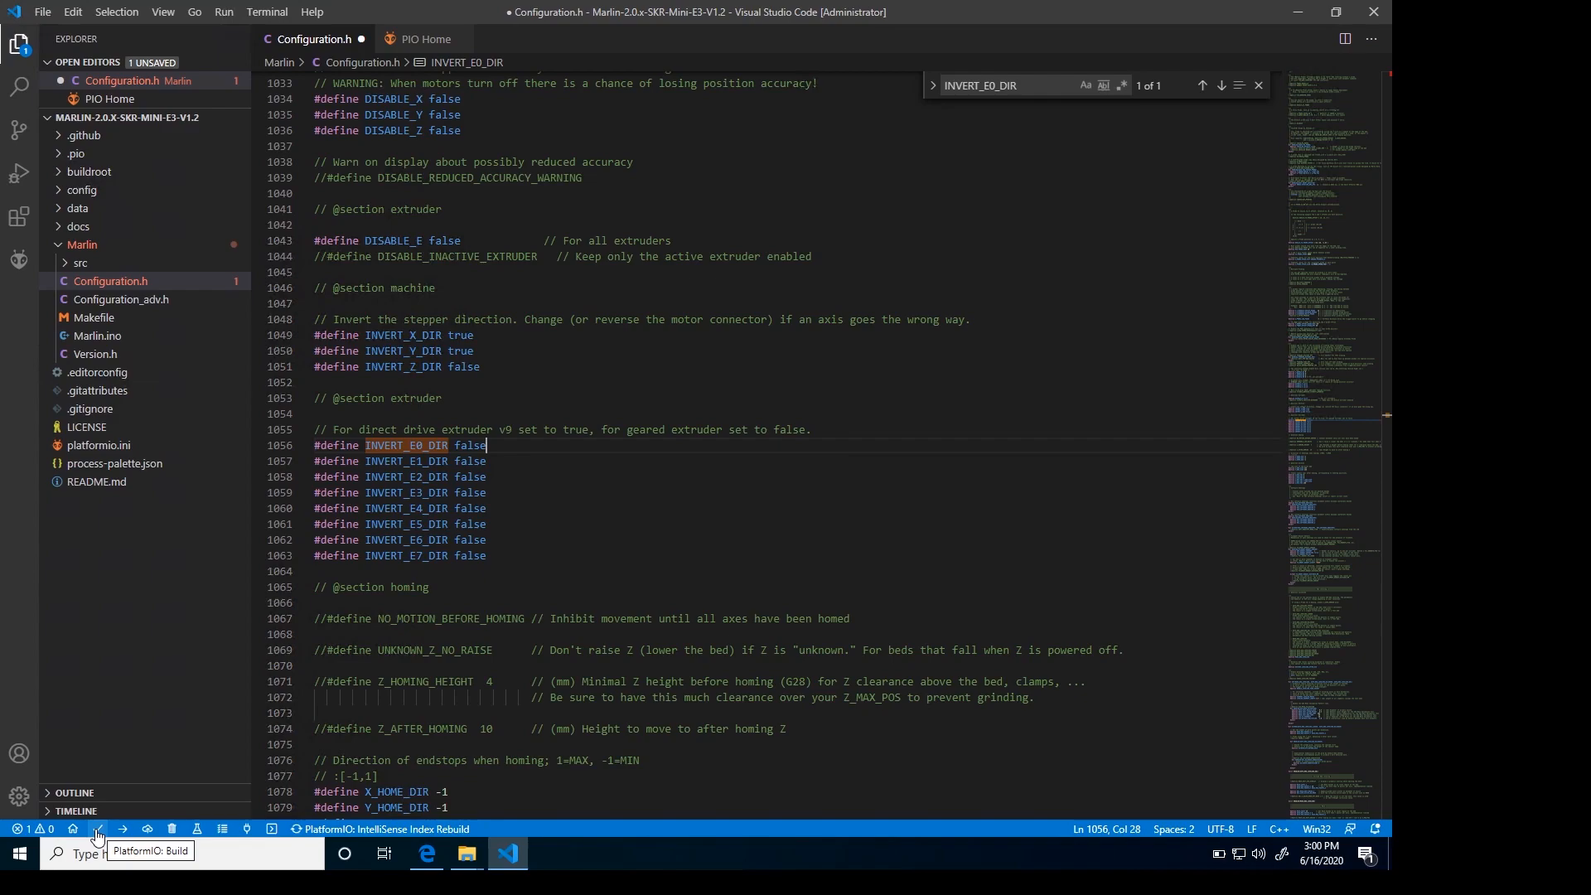
- Save Configuration.h and build the Marlin firmware with PlatformIO until the build reports success
key("ctrl+s")
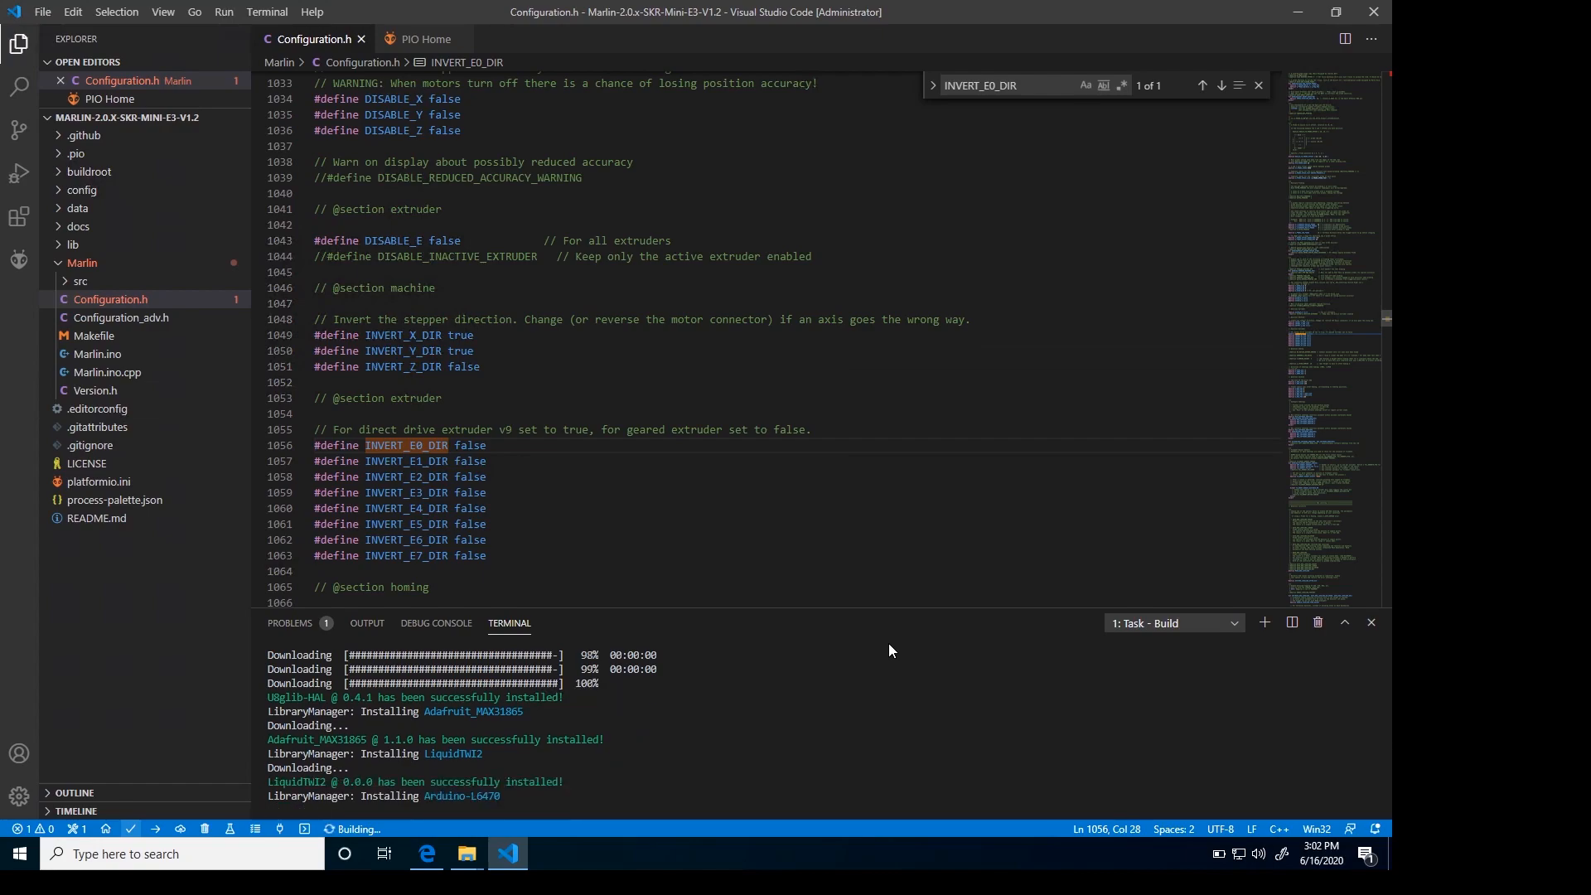
right_click(81, 281)
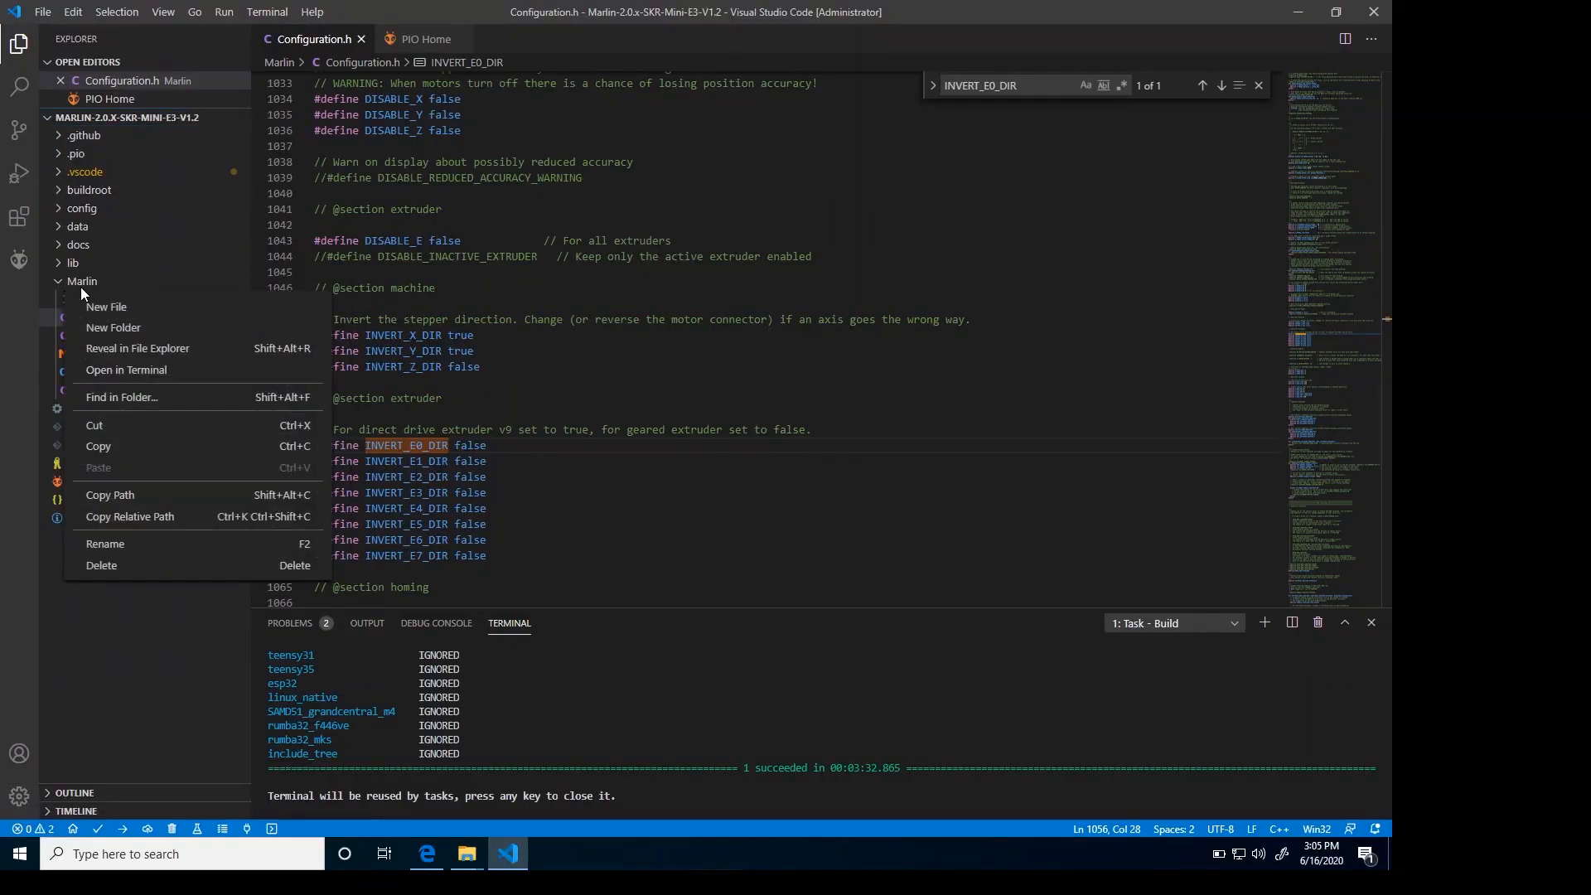
mouse_move(173, 353)
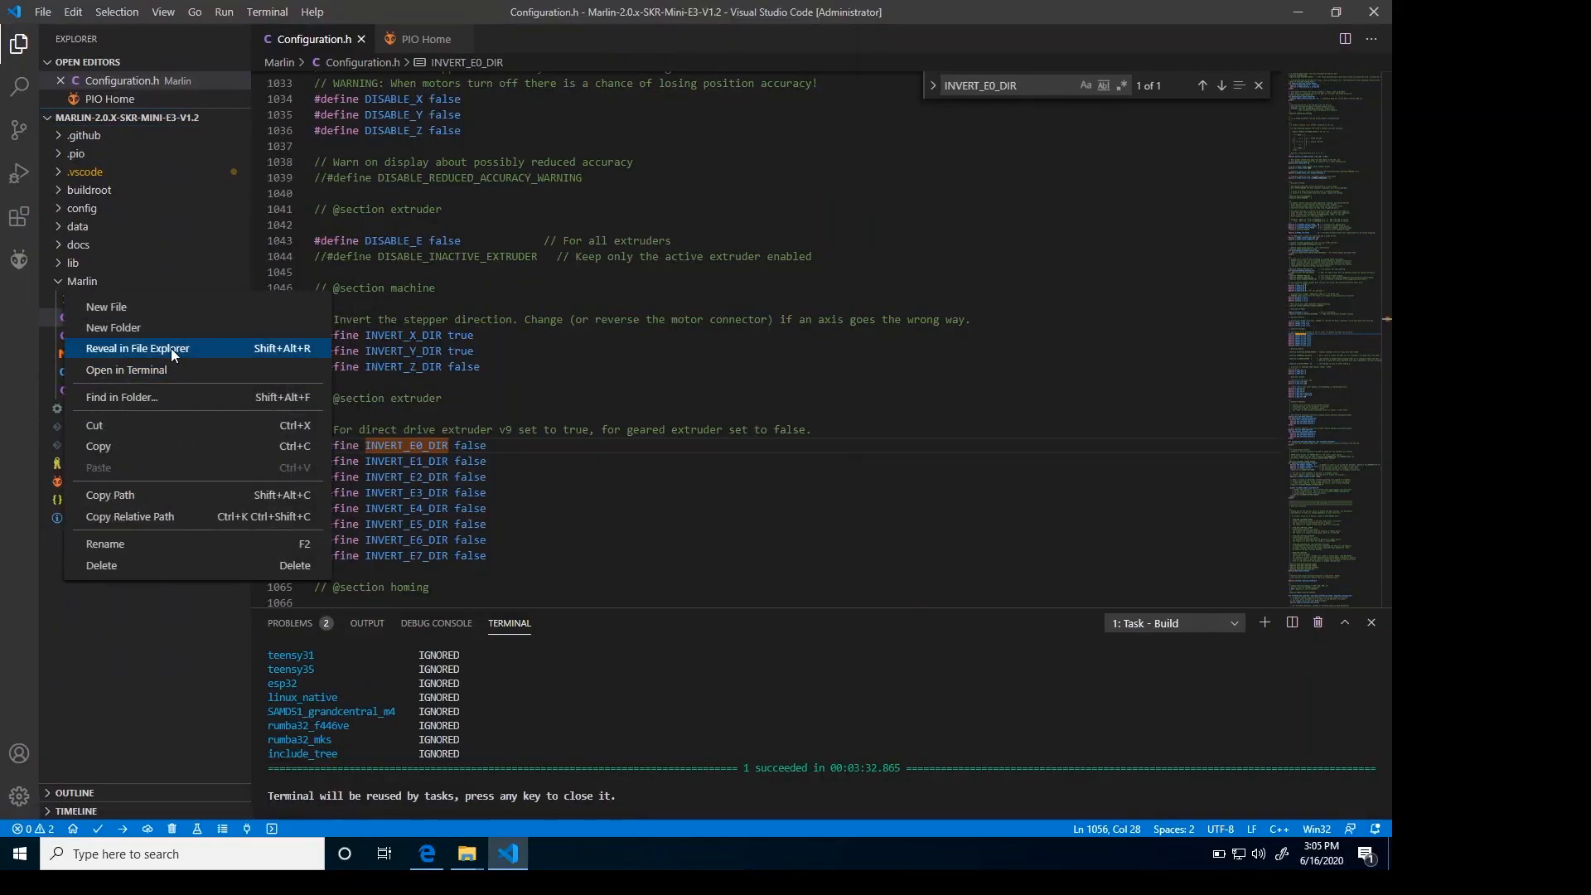
- Reveal Marlin in File Explorer and open .pio\build\STM32F103RC_btt_512K to find firmware.bin
left_click(137, 349)
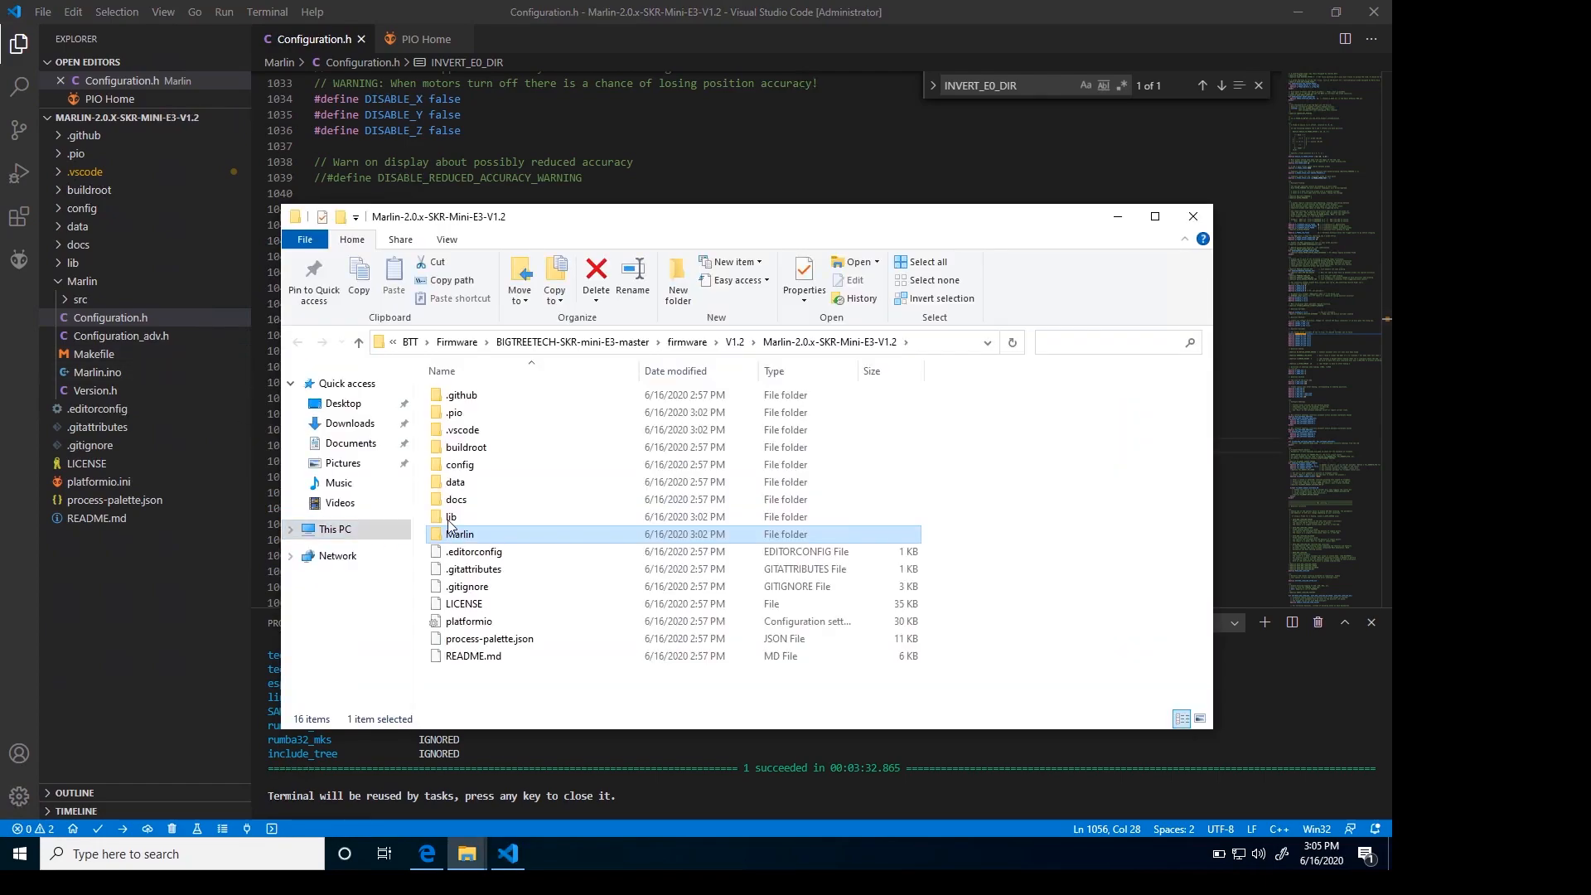
mouse_move(507, 551)
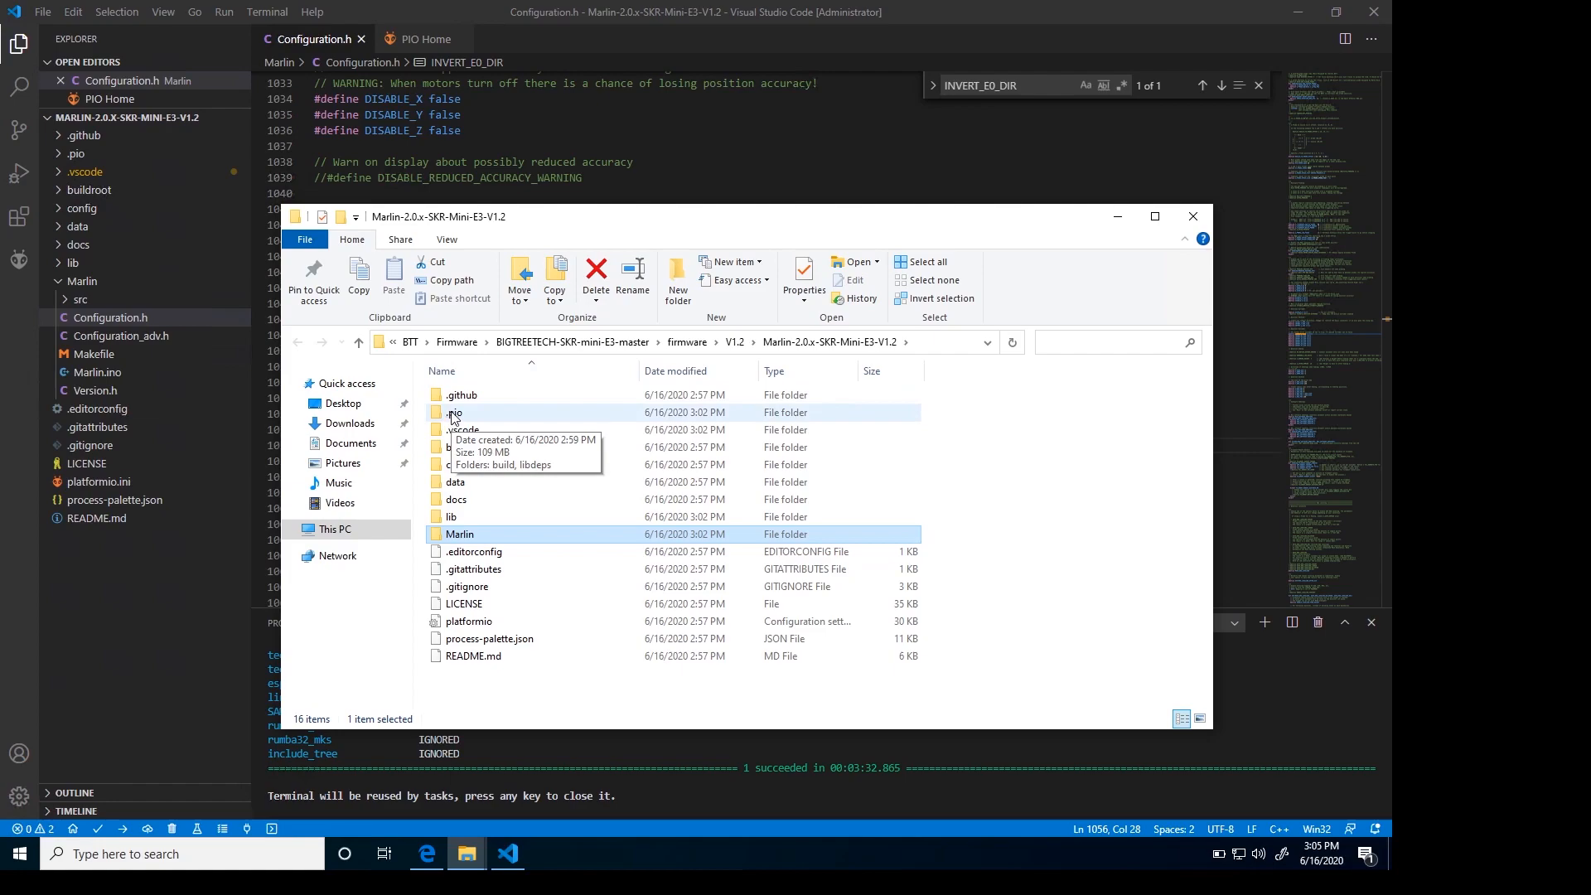
mouse_move(455, 414)
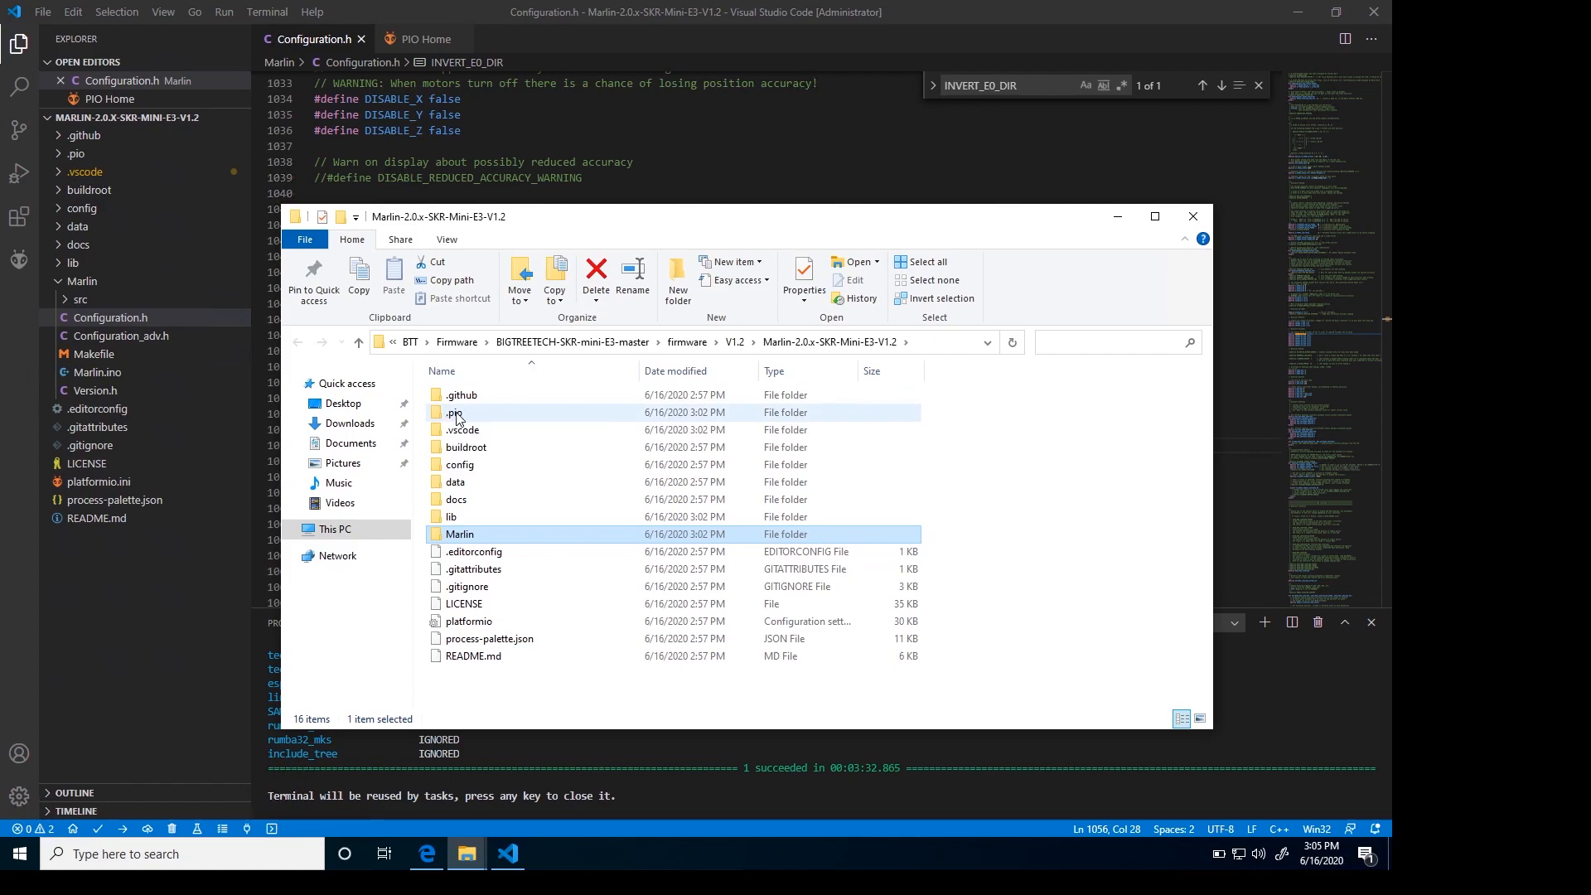
double_click(456, 412)
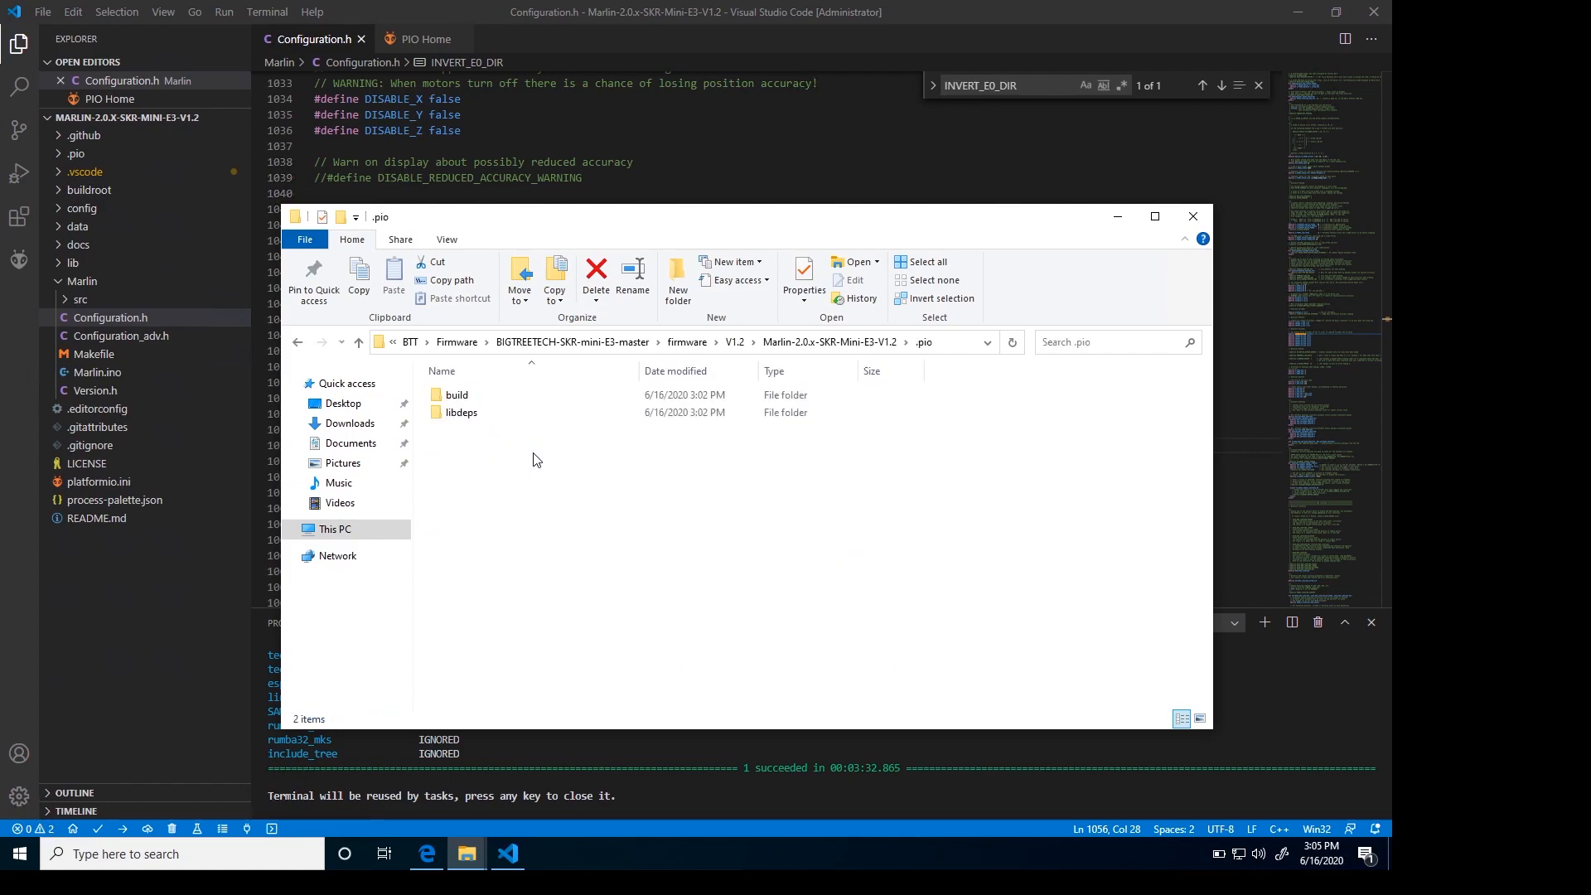
double_click(456, 394)
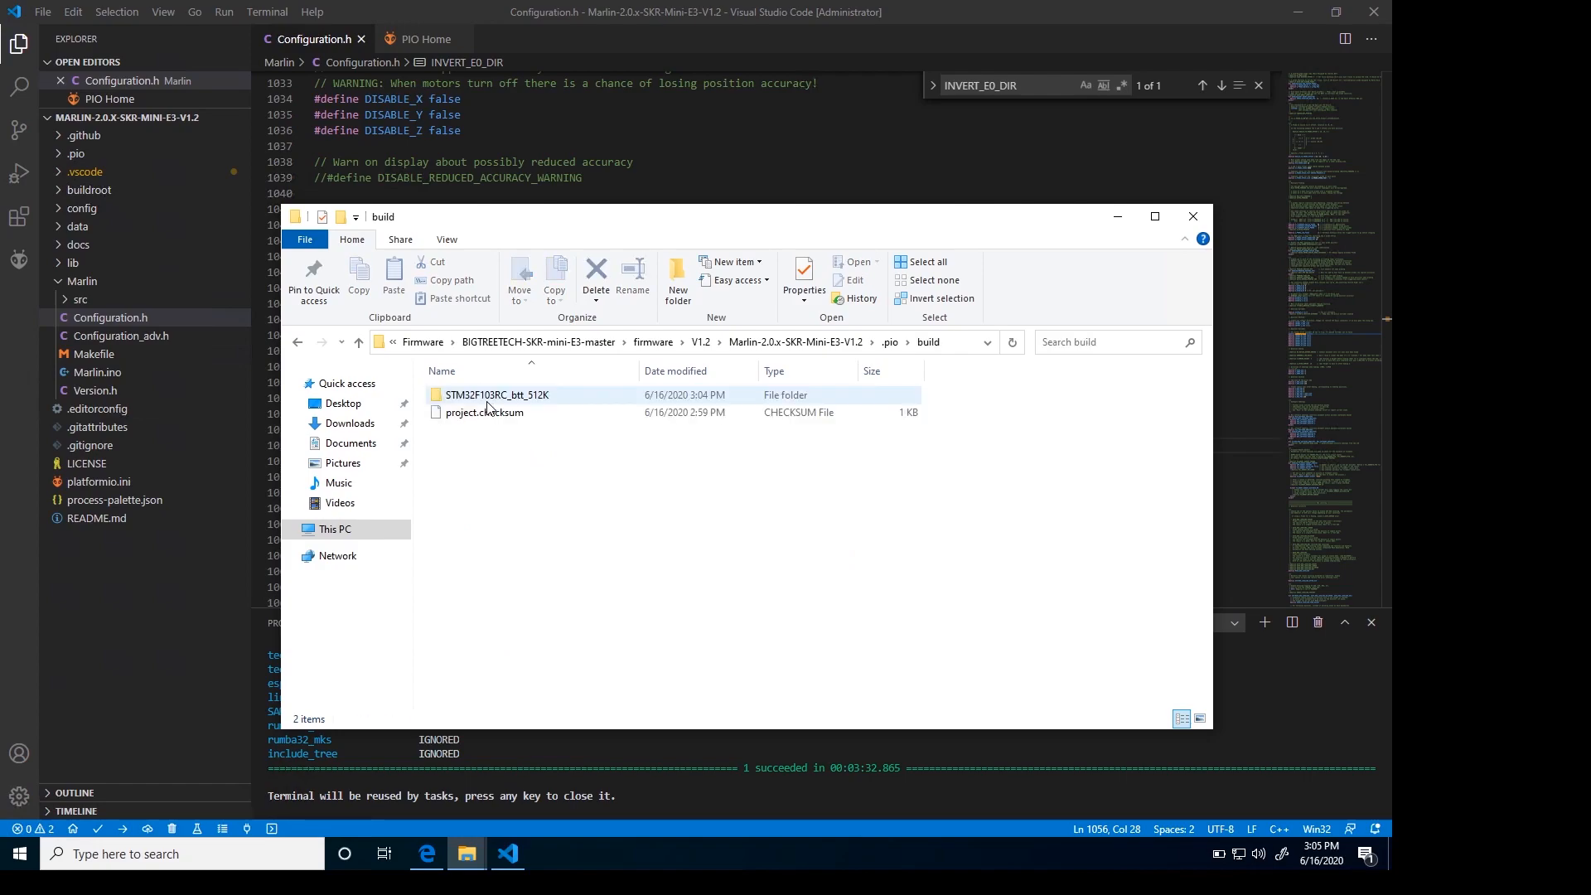
left_click(497, 394)
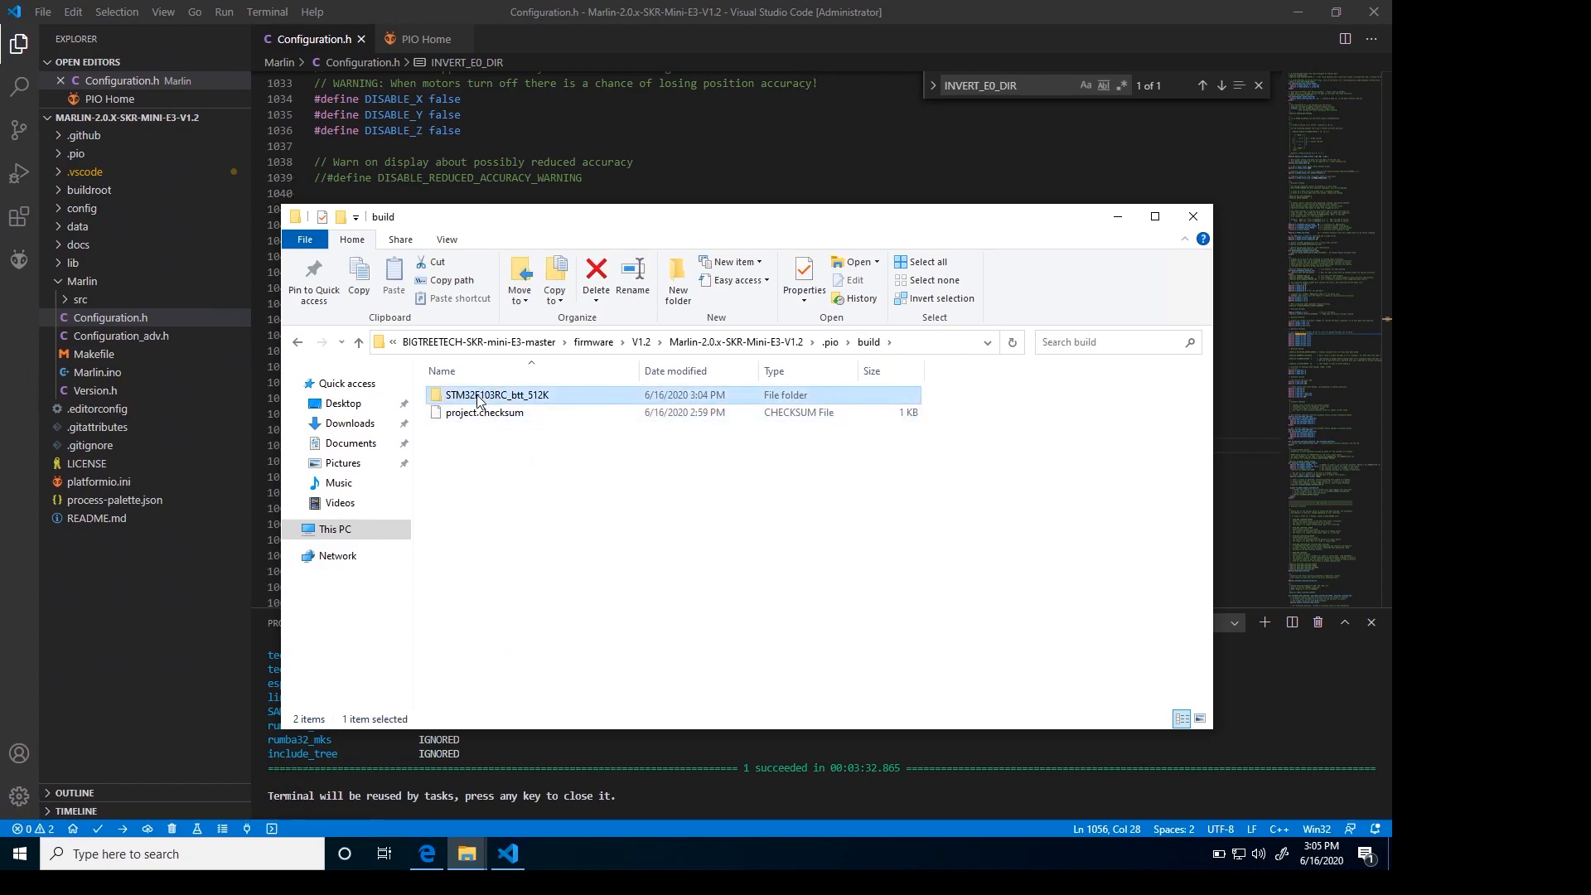
double_click(498, 394)
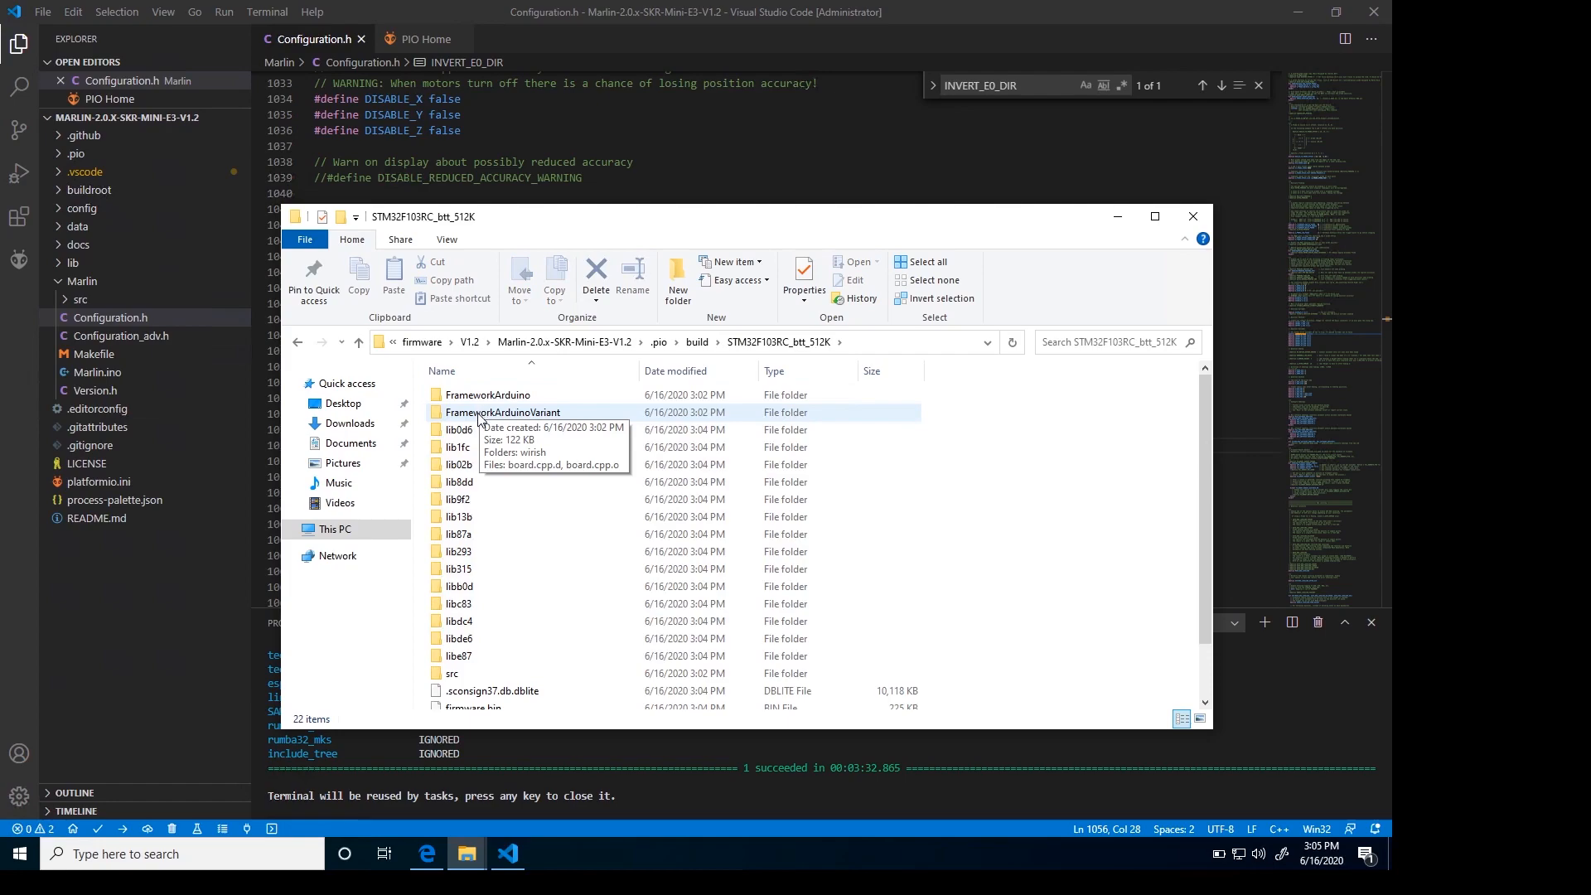
scroll("down", 3)
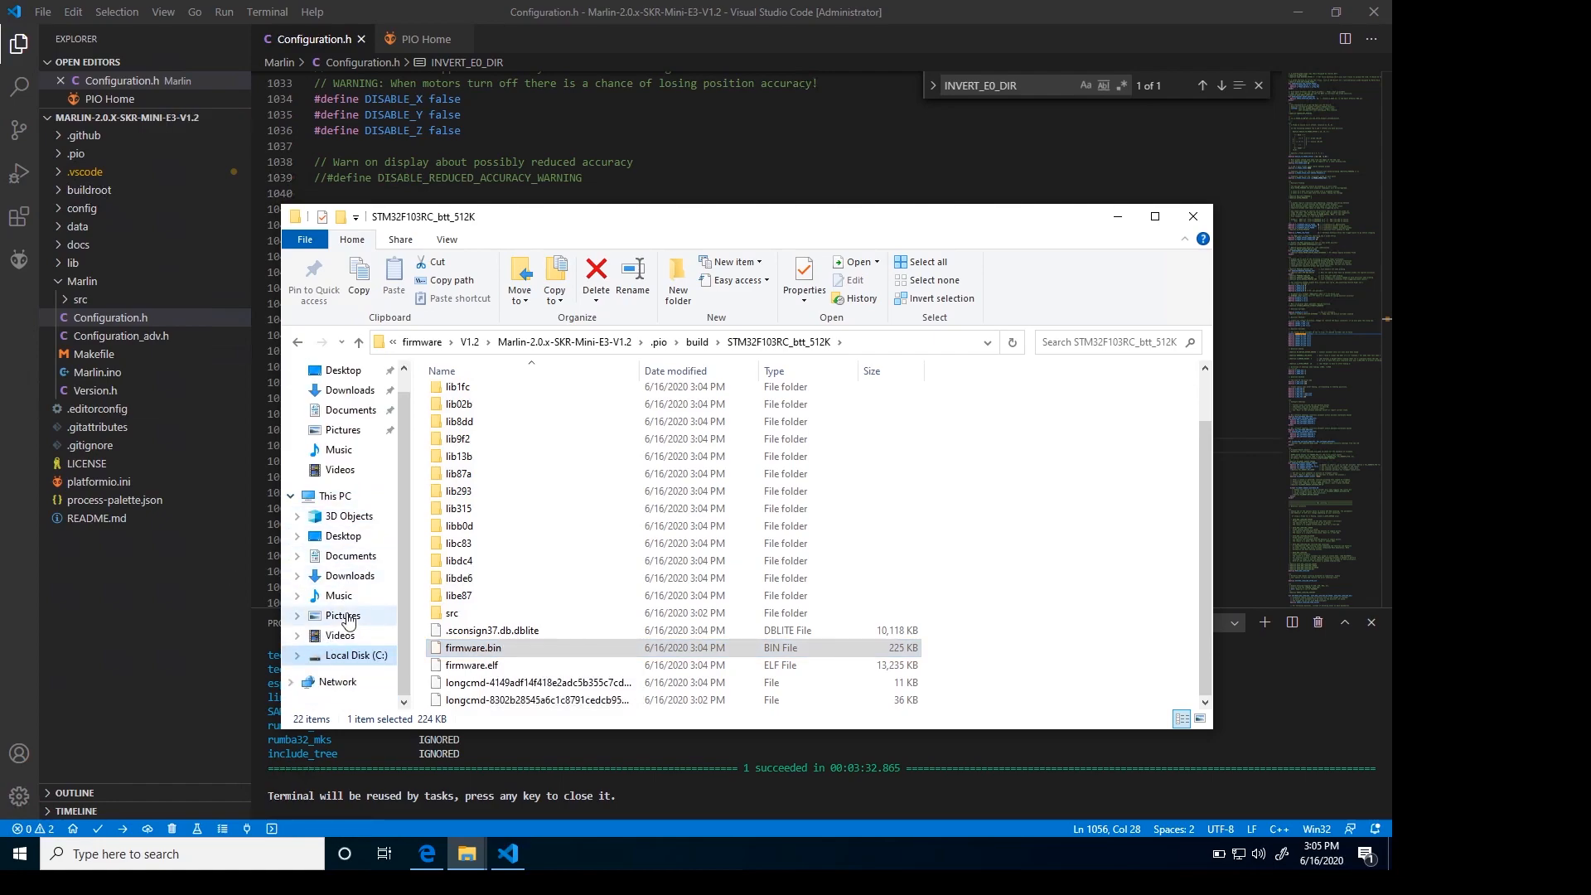
mouse_move(361, 680)
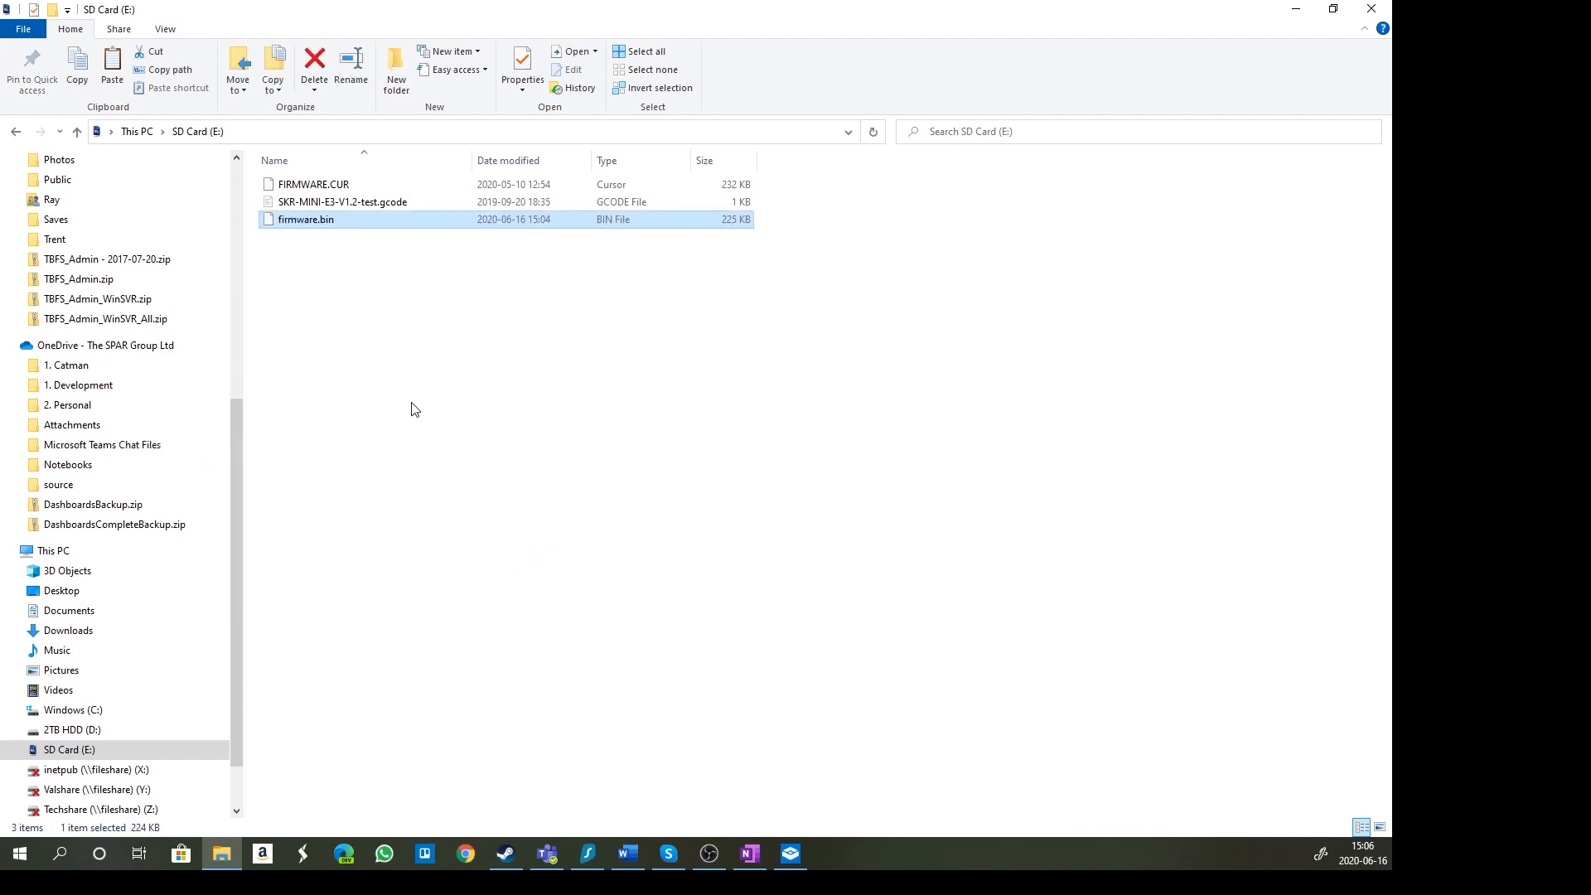
mouse_move(393, 428)
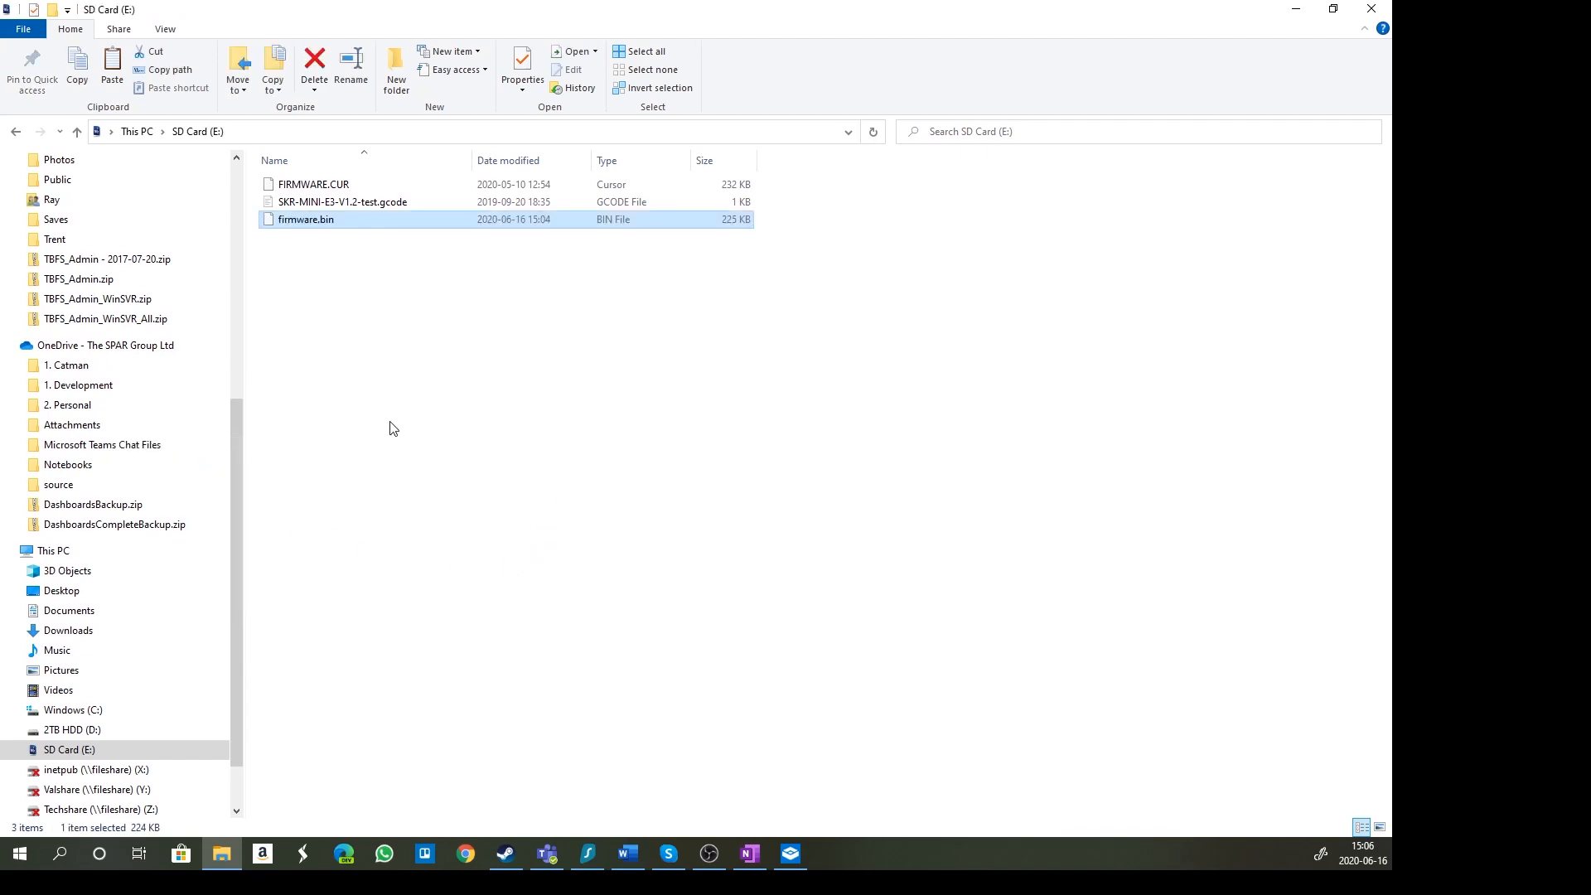